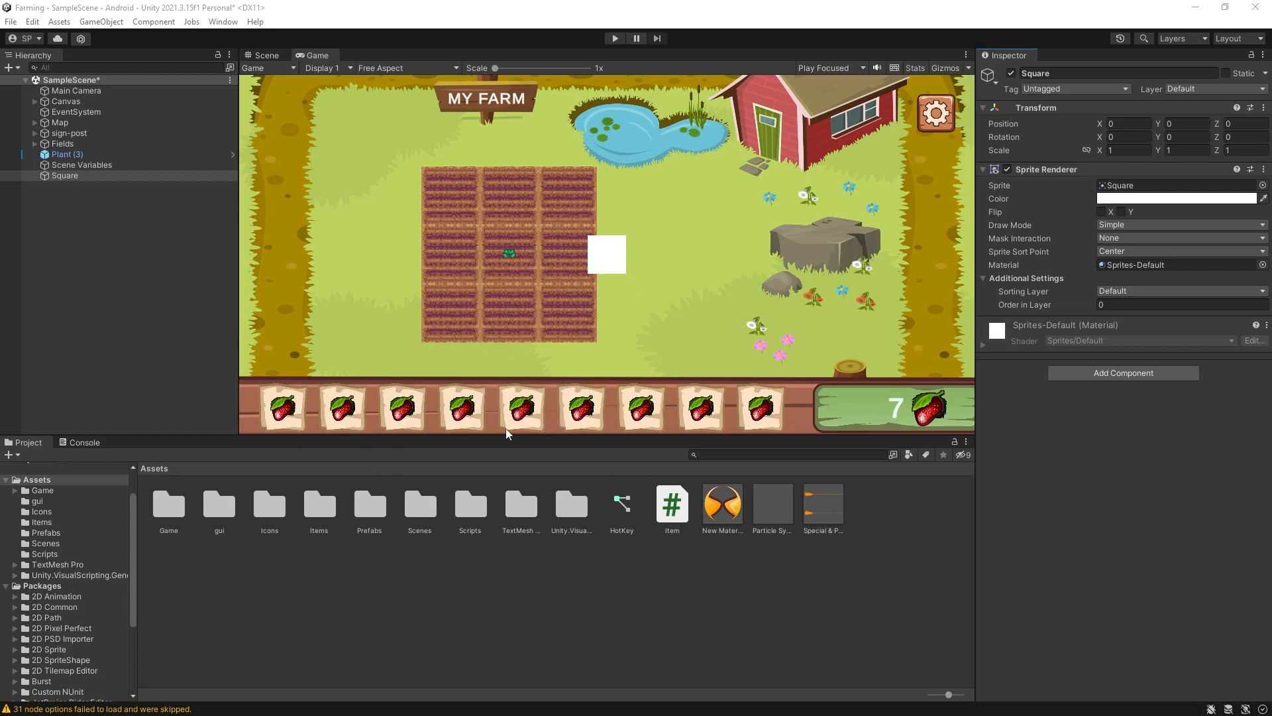
pyautogui.moveTo(352, 487)
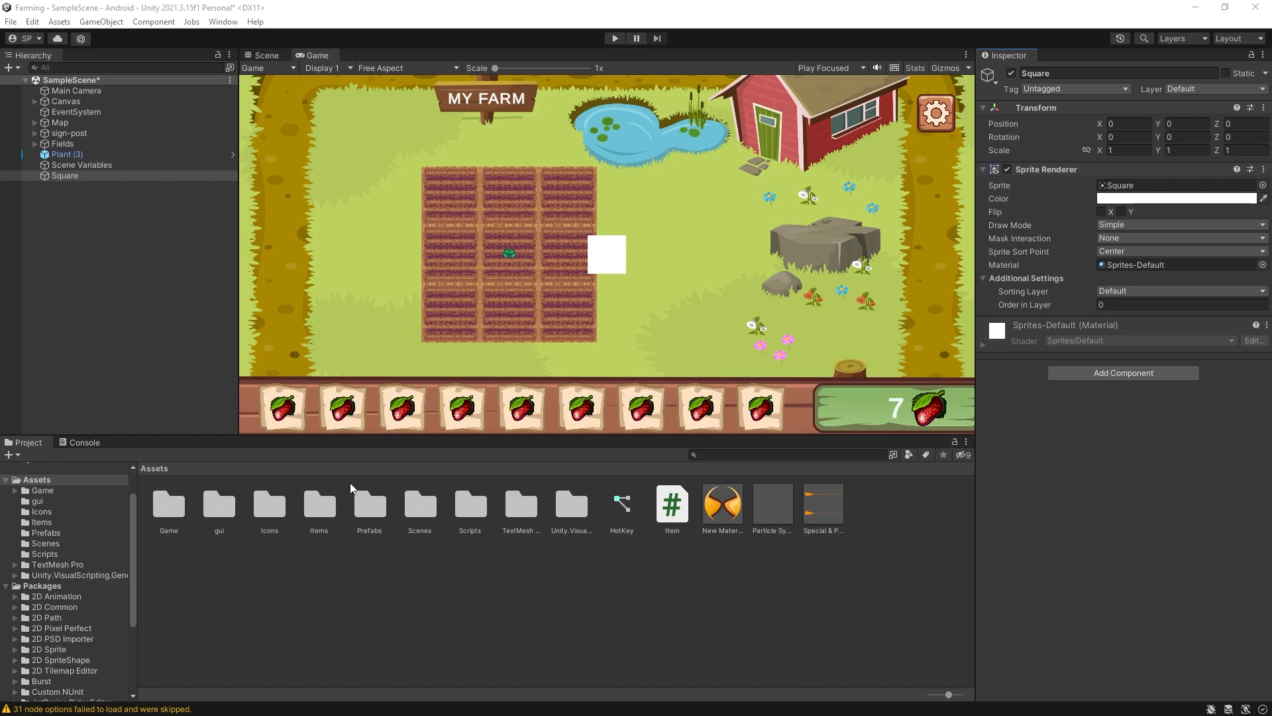
# Step: Open the Items folder and inspect the nine crop item assets, starting with BeetItem
pyautogui.doubleClick(318, 503)
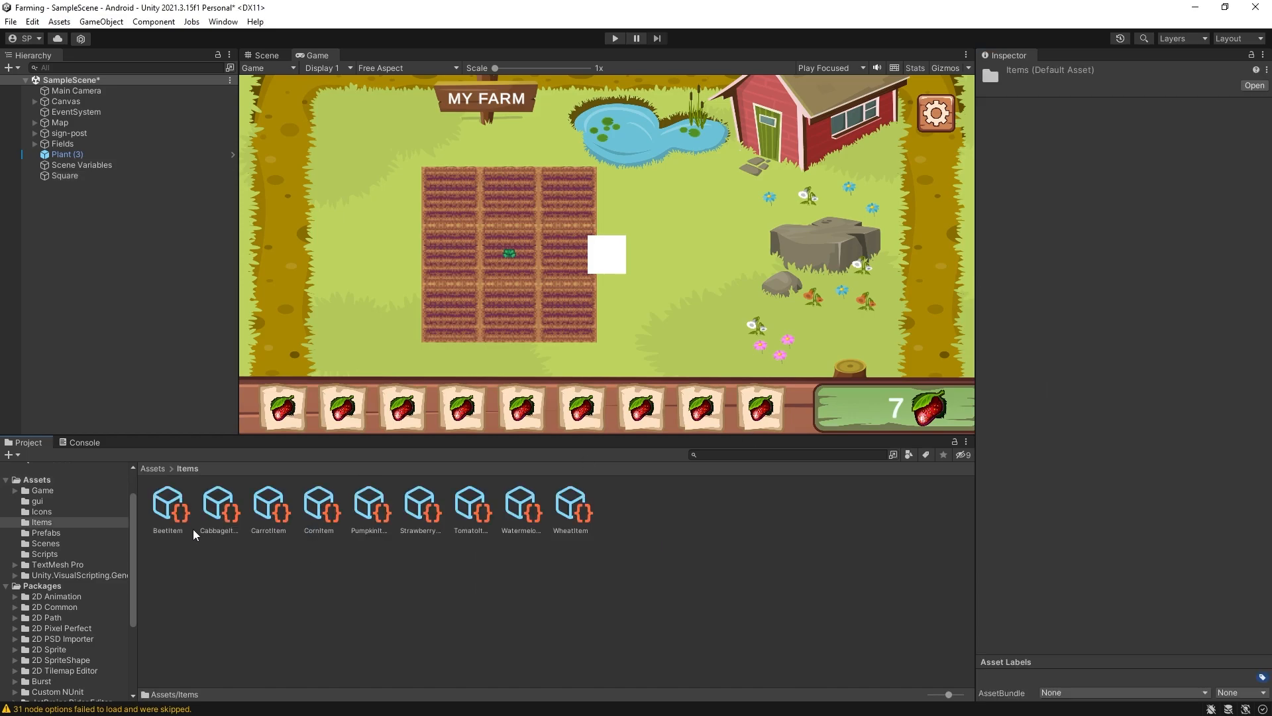
pyautogui.click(168, 503)
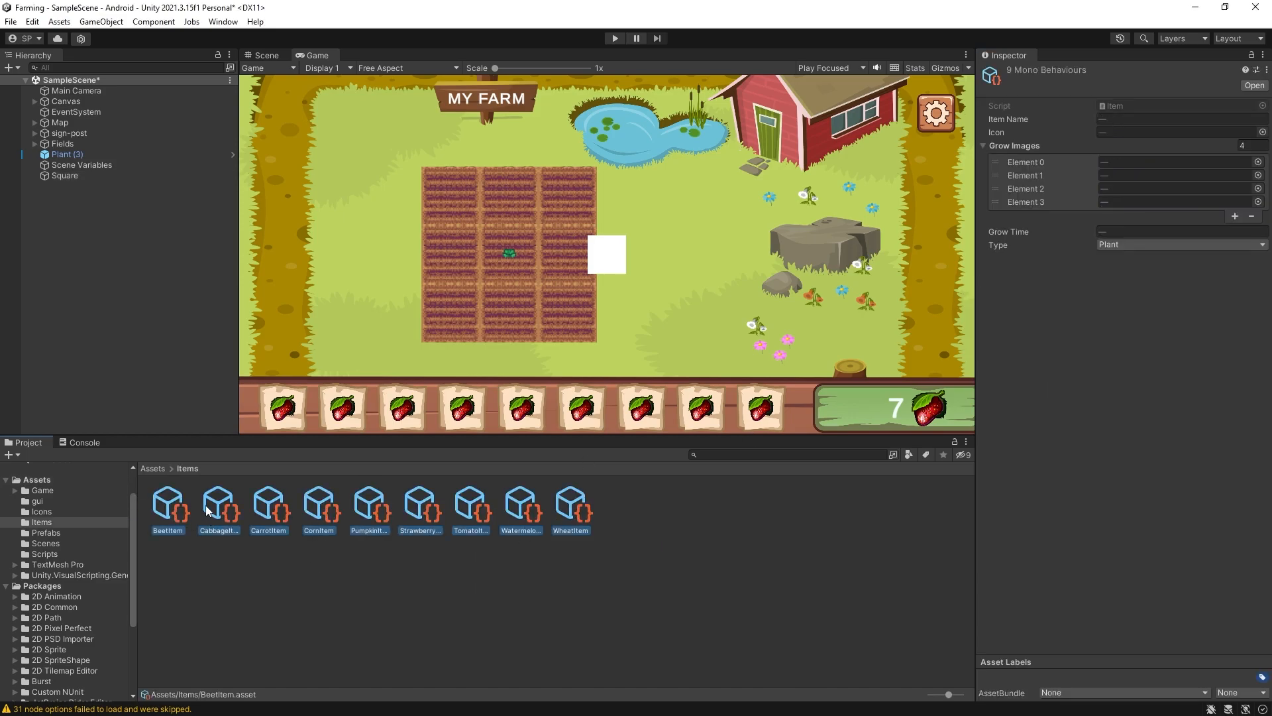
pyautogui.moveTo(461, 466)
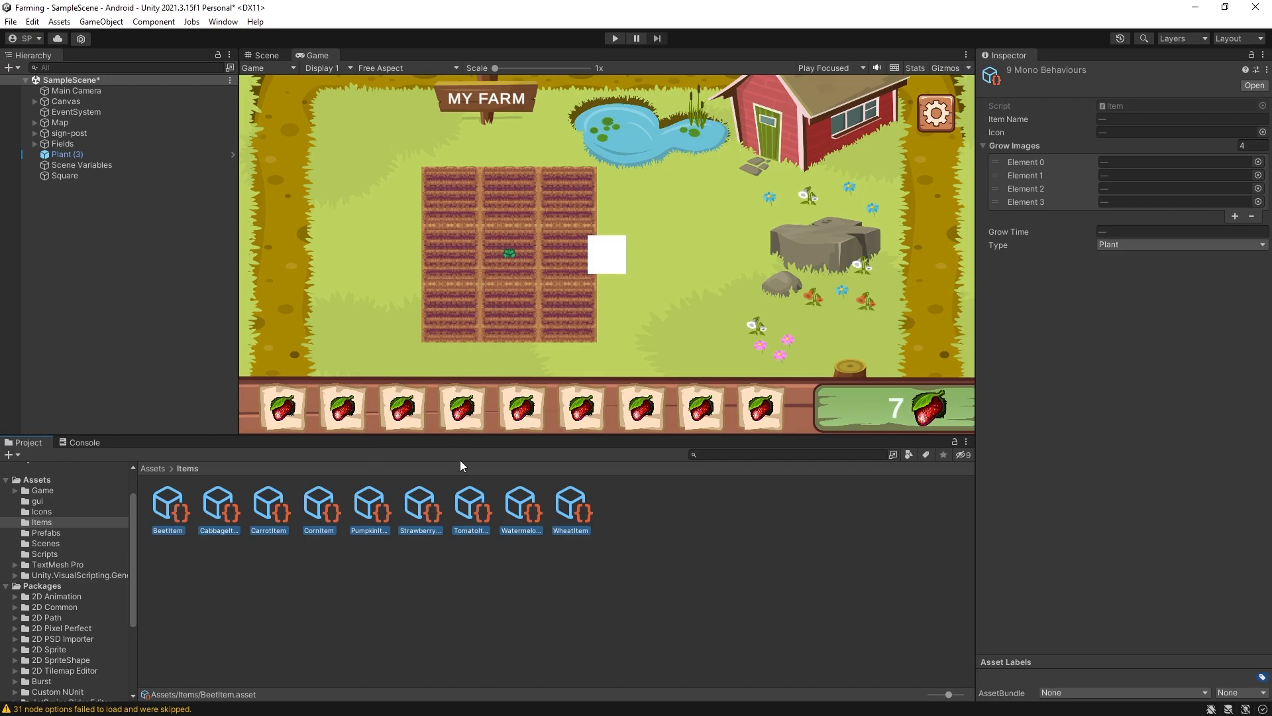
pyautogui.click(168, 503)
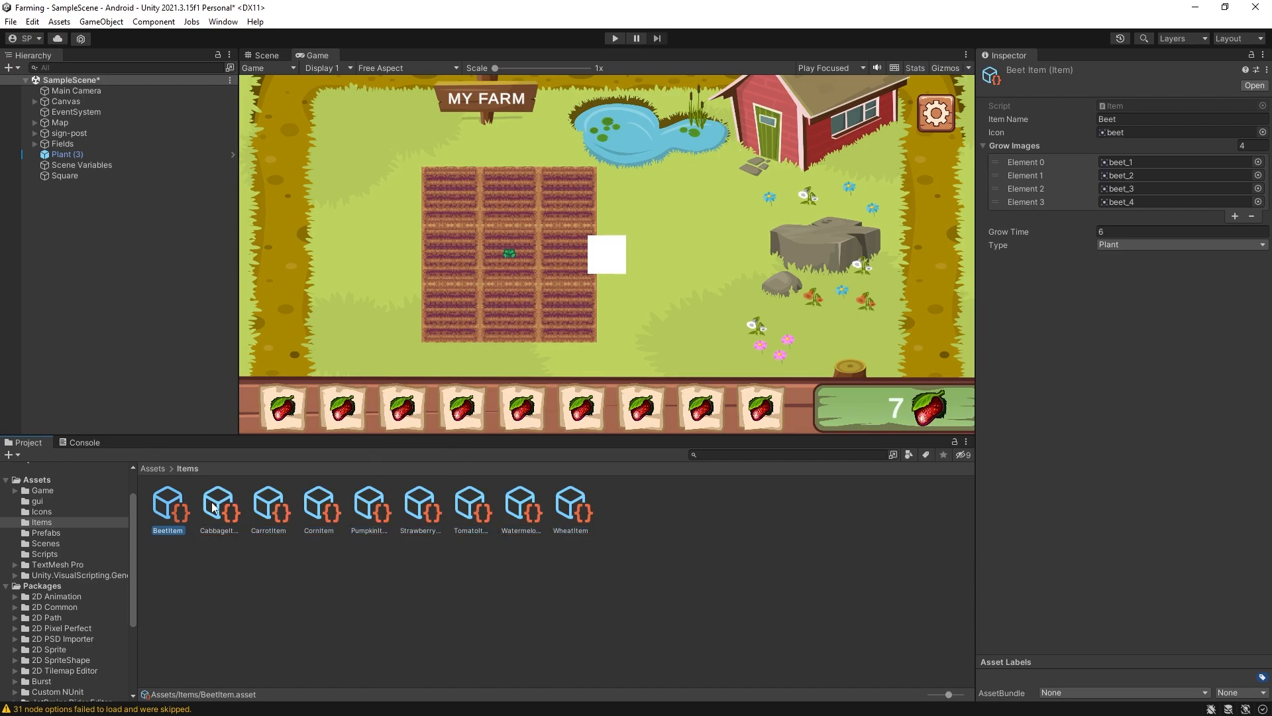
pyautogui.moveTo(279, 596)
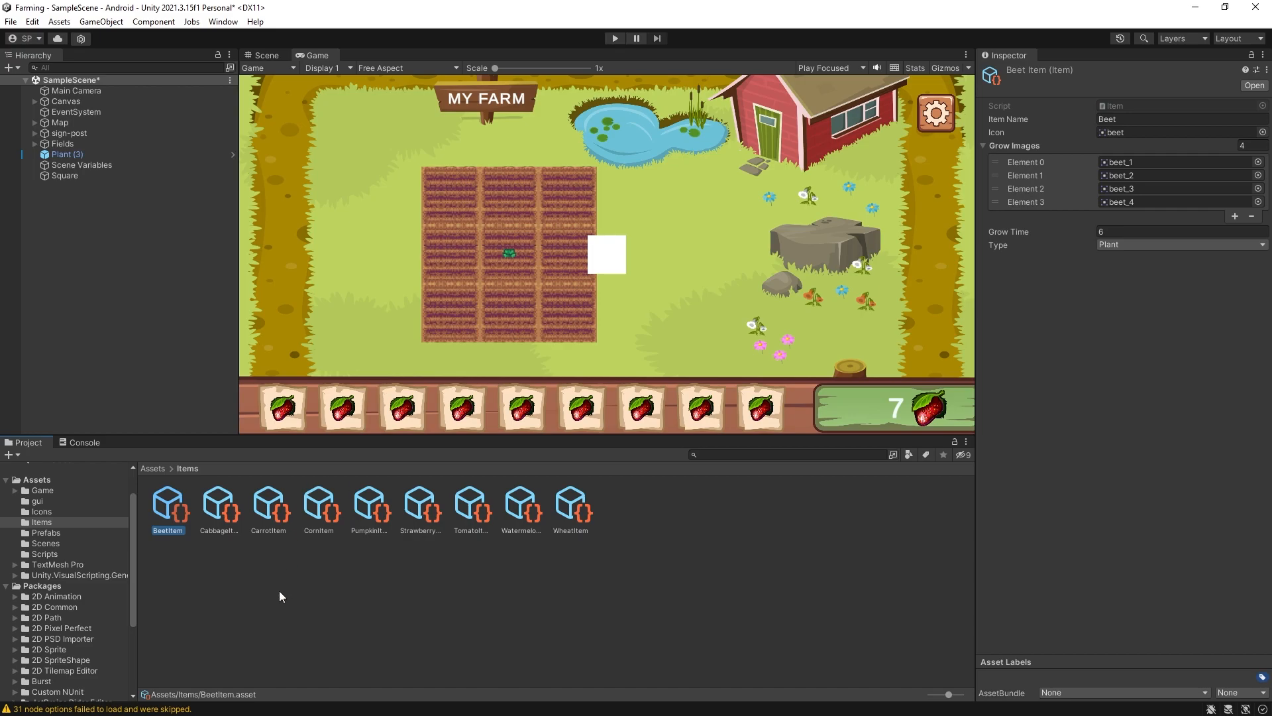
pyautogui.moveTo(147, 484)
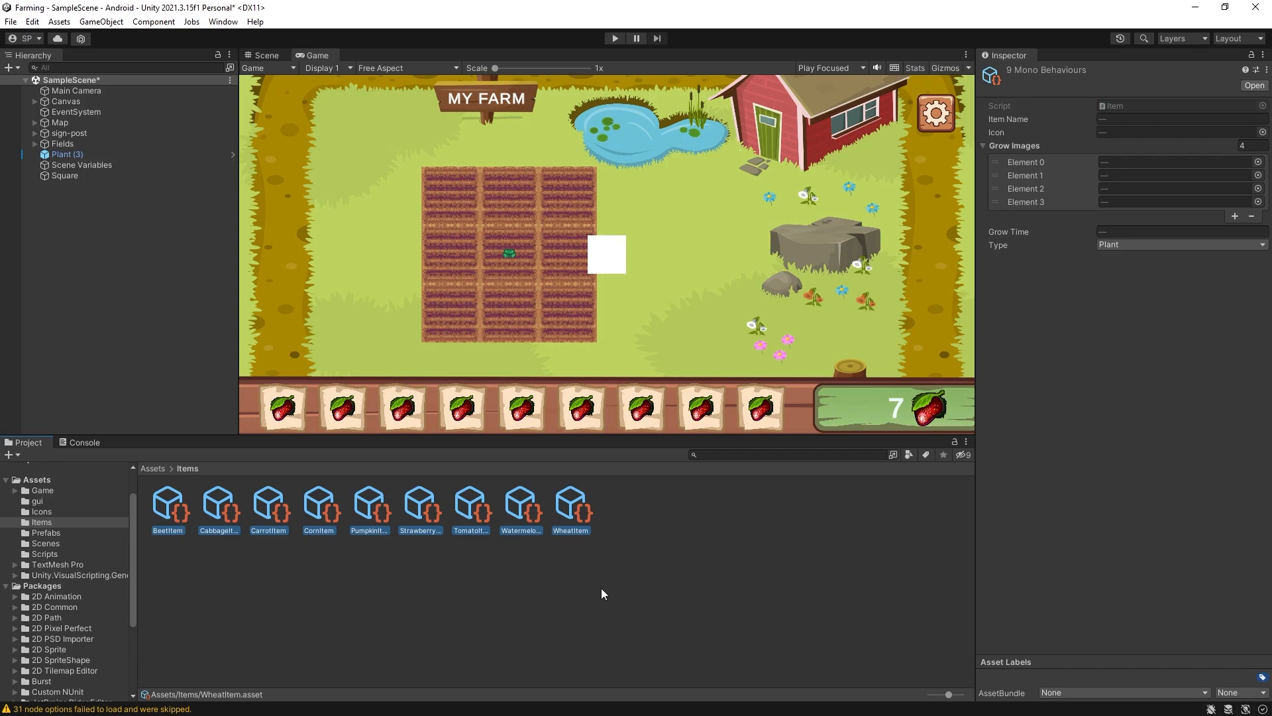
pyautogui.moveTo(32, 22)
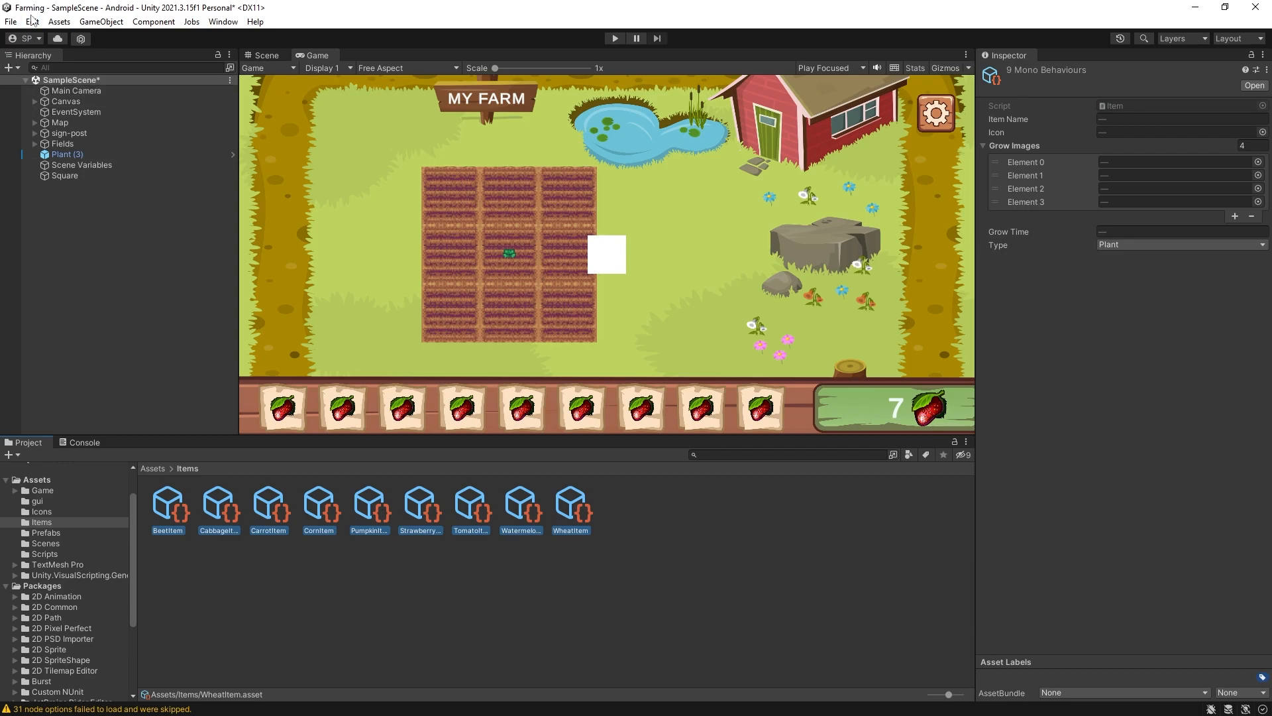
# Step: Add Item to the Visual Scripting Type Options in Project Settings and regenerate nodes
pyautogui.click(31, 21)
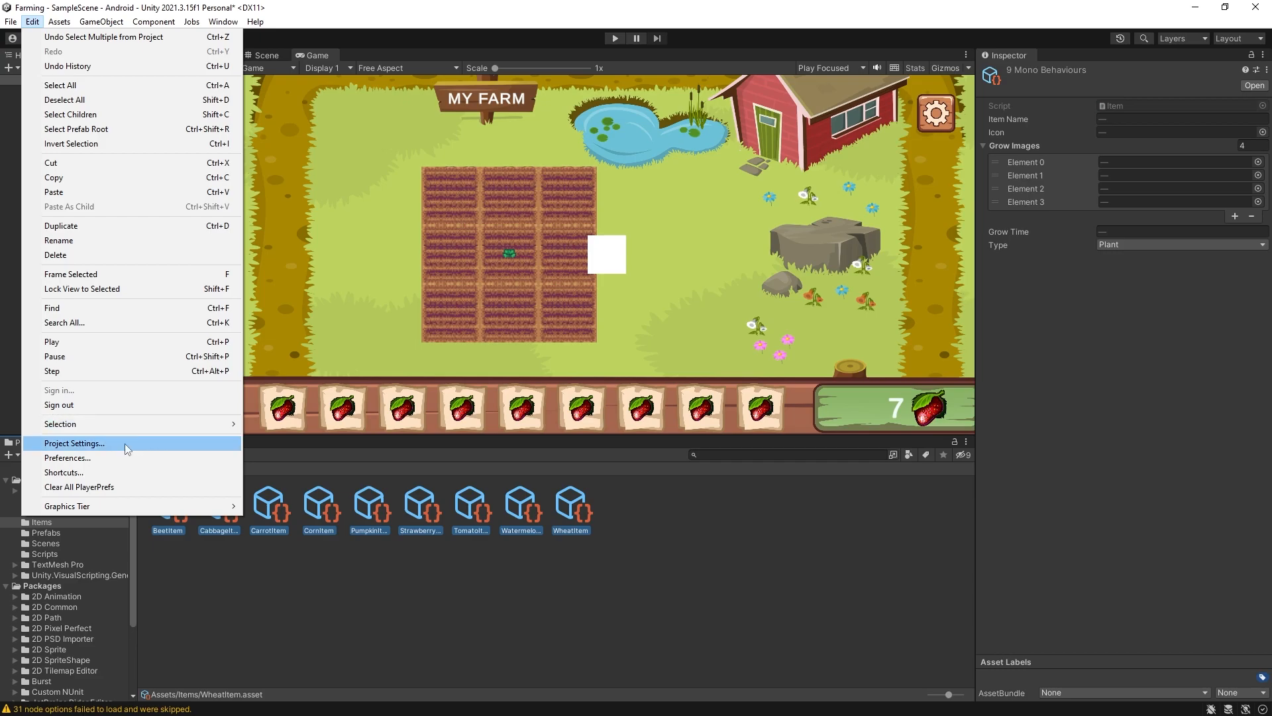
pyautogui.click(73, 442)
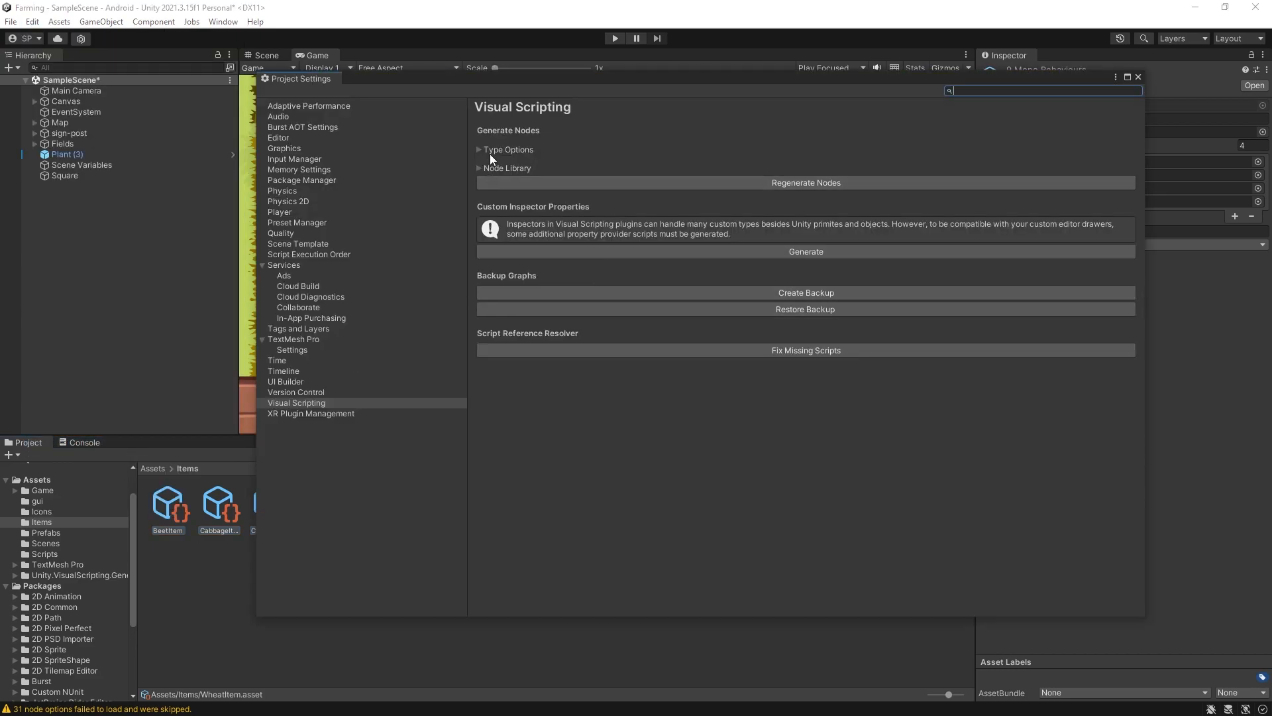
pyautogui.click(480, 149)
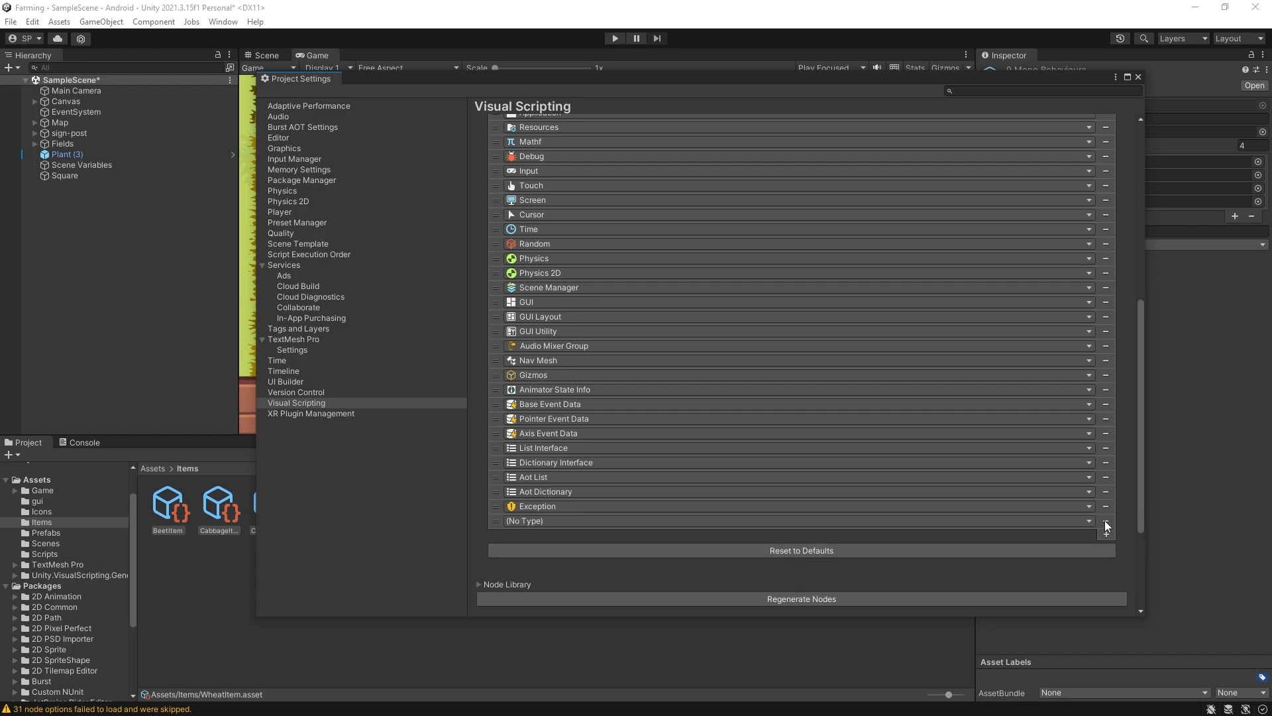
pyautogui.moveTo(1091, 525)
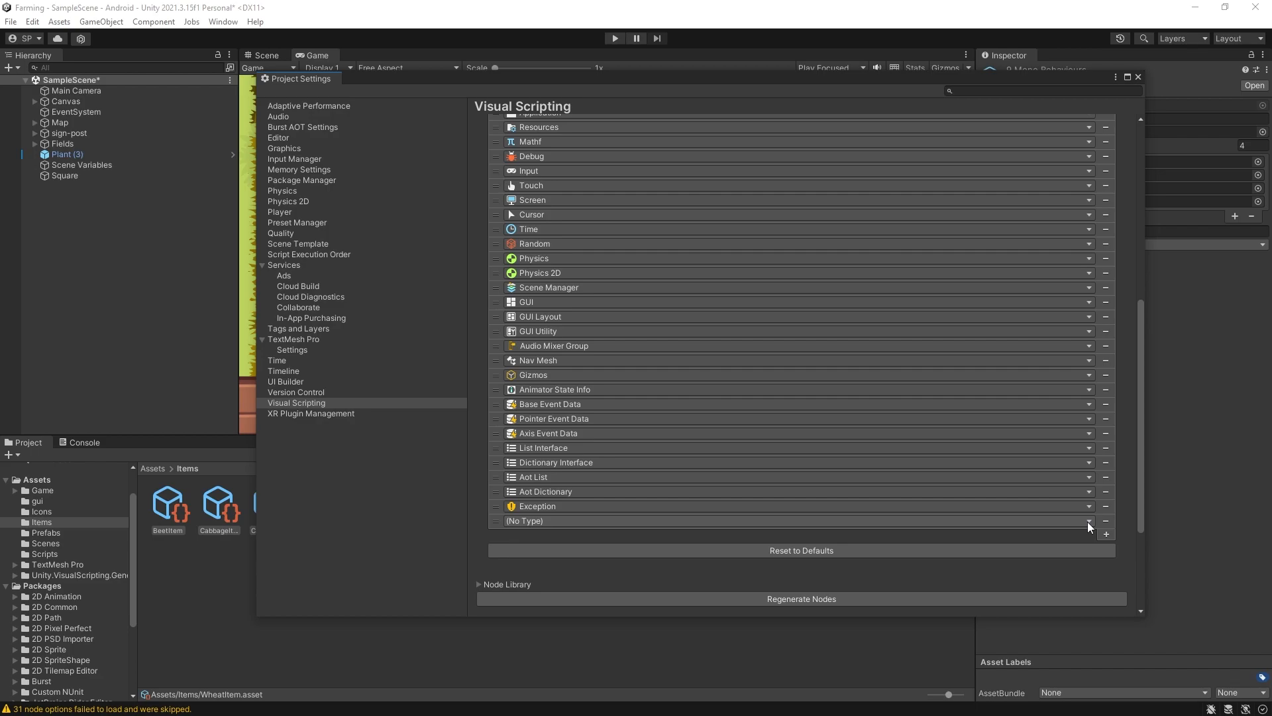
pyautogui.moveTo(848, 87)
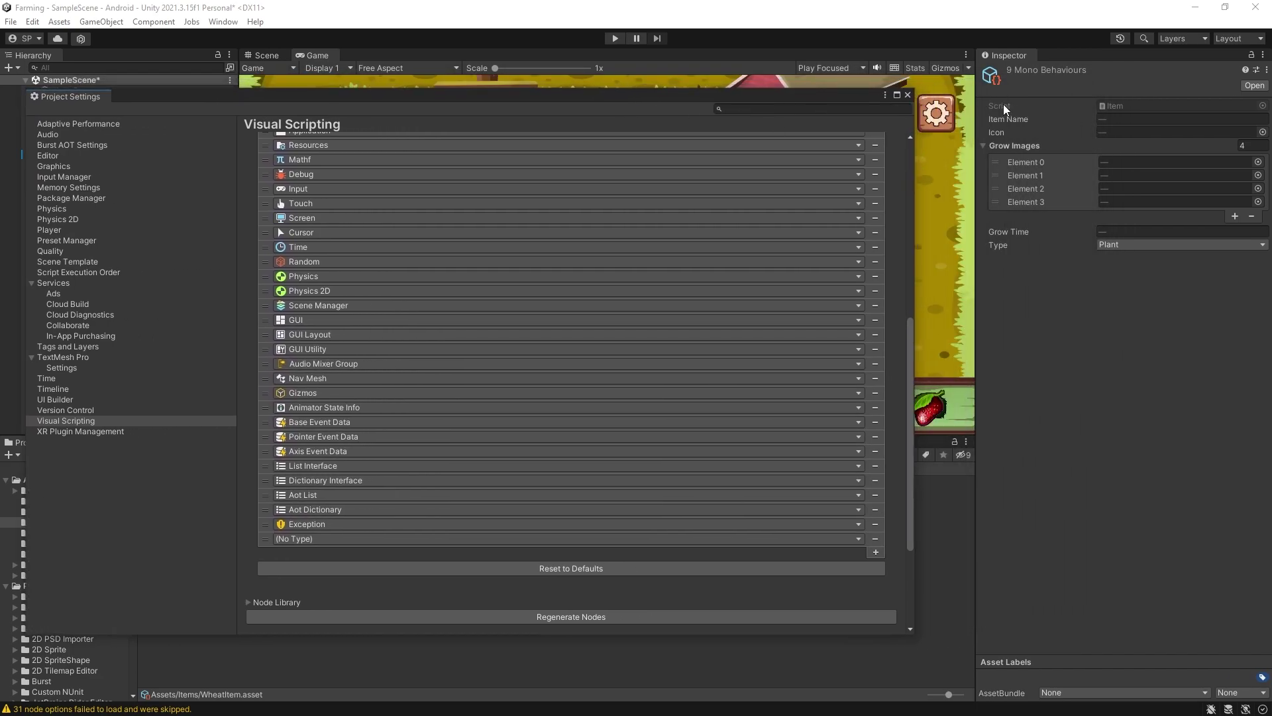
pyautogui.moveTo(1124, 111)
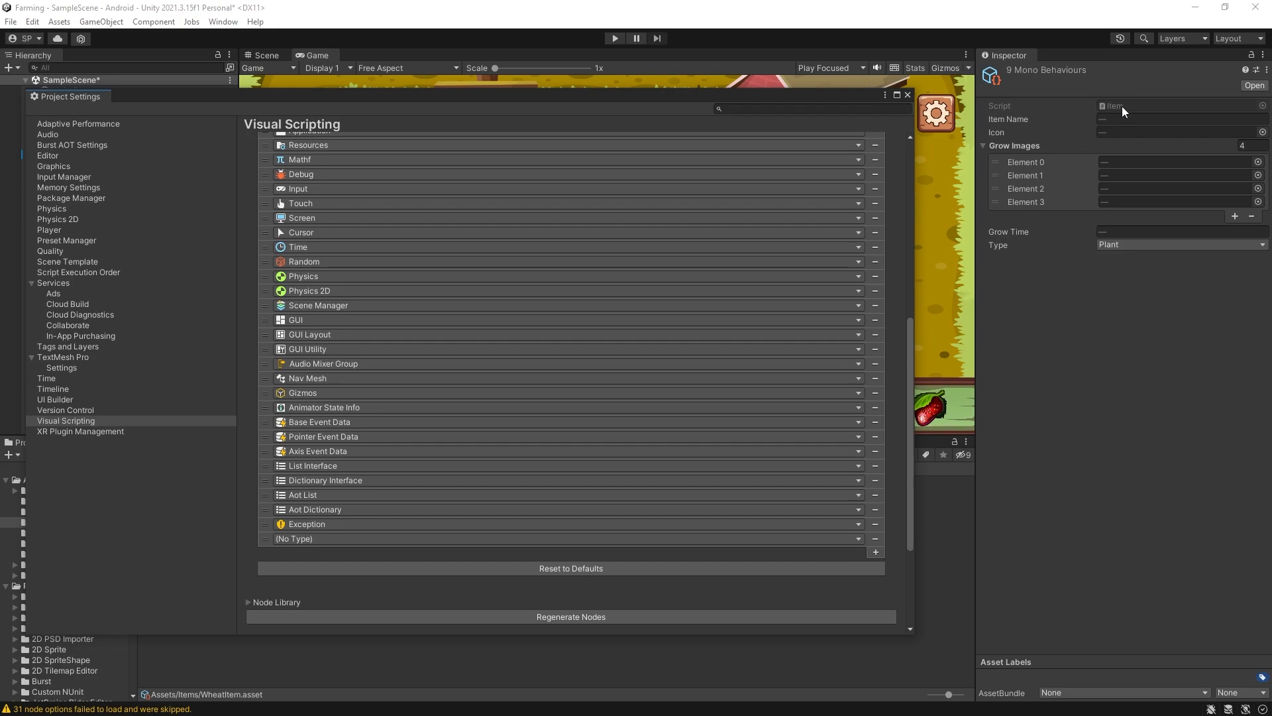
pyautogui.click(857, 320)
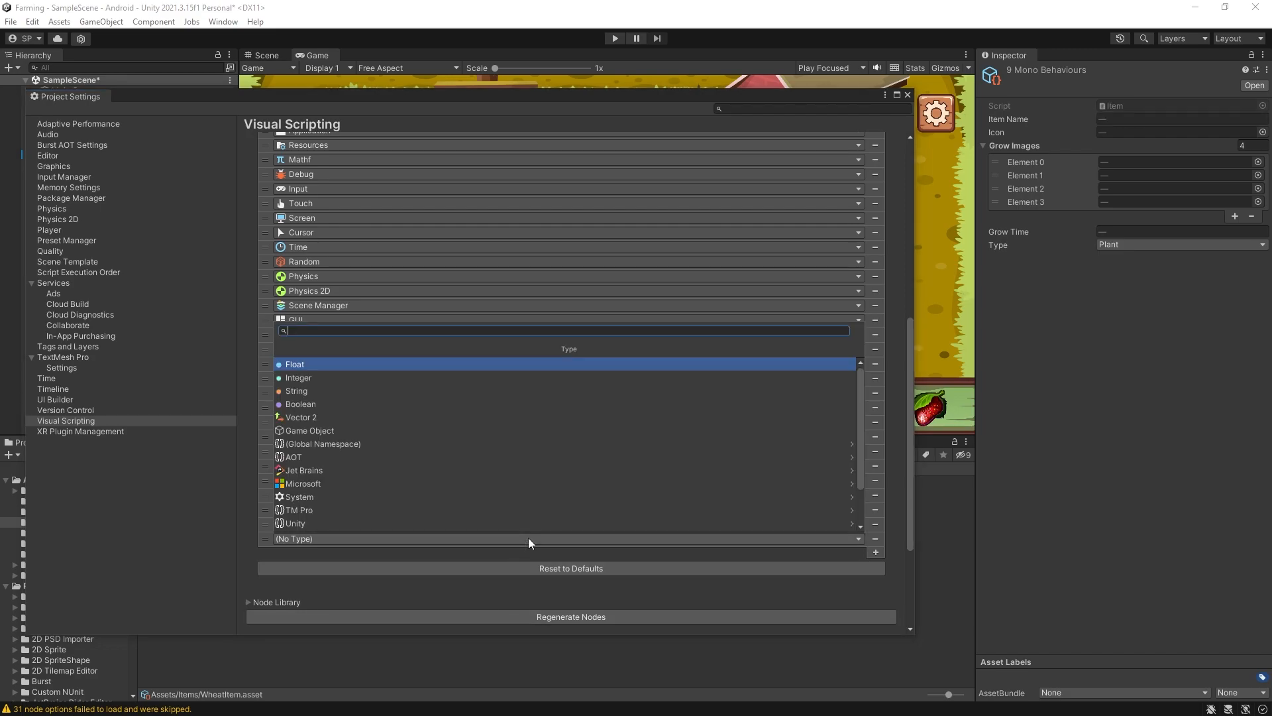
pyautogui.write('Item')
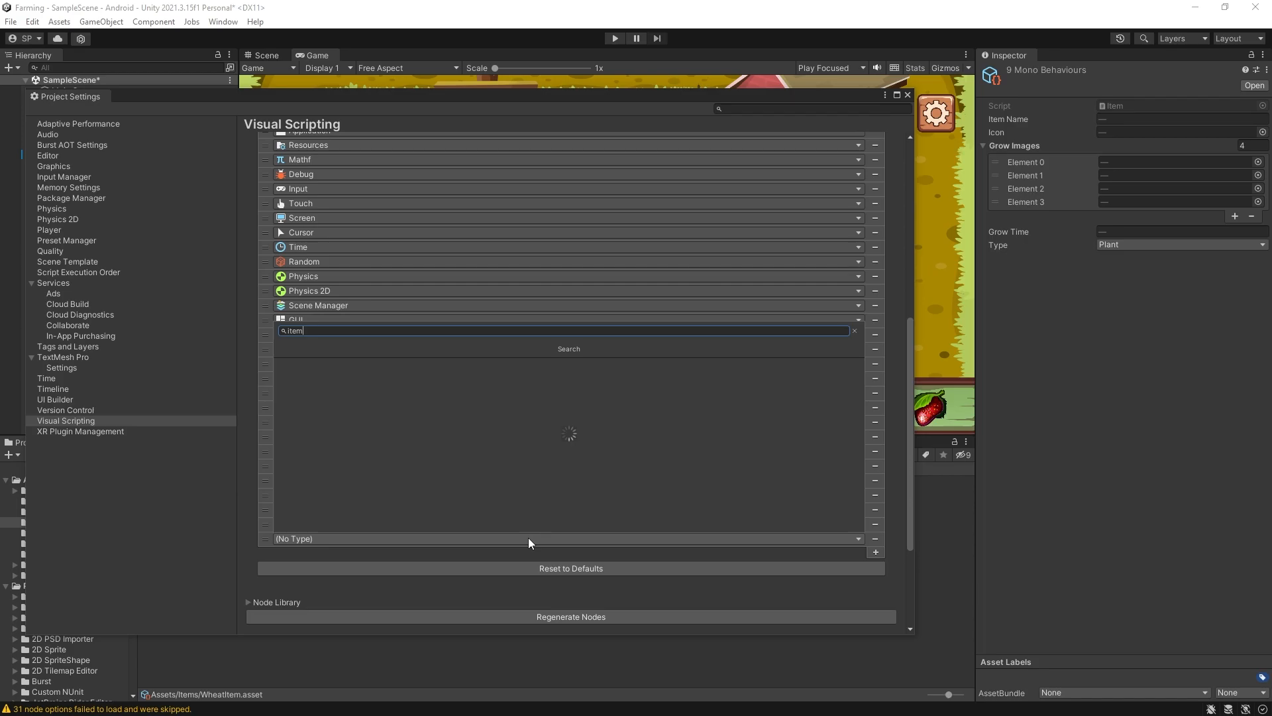
pyautogui.click(852, 330)
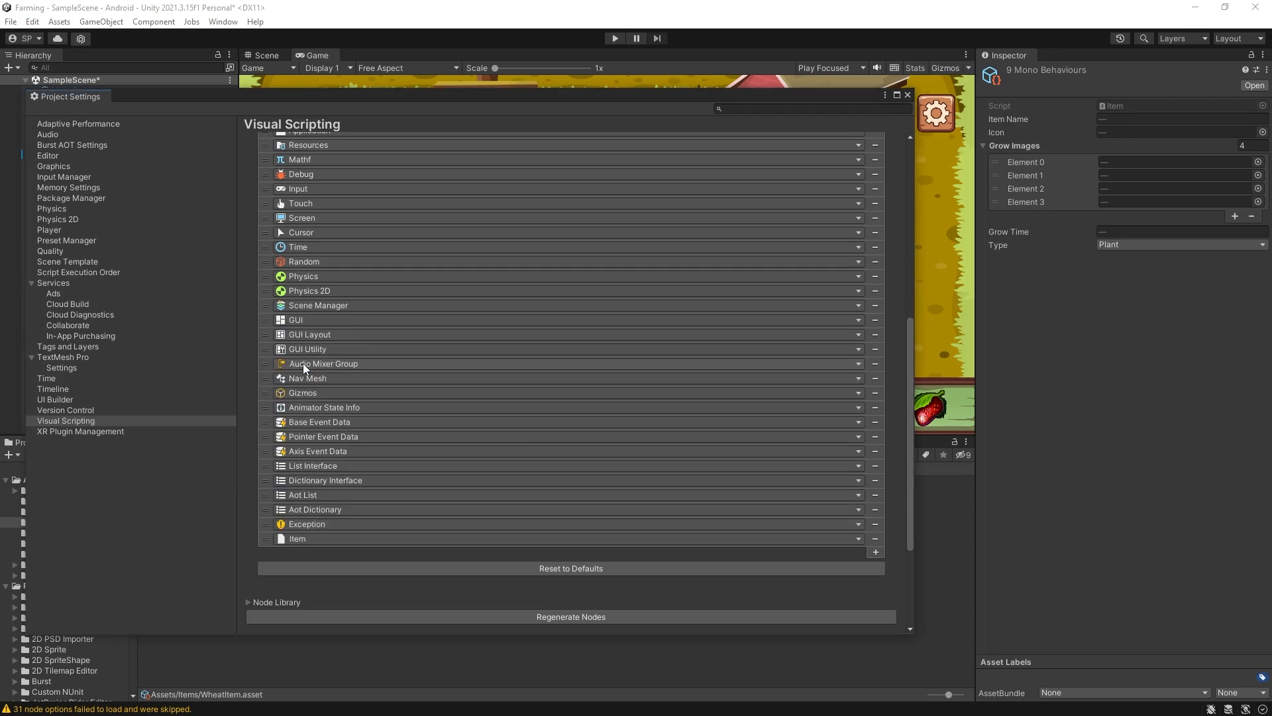
pyautogui.scroll(-3)
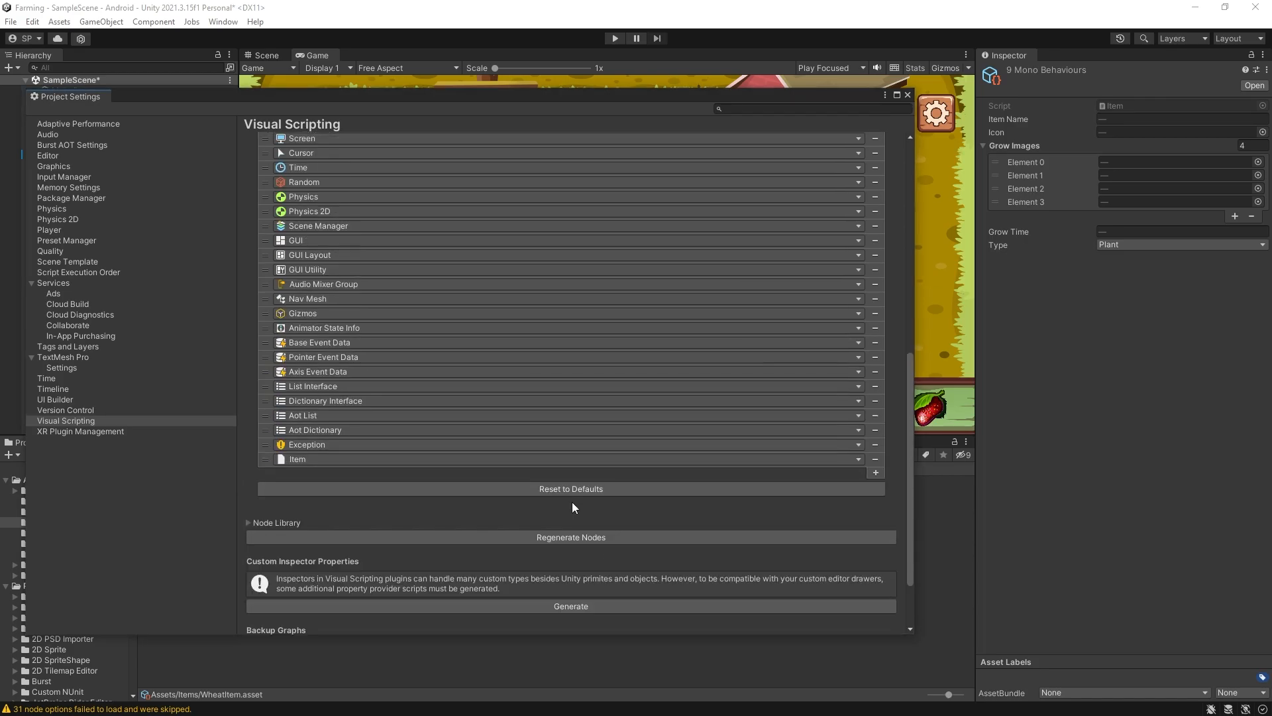
pyautogui.scroll(3)
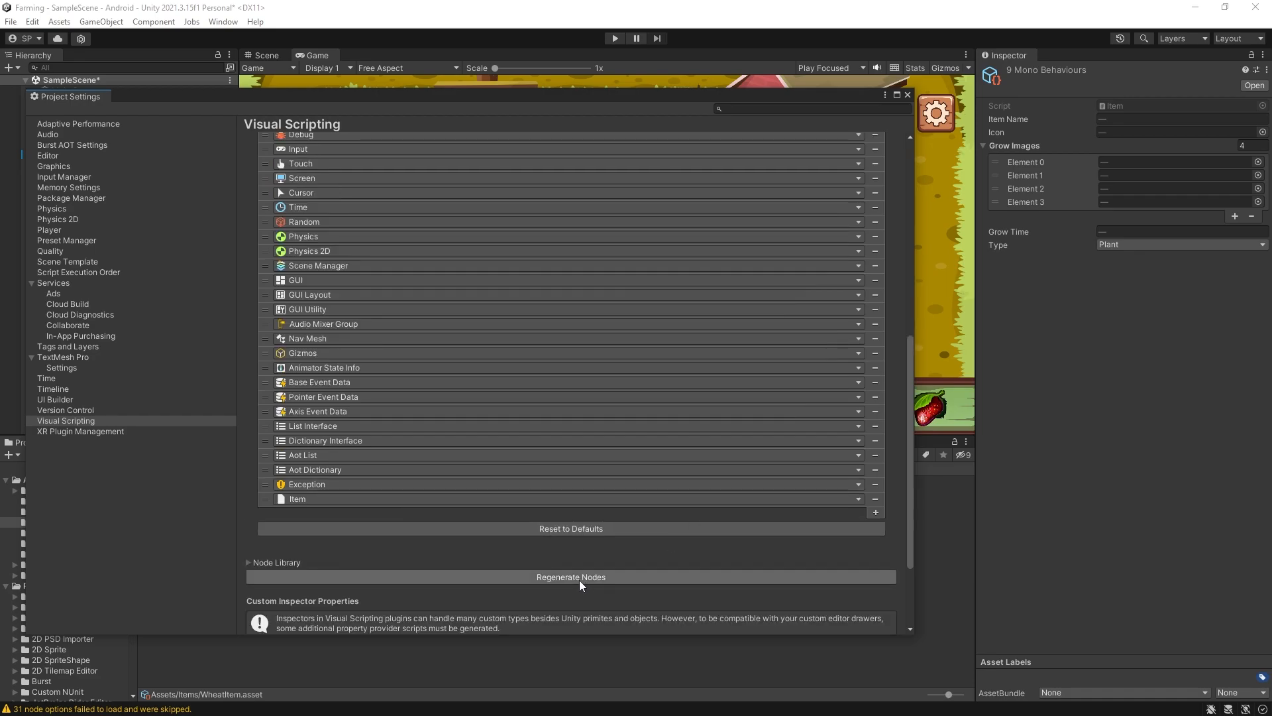
pyautogui.click(570, 577)
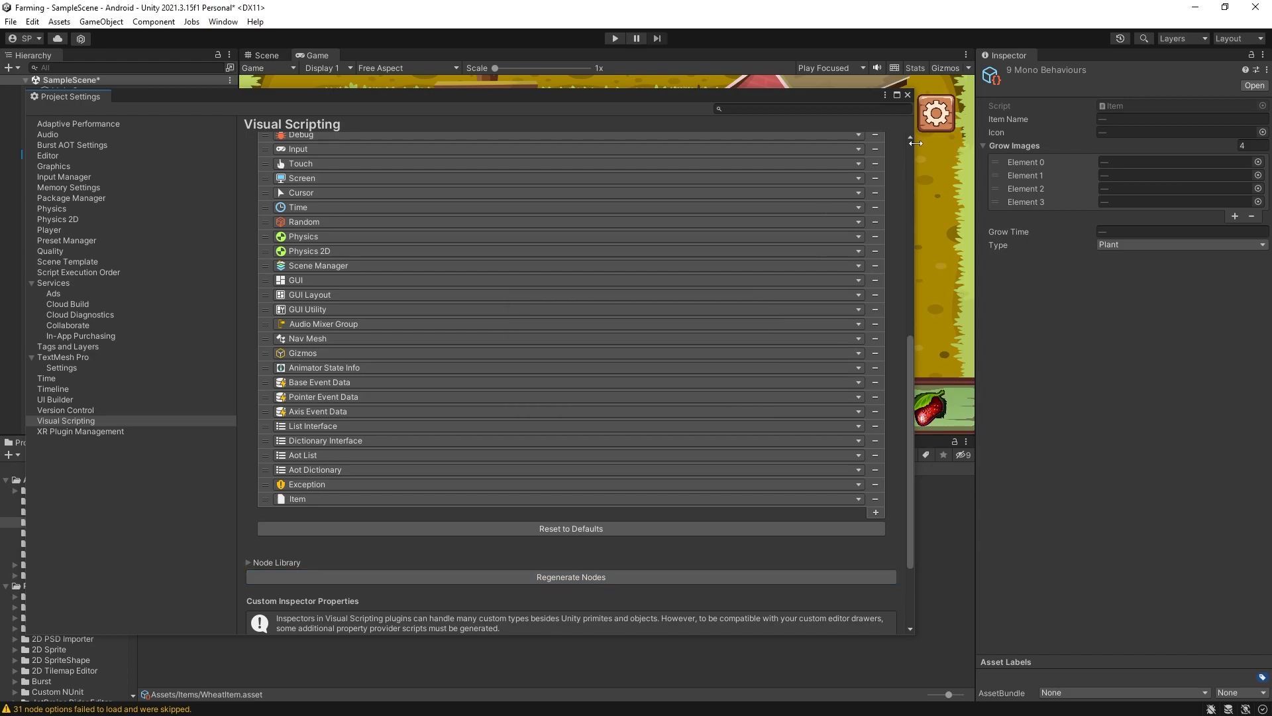
# Step: Add a Script Machine to Square with its graph source set to Embed
pyautogui.click(906, 95)
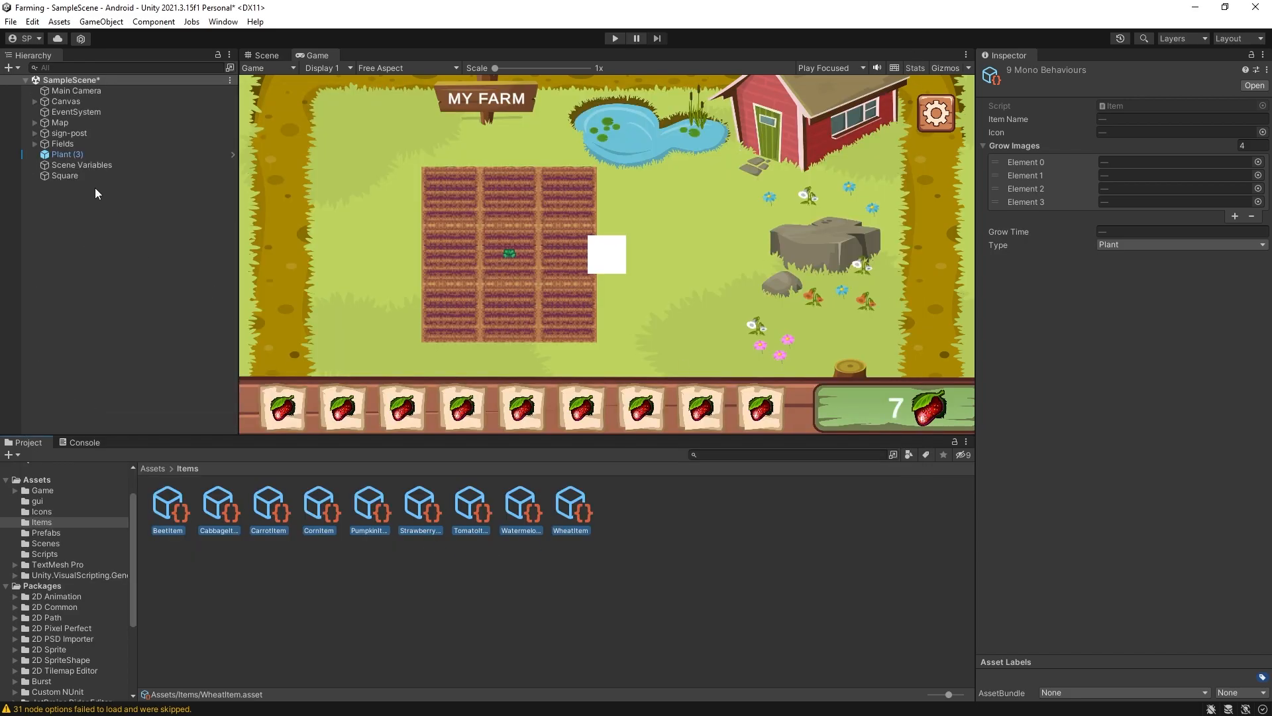
pyautogui.click(64, 175)
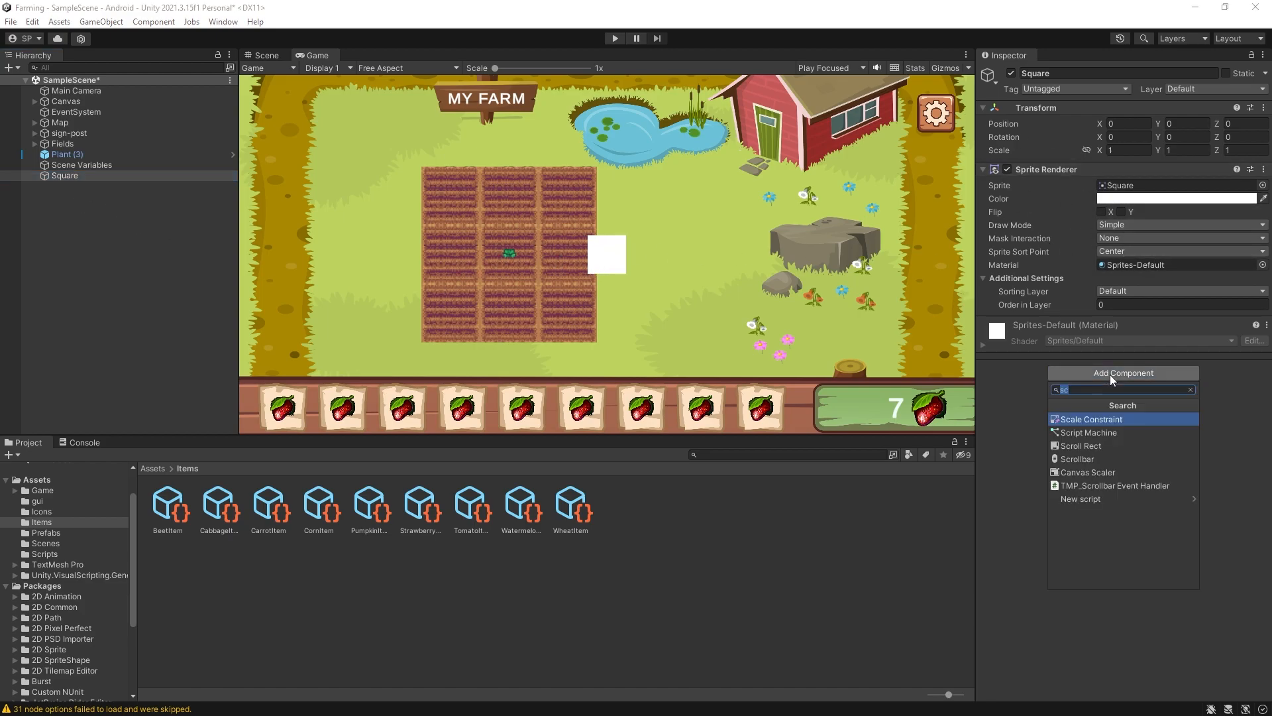
pyautogui.click(1087, 431)
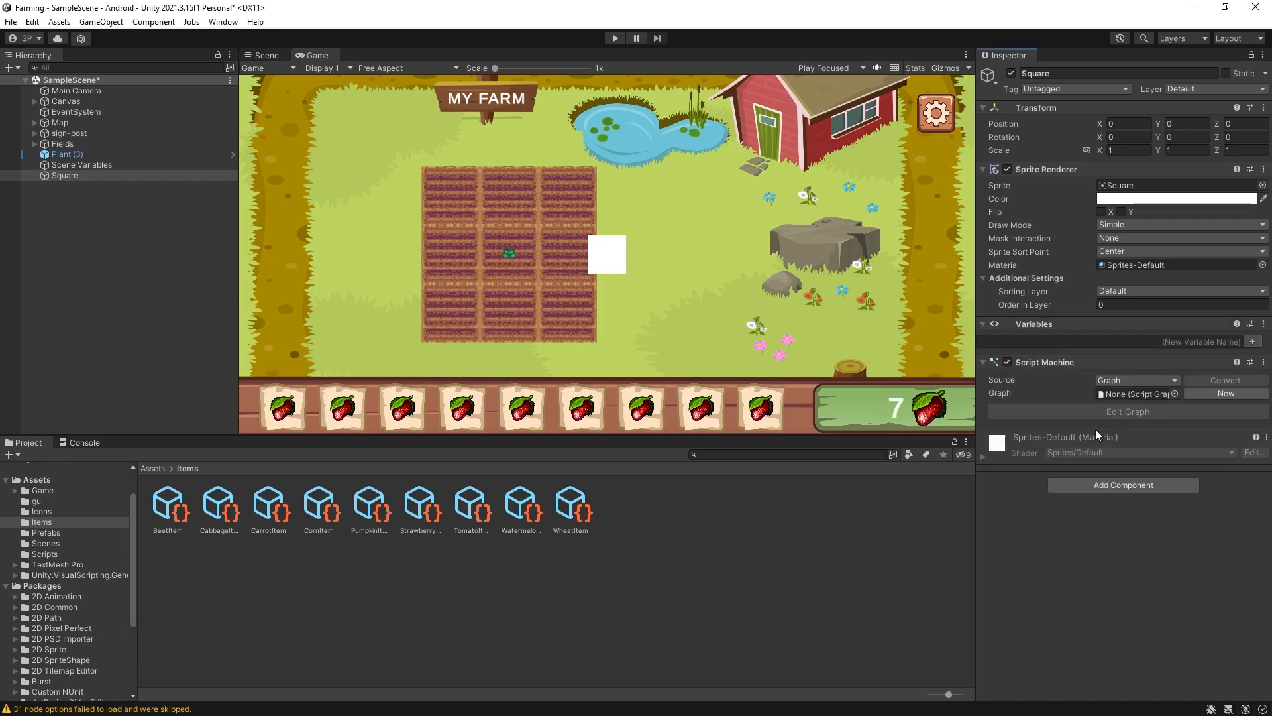
pyautogui.click(1136, 380)
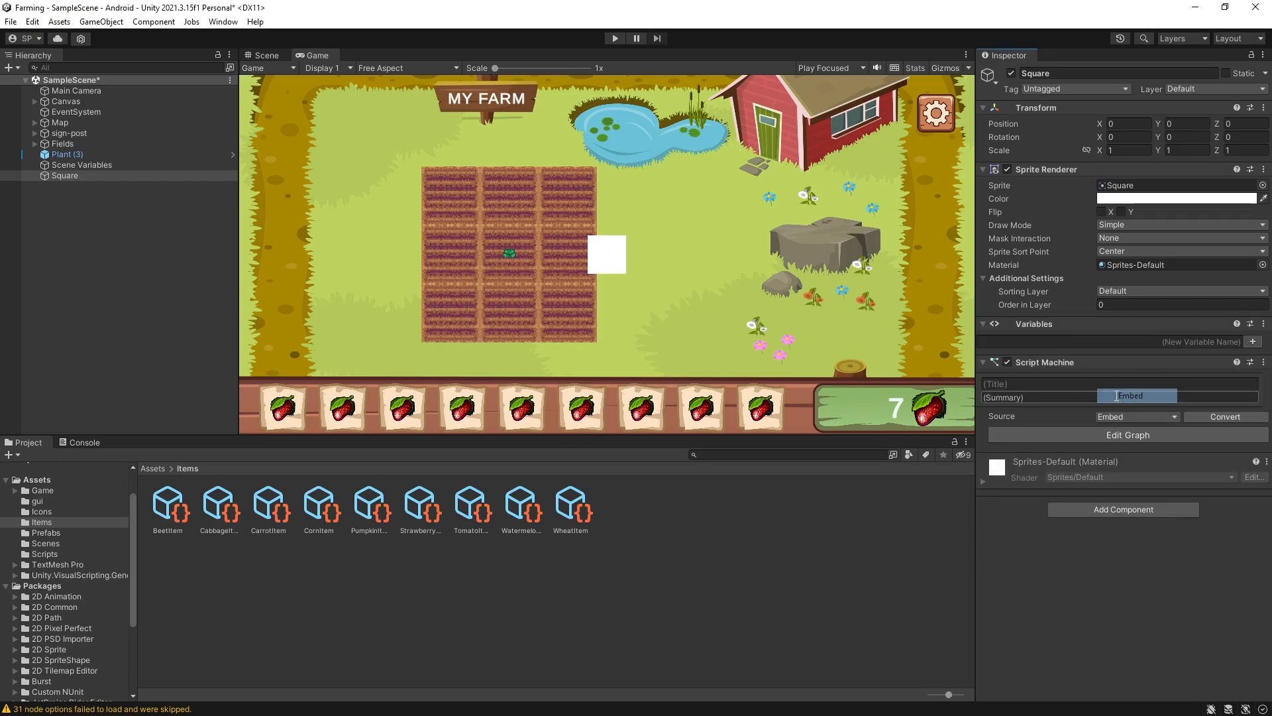
pyautogui.click(1127, 434)
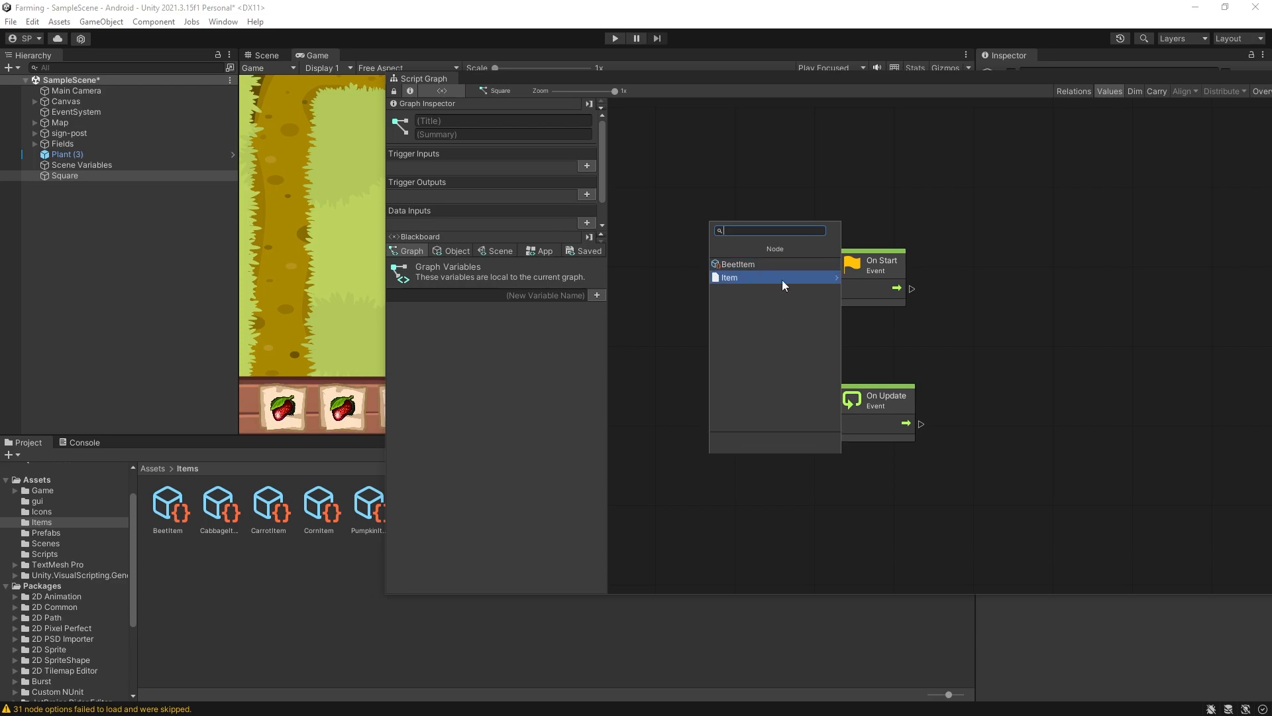
# Step: Add a BeetItem literal node and connect an Expose Item node to its output
pyautogui.click(728, 277)
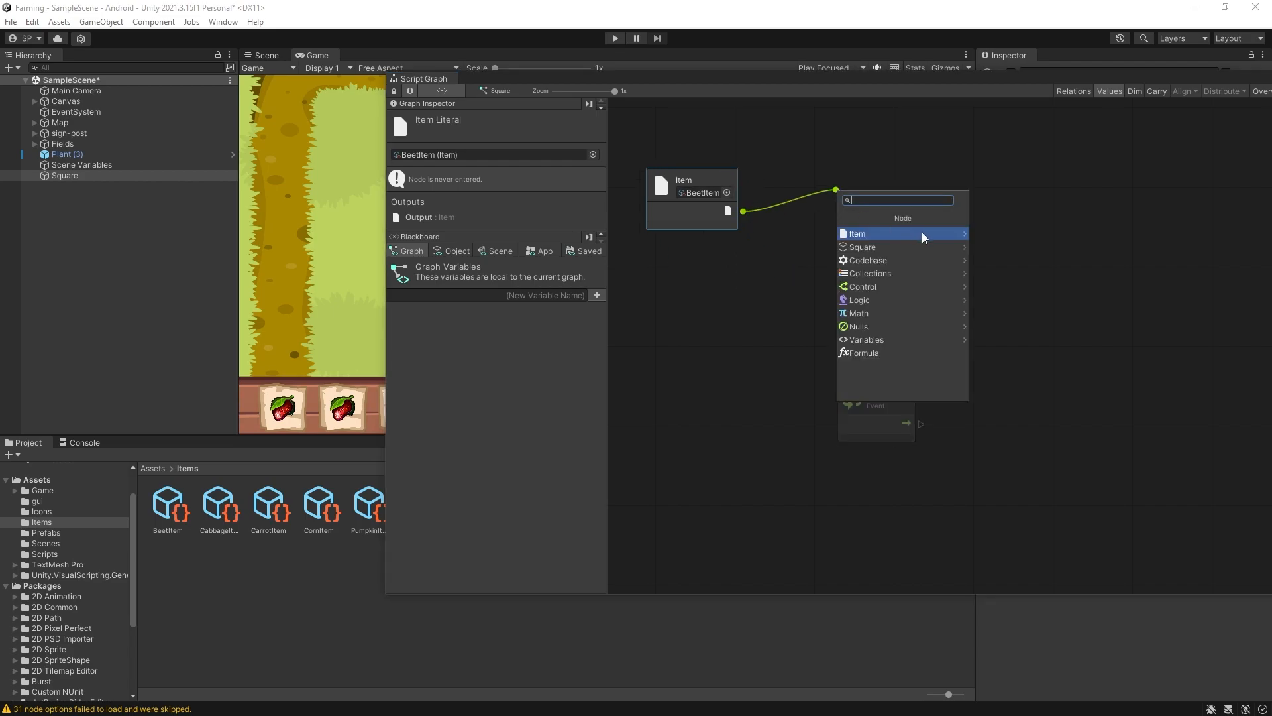
pyautogui.click(857, 234)
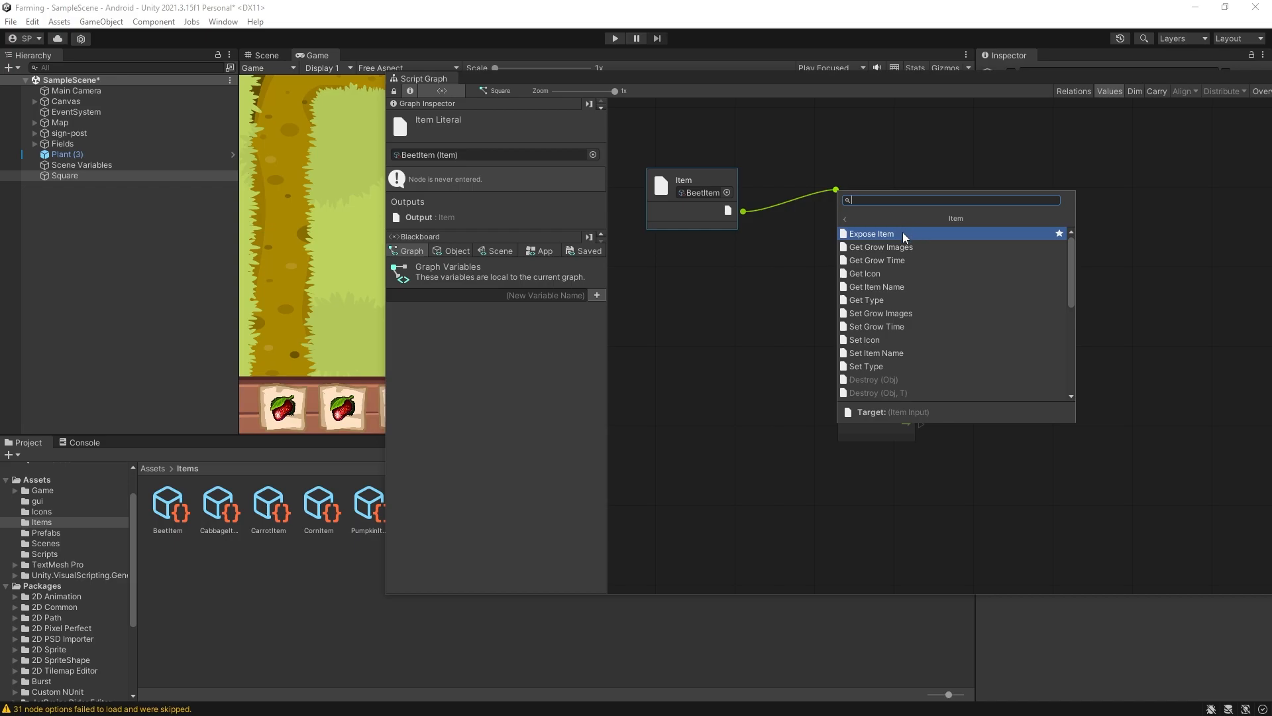
pyautogui.click(871, 233)
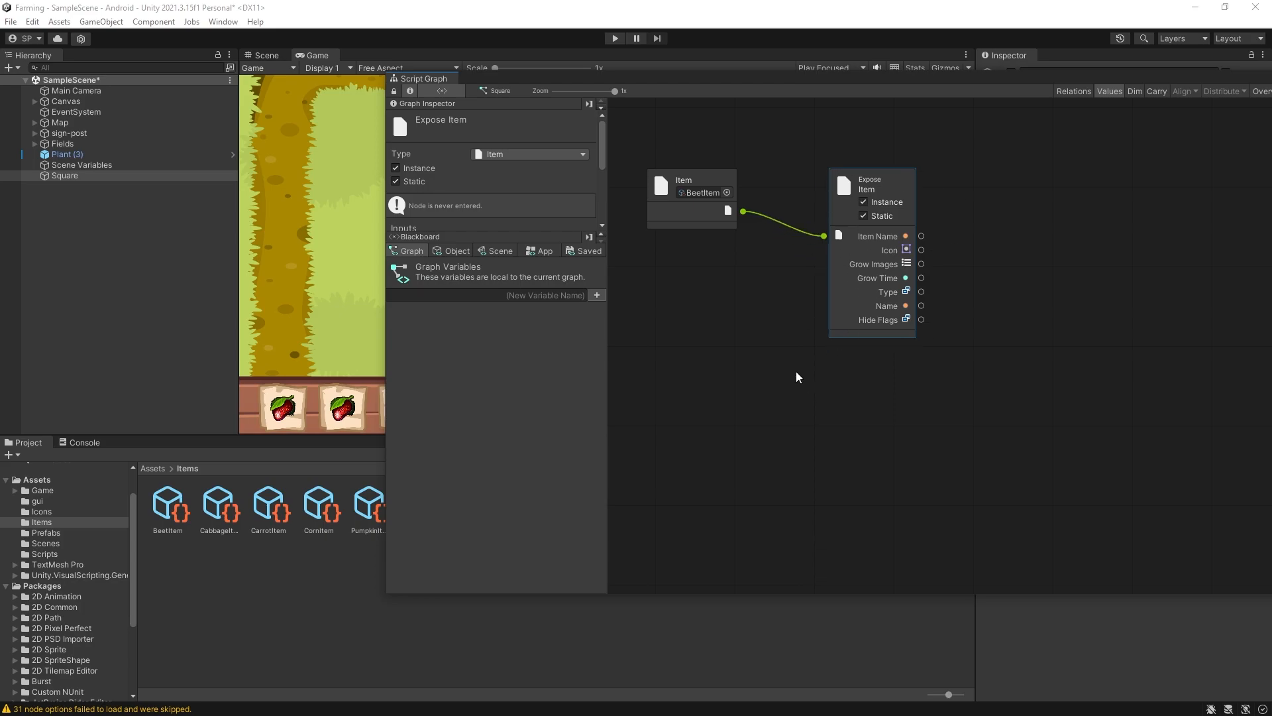
pyautogui.moveTo(885, 252)
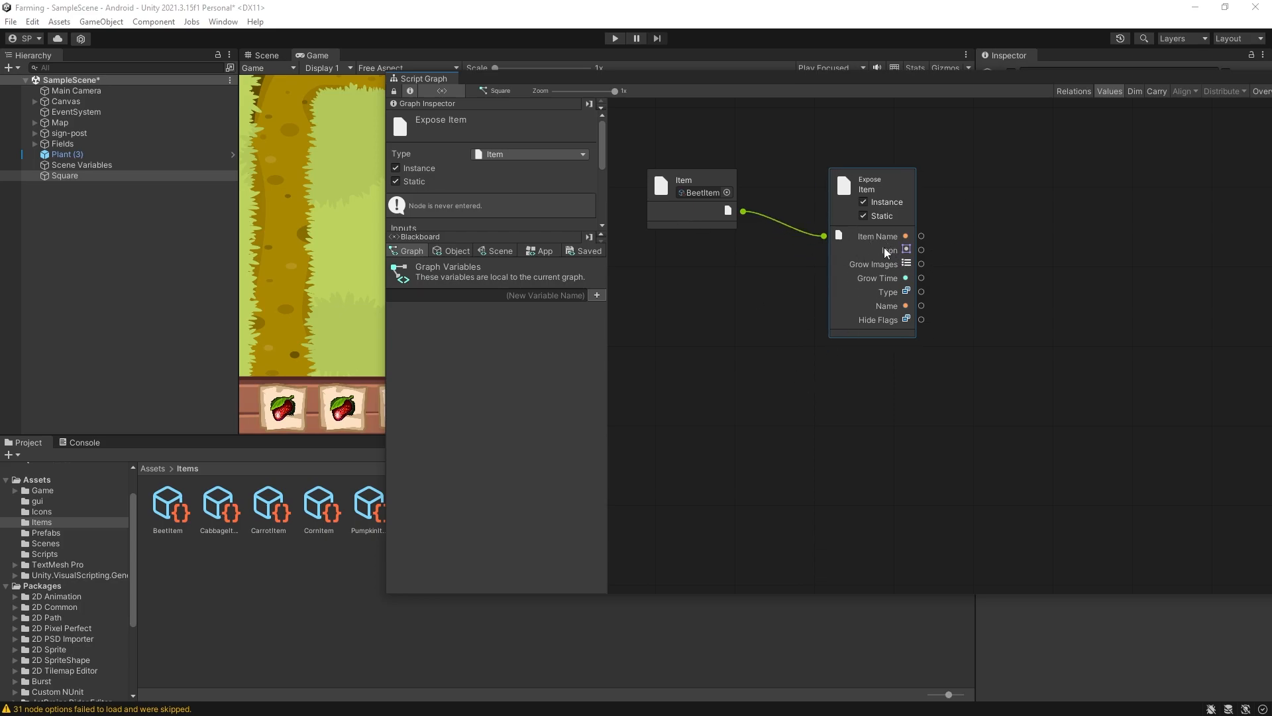
pyautogui.moveTo(899, 307)
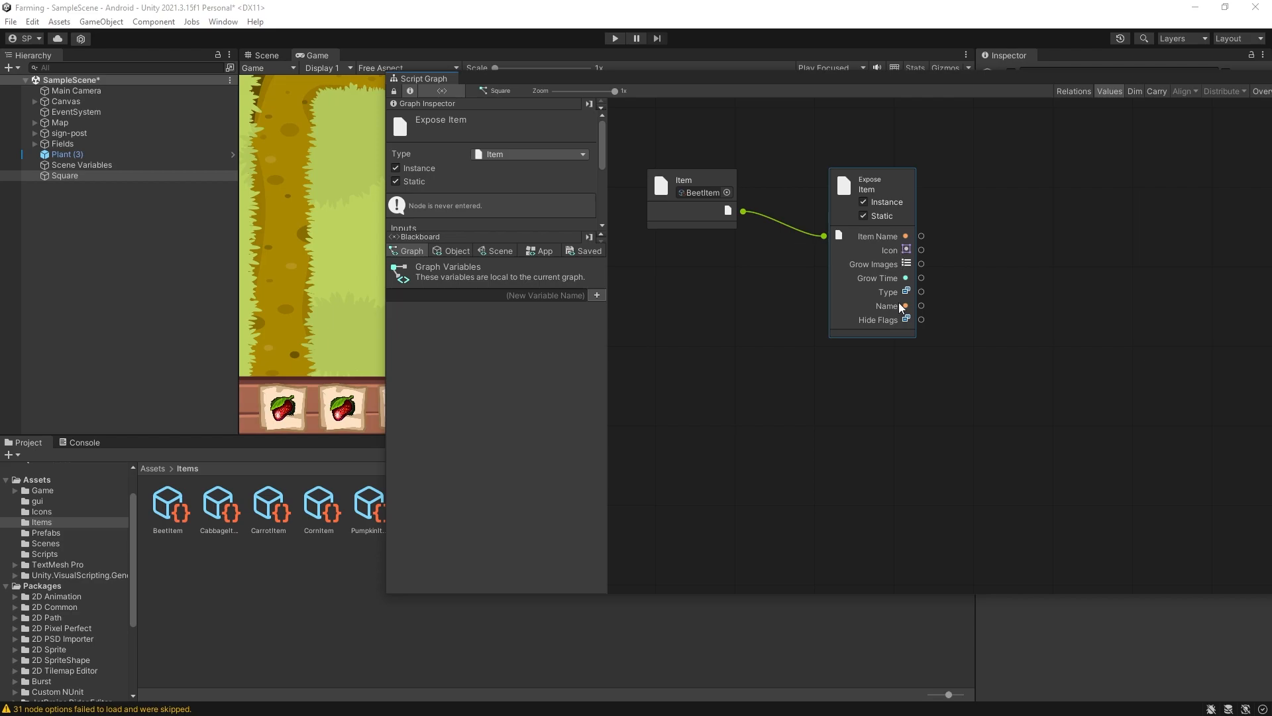
pyautogui.moveTo(867, 308)
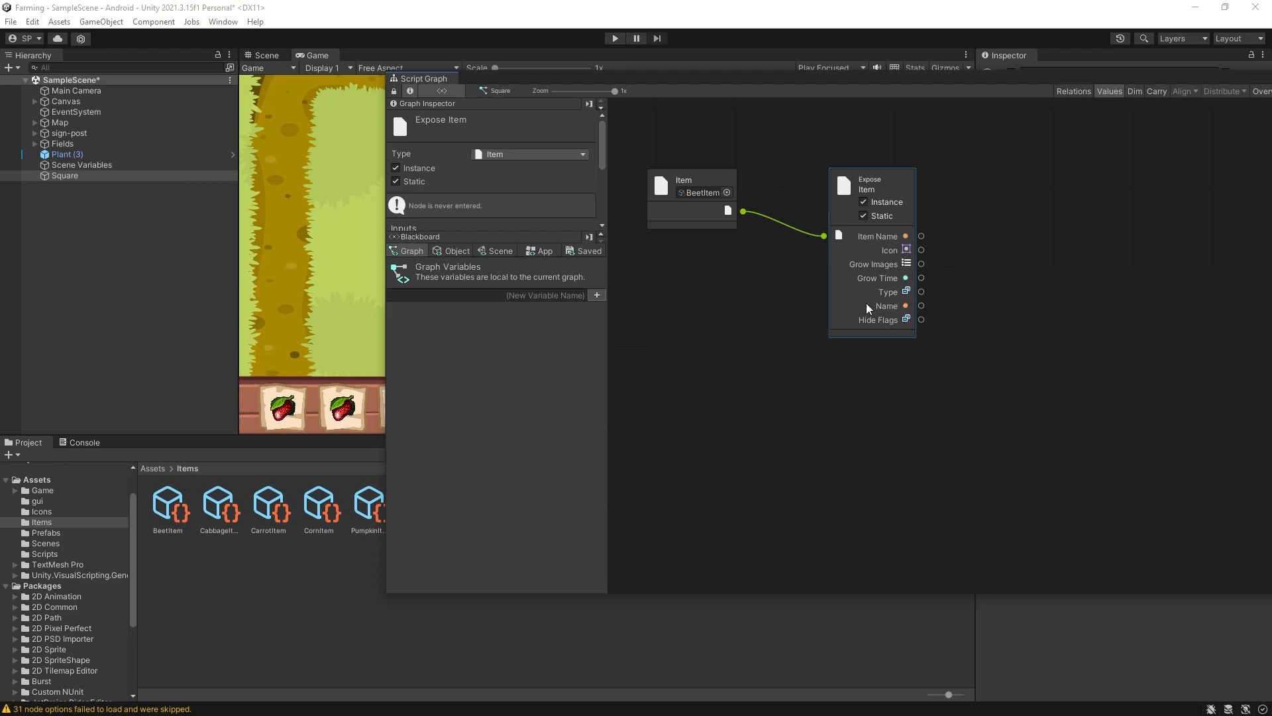
pyautogui.moveTo(909, 330)
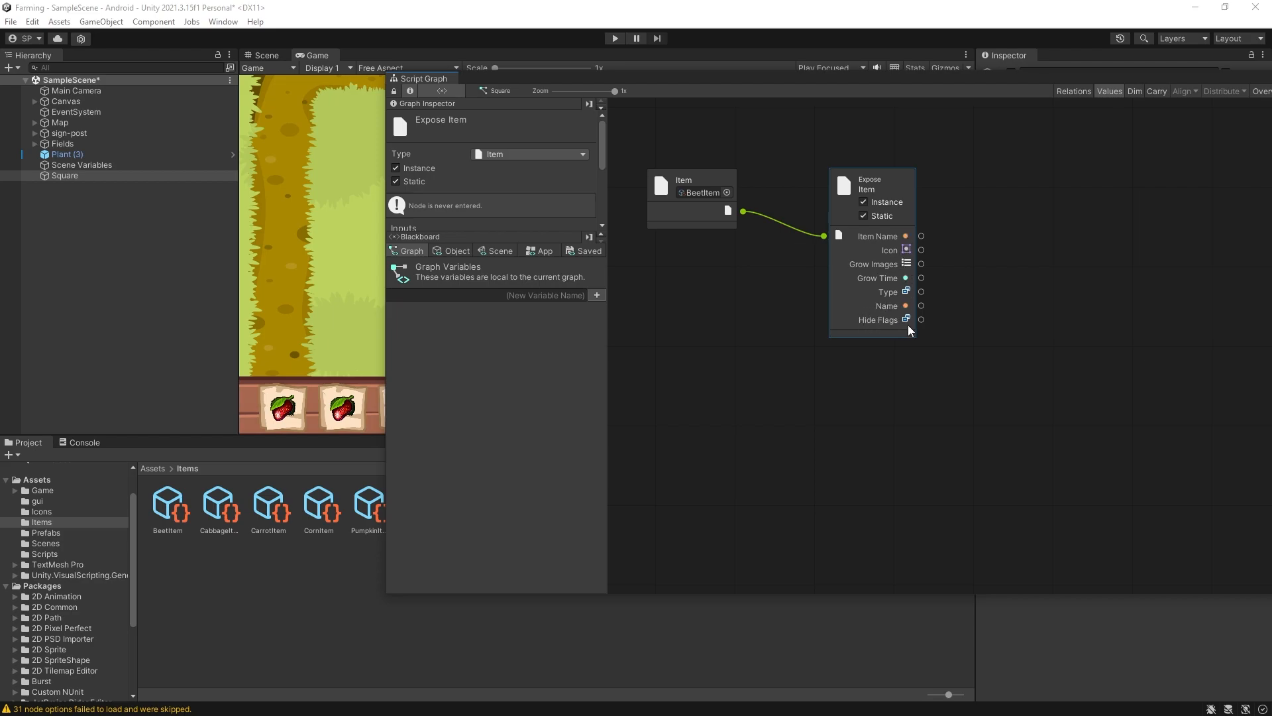
pyautogui.moveTo(903, 317)
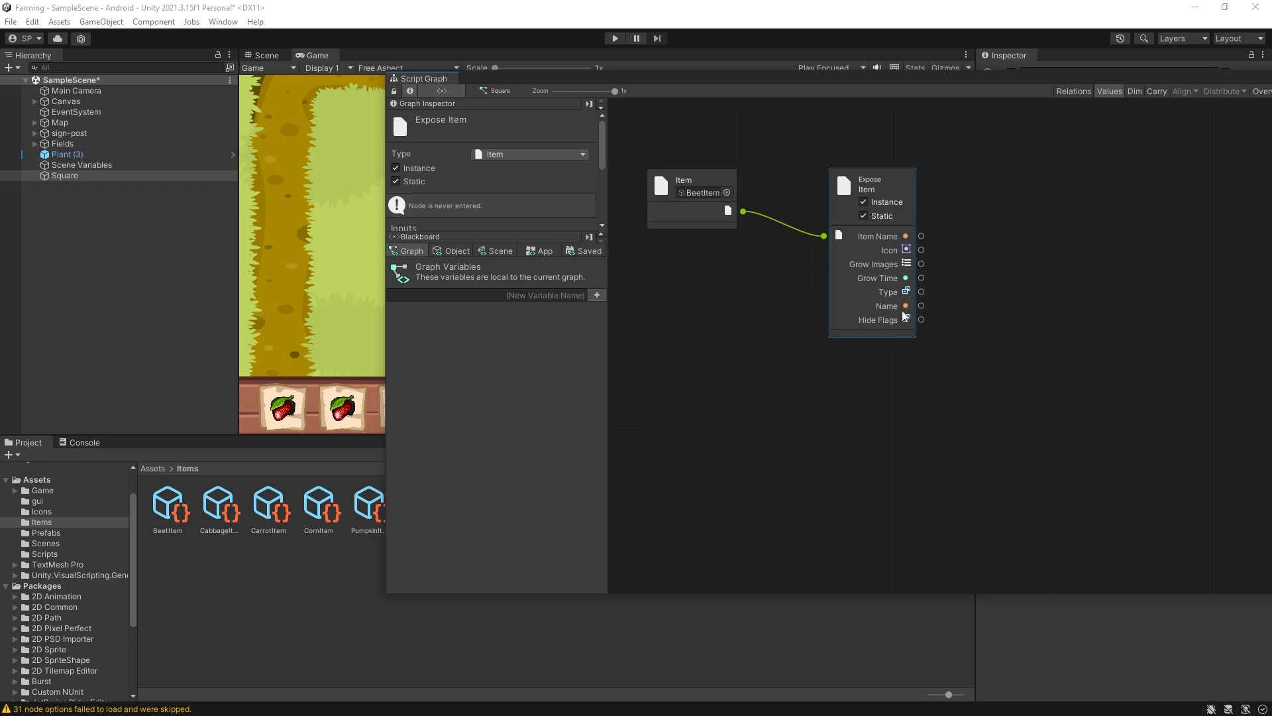
pyautogui.moveTo(907, 325)
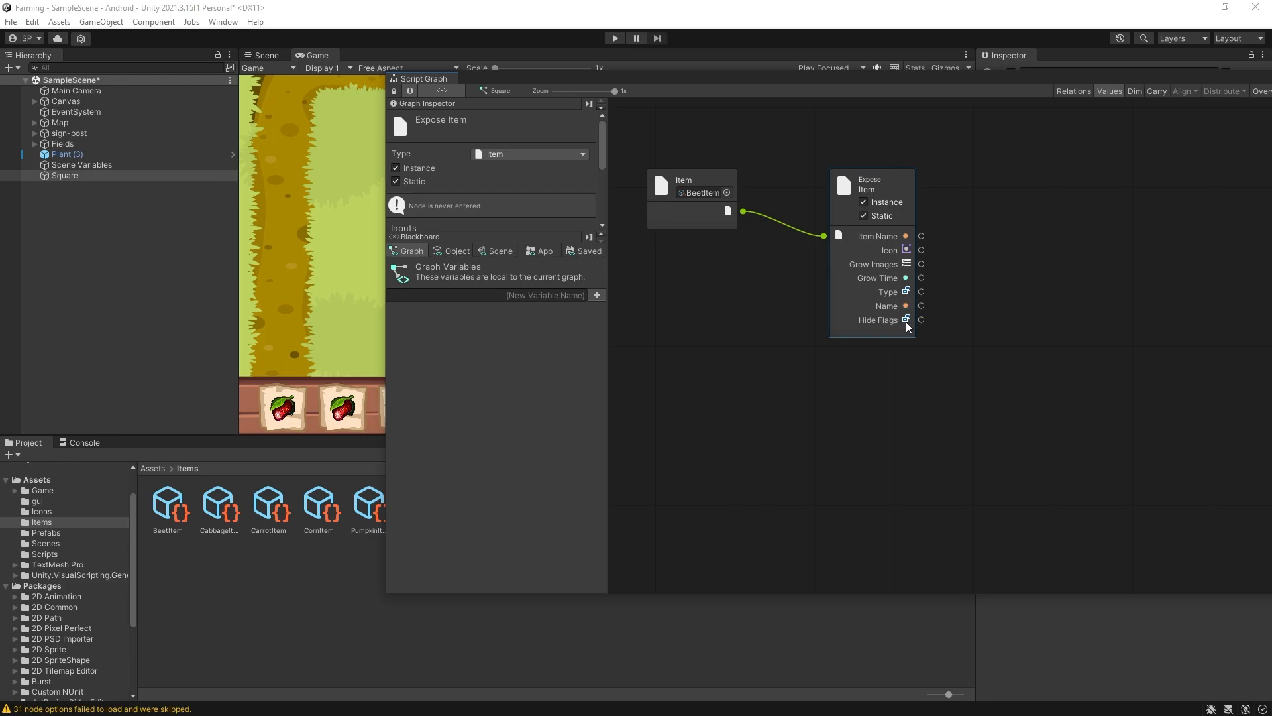
pyautogui.moveTo(921, 316)
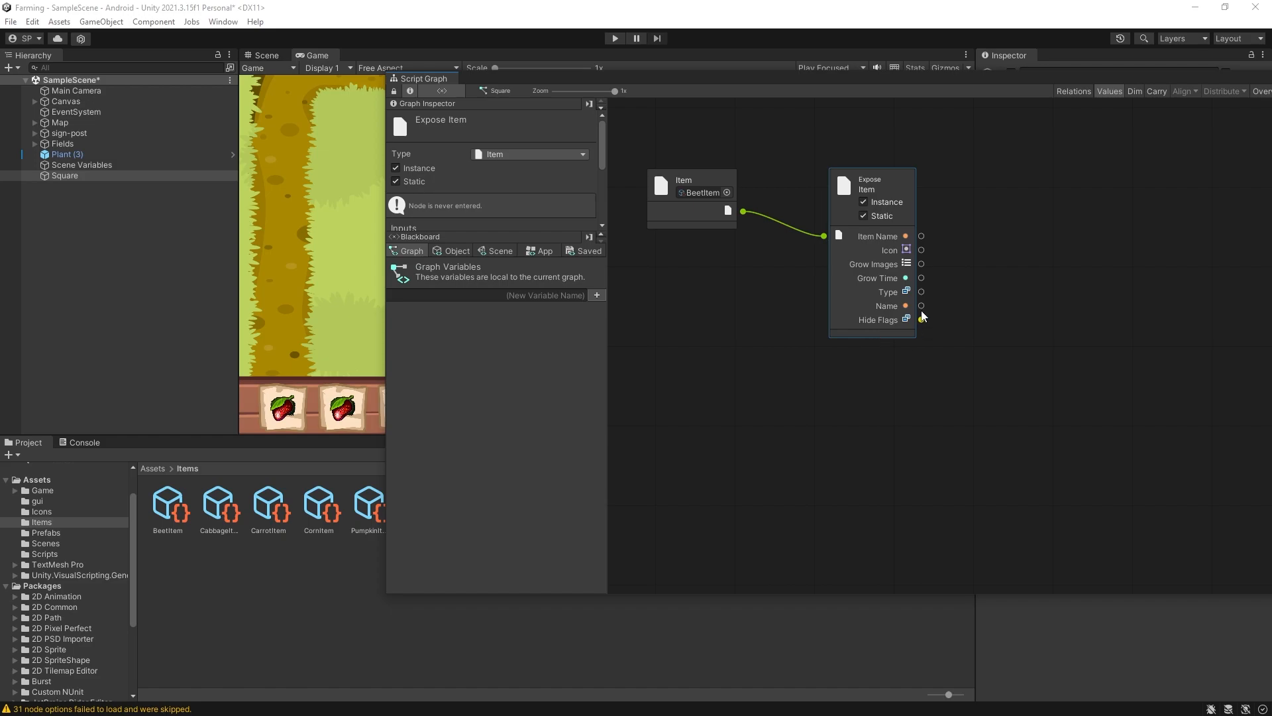
pyautogui.moveTo(982, 270)
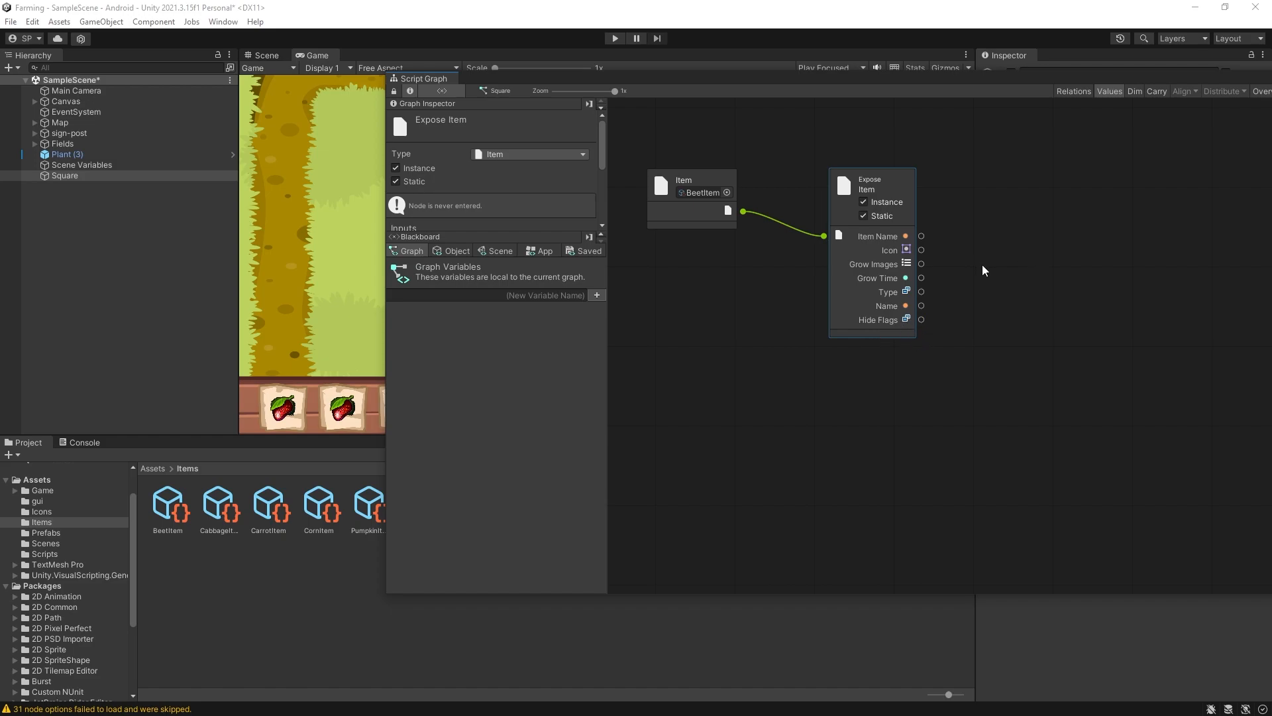
pyautogui.moveTo(982, 166)
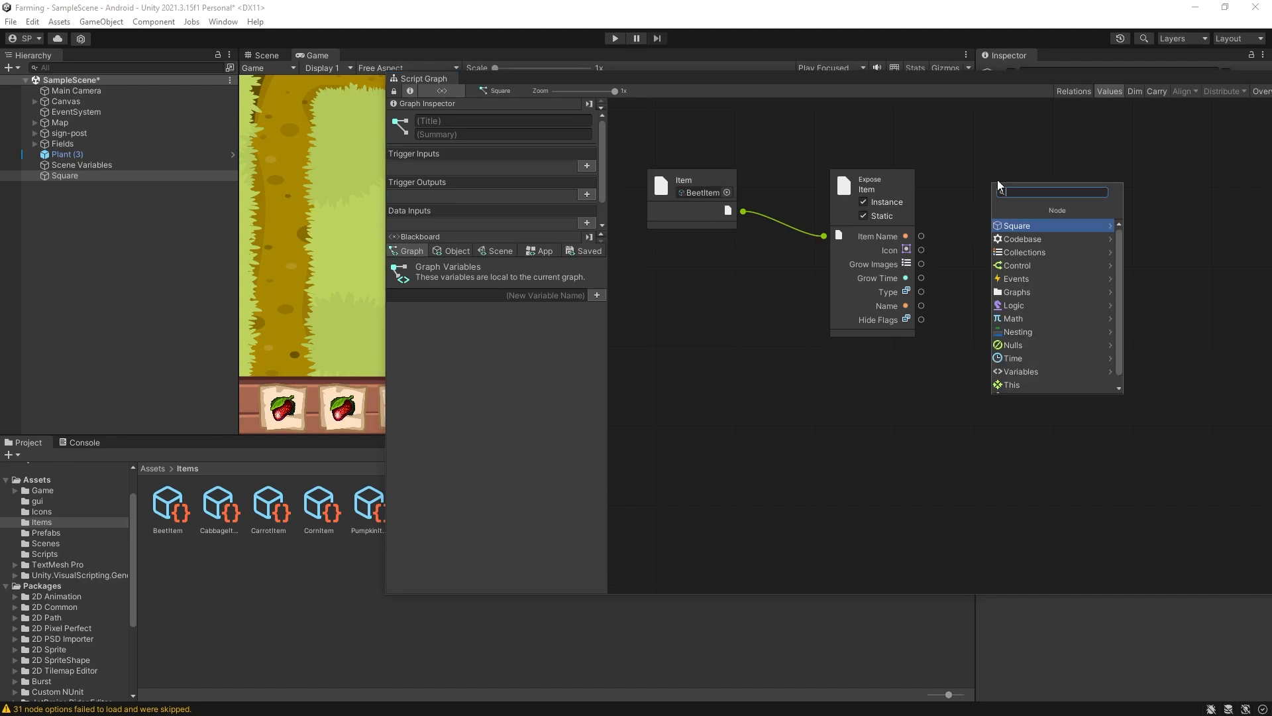
# Step: Add On Start, Sprite Renderer Set Sprite, and a Get Icon node reading BeetItem
pyautogui.write('on')
pyautogui.write('spi')
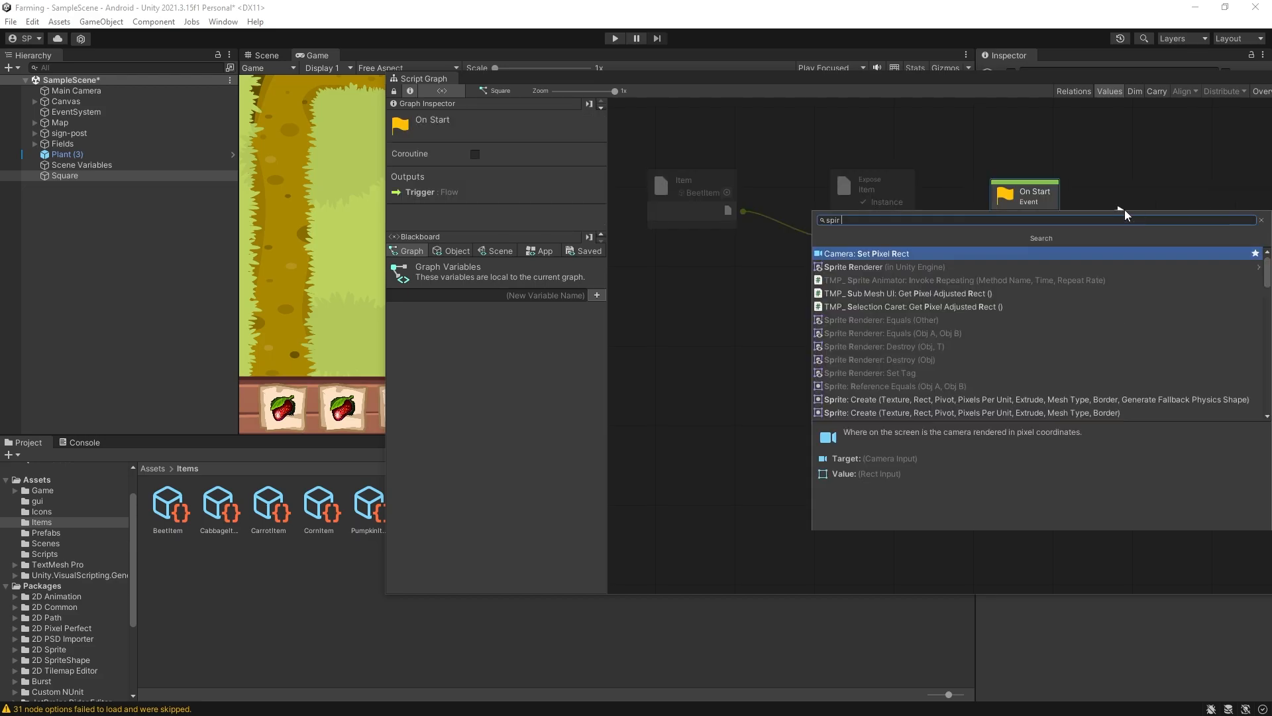
pyautogui.write('re')
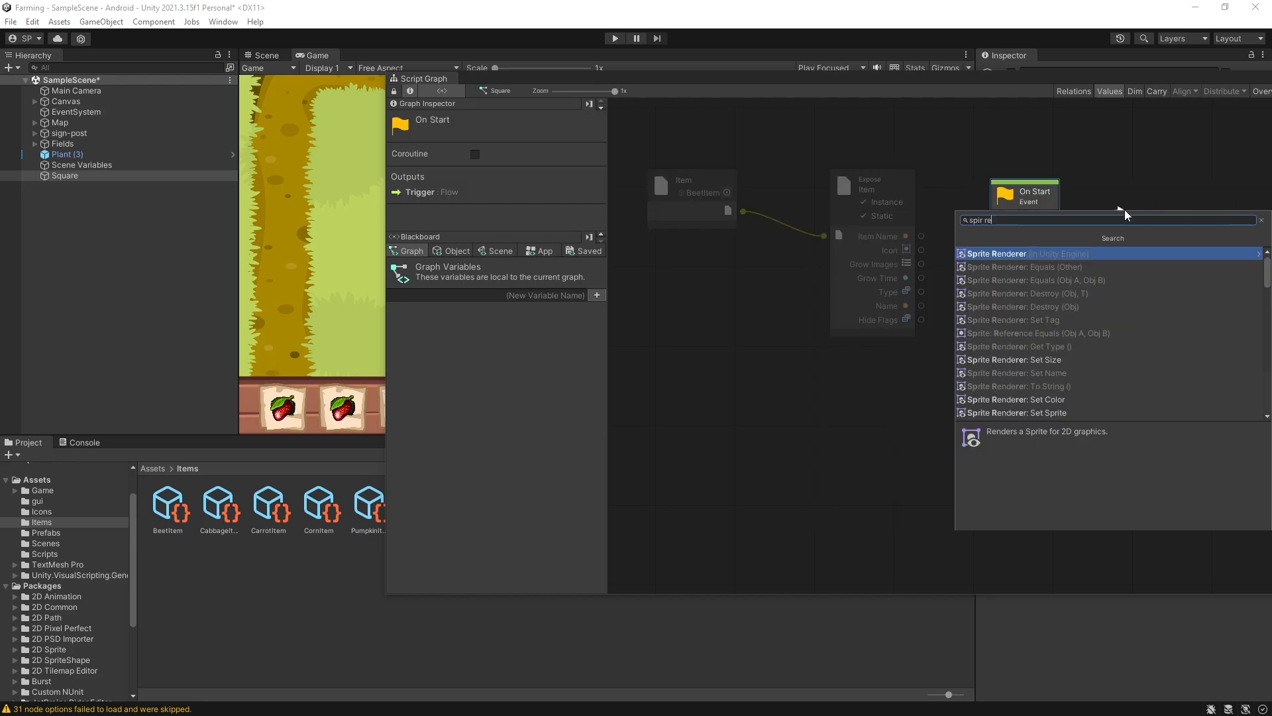
pyautogui.write('set')
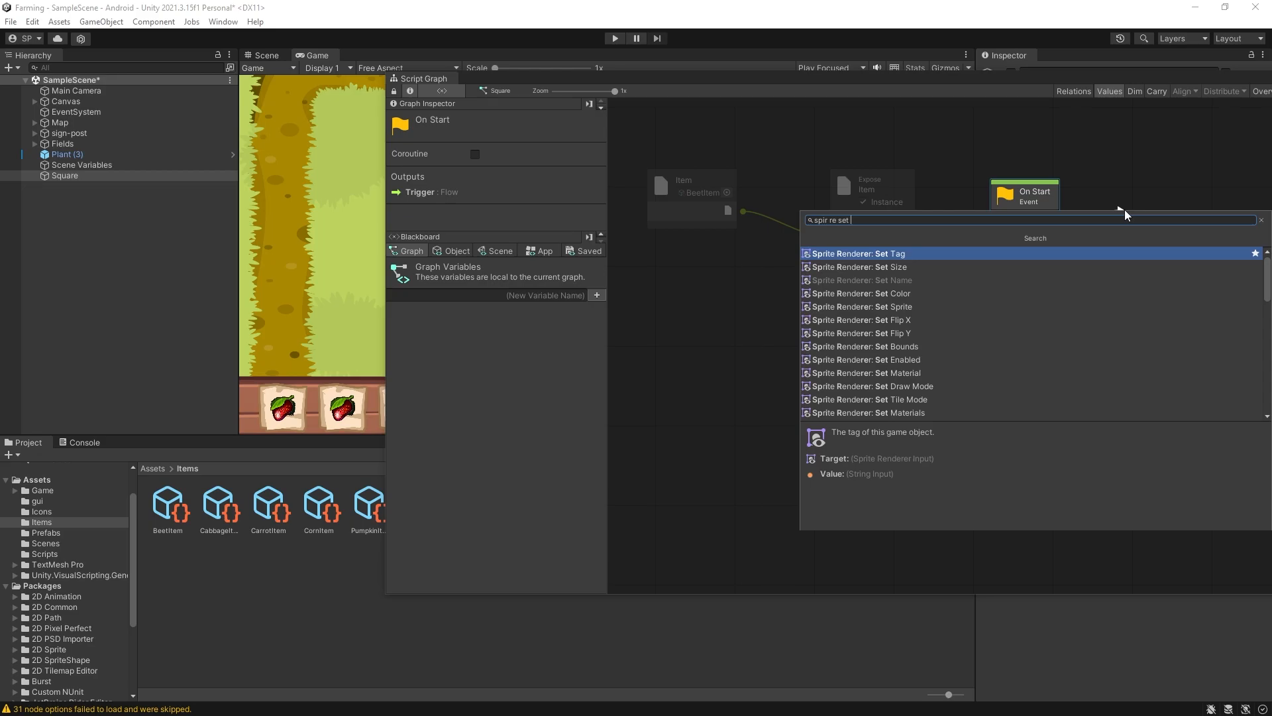
pyautogui.click(866, 306)
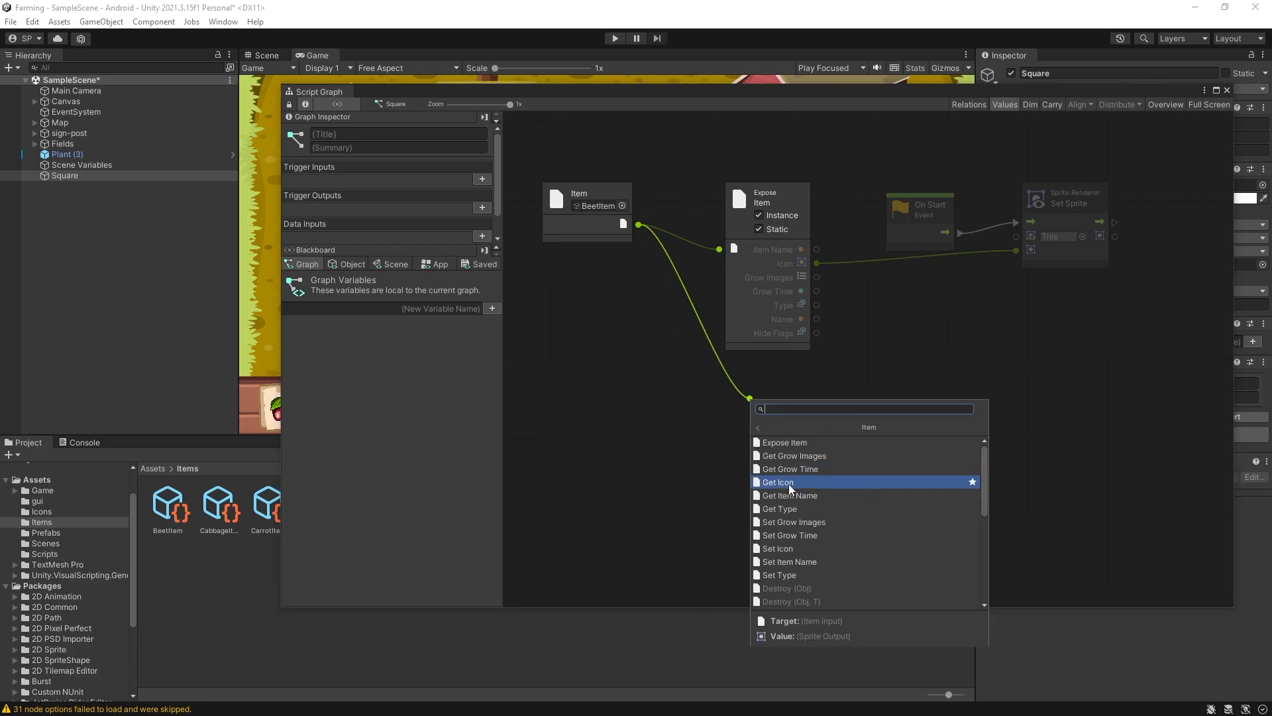
pyautogui.click(777, 482)
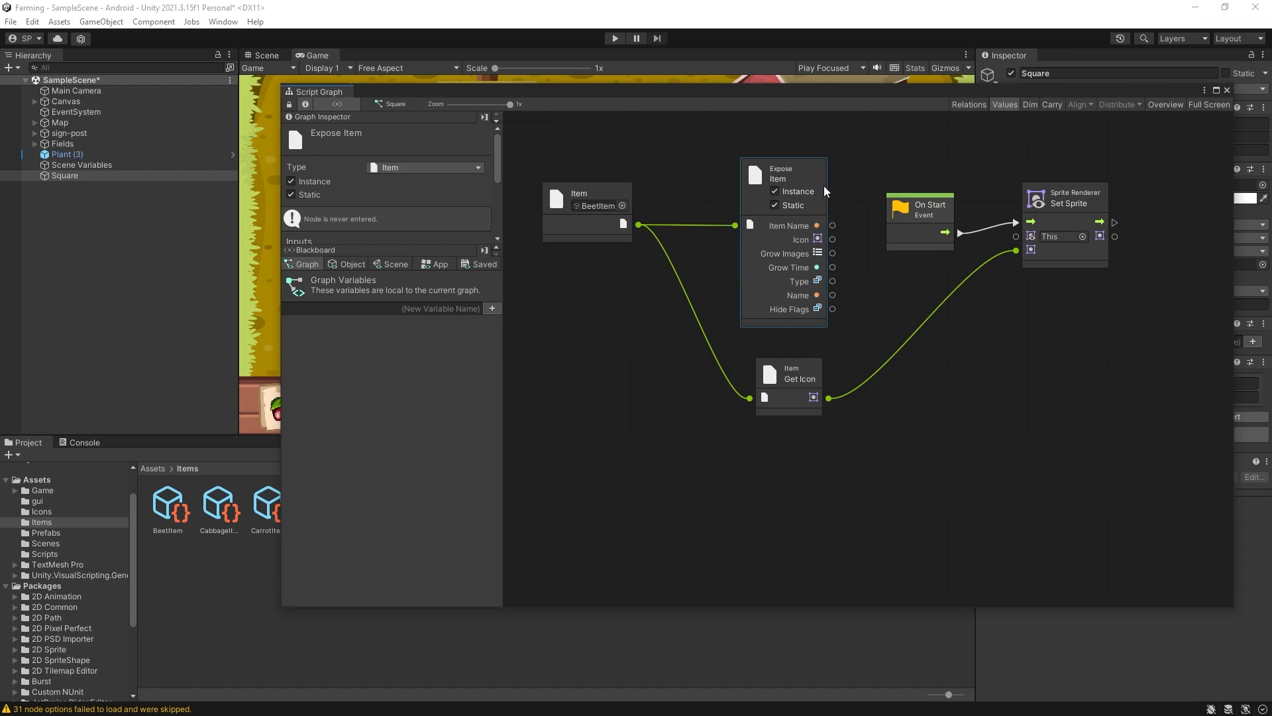
pyautogui.moveTo(810, 362)
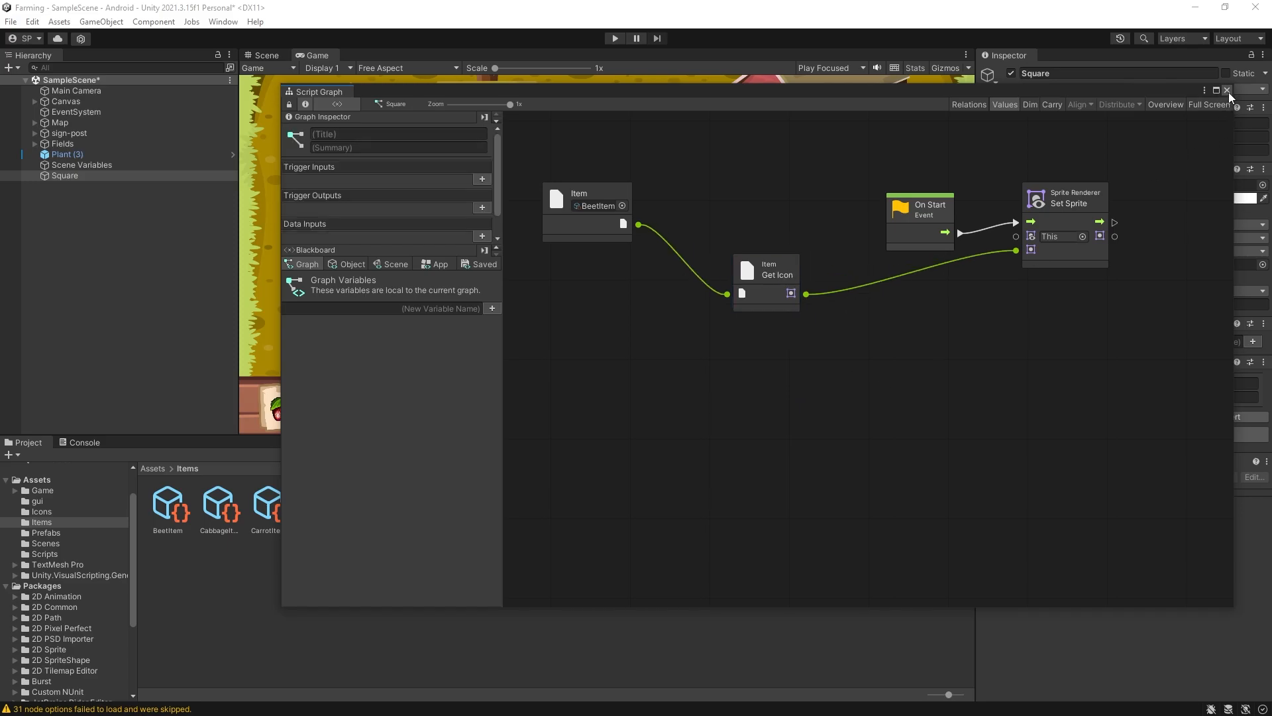
# Step: Add Item object variables beet (holding BeetItem) and corn, then reopen the graph
pyautogui.click(1227, 90)
pyautogui.write('b')
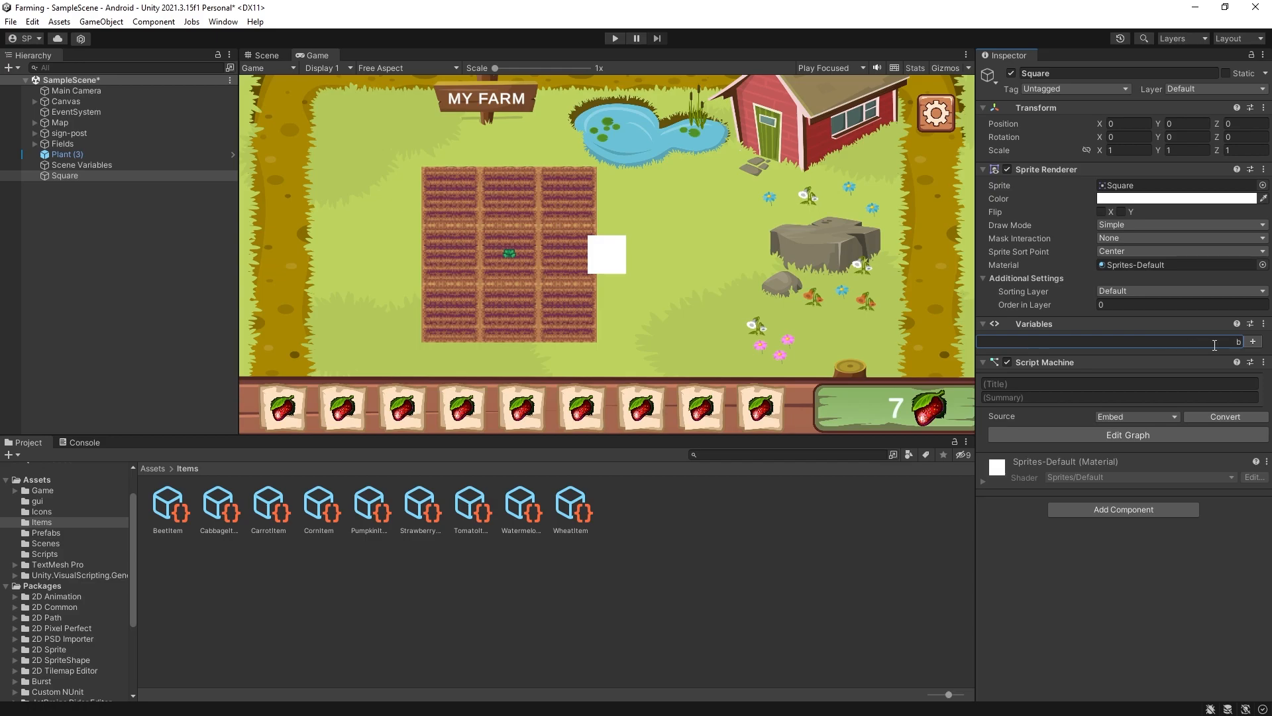
pyautogui.click(1252, 341)
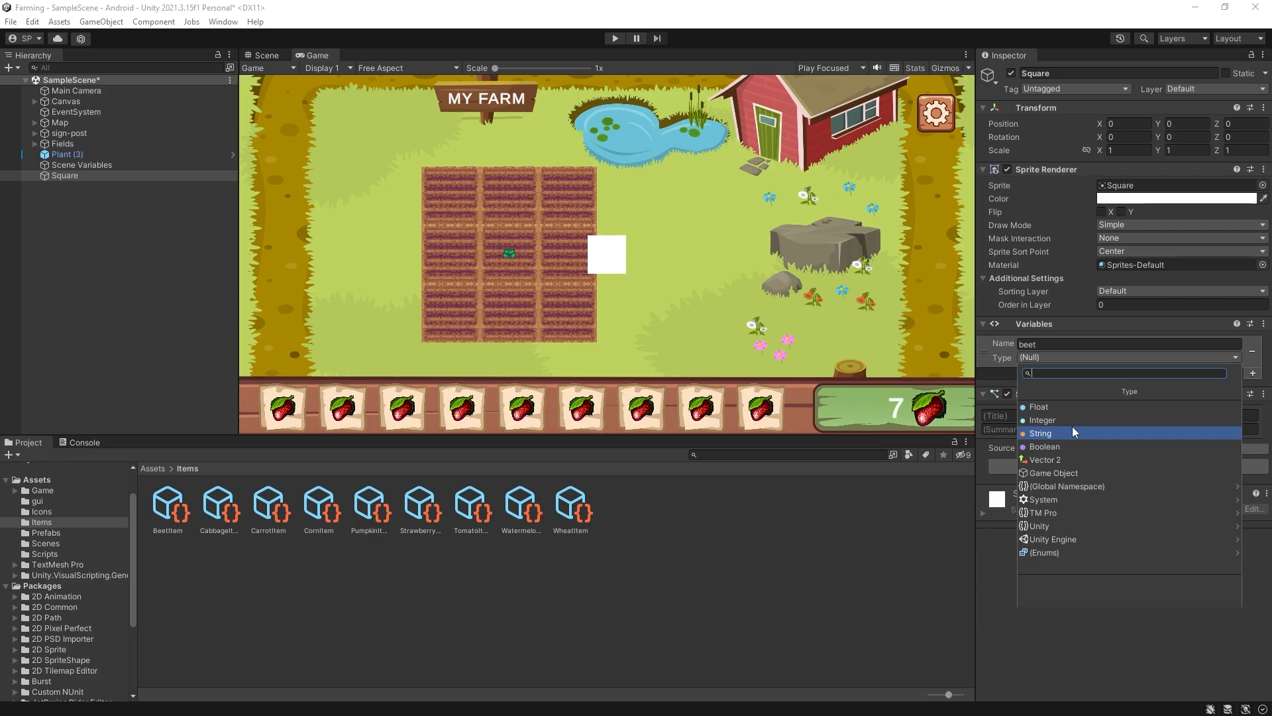
pyautogui.write('ite')
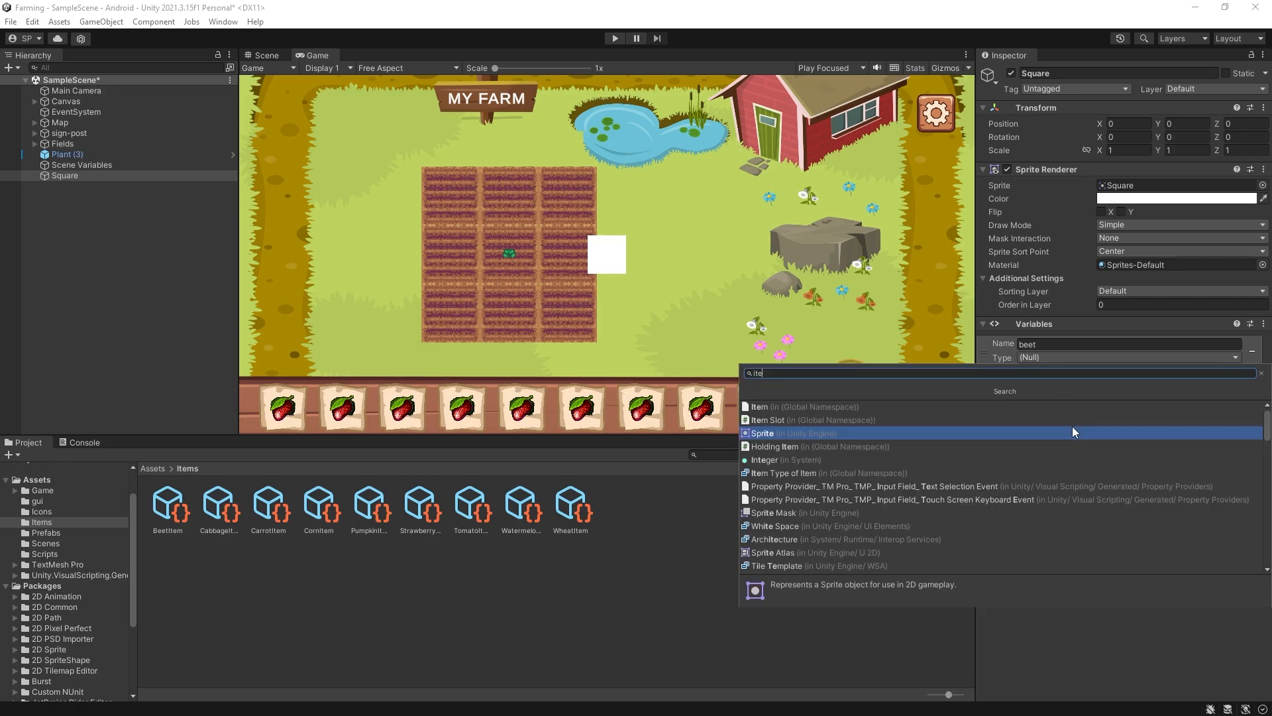
pyautogui.click(758, 406)
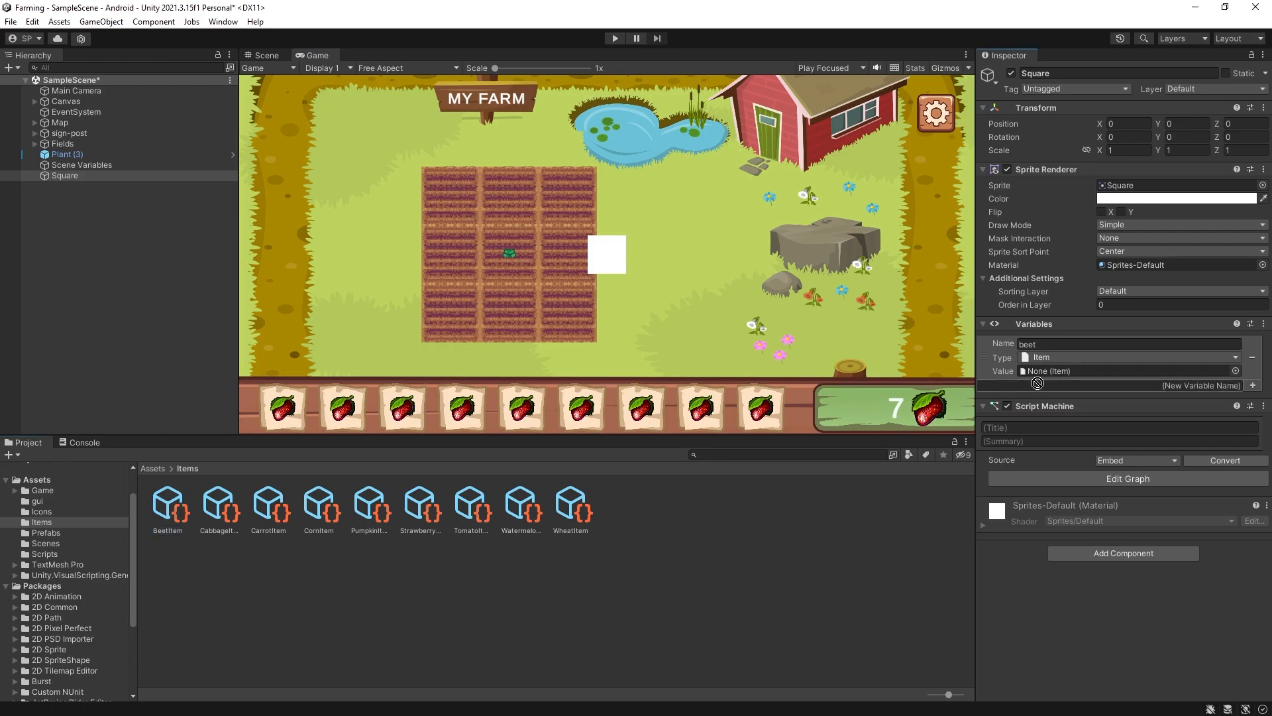
pyautogui.click(1120, 371)
pyautogui.write('corn')
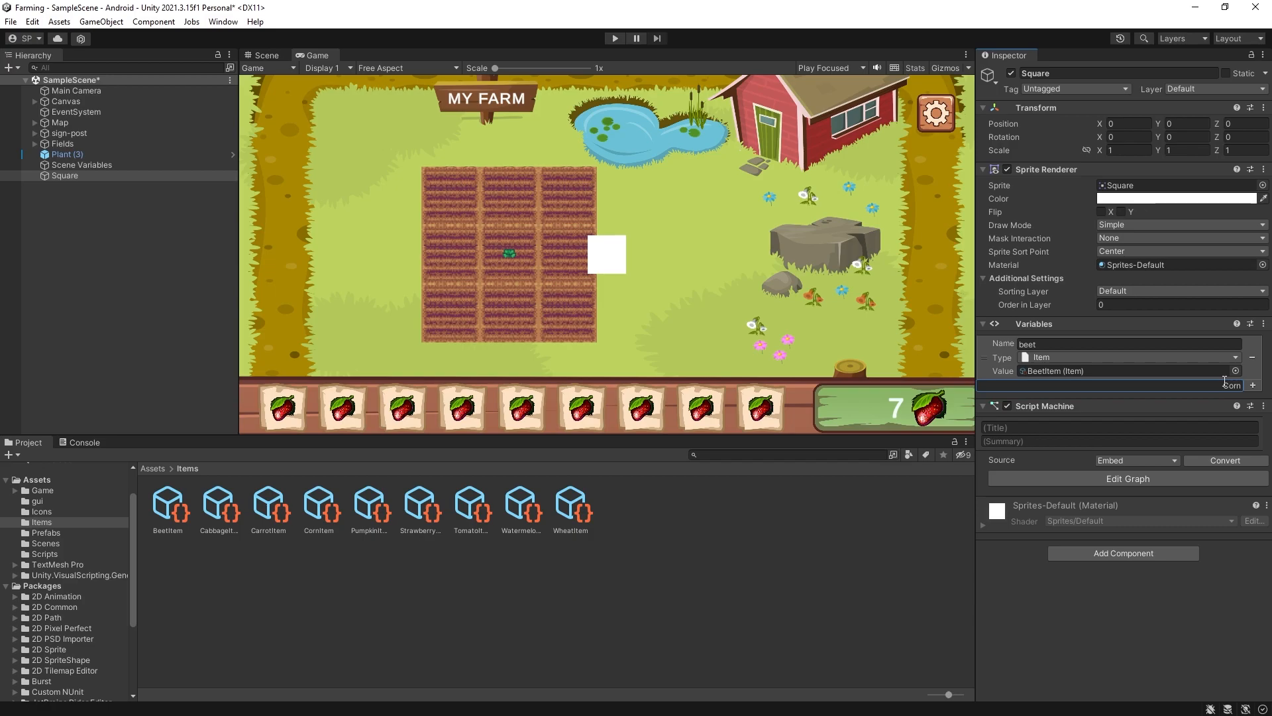
pyautogui.click(1253, 386)
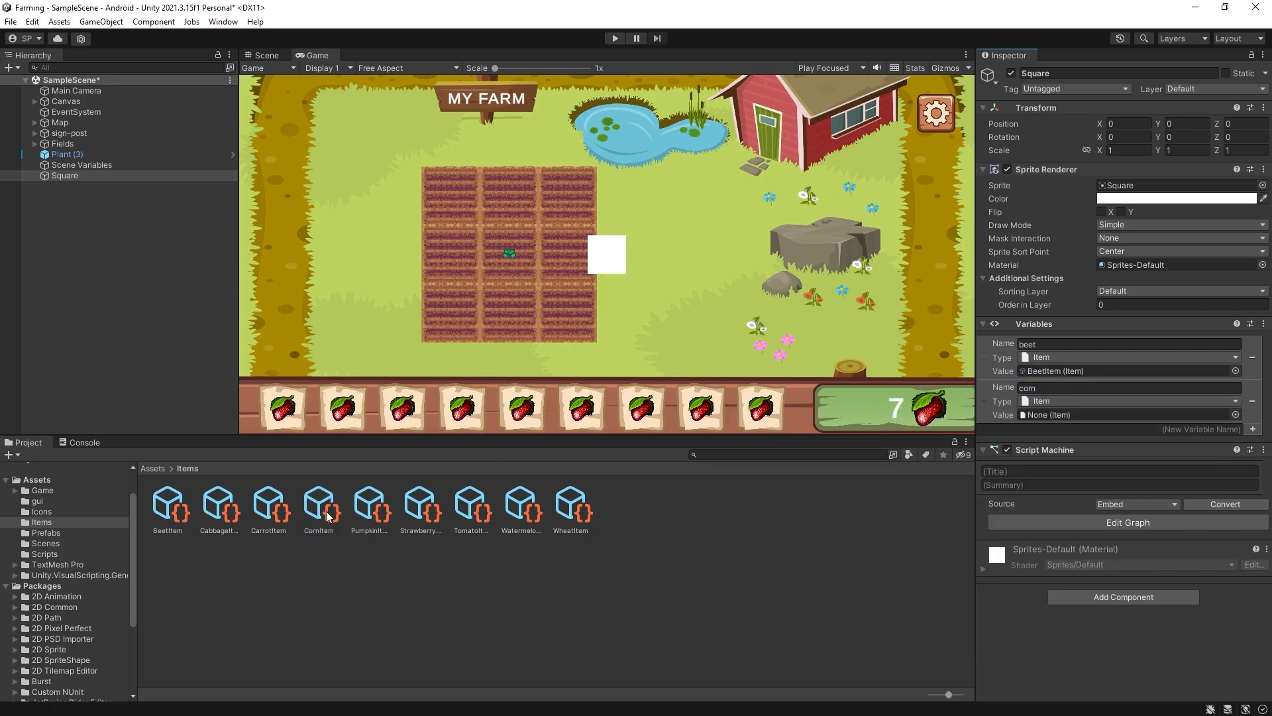
pyautogui.click(1126, 522)
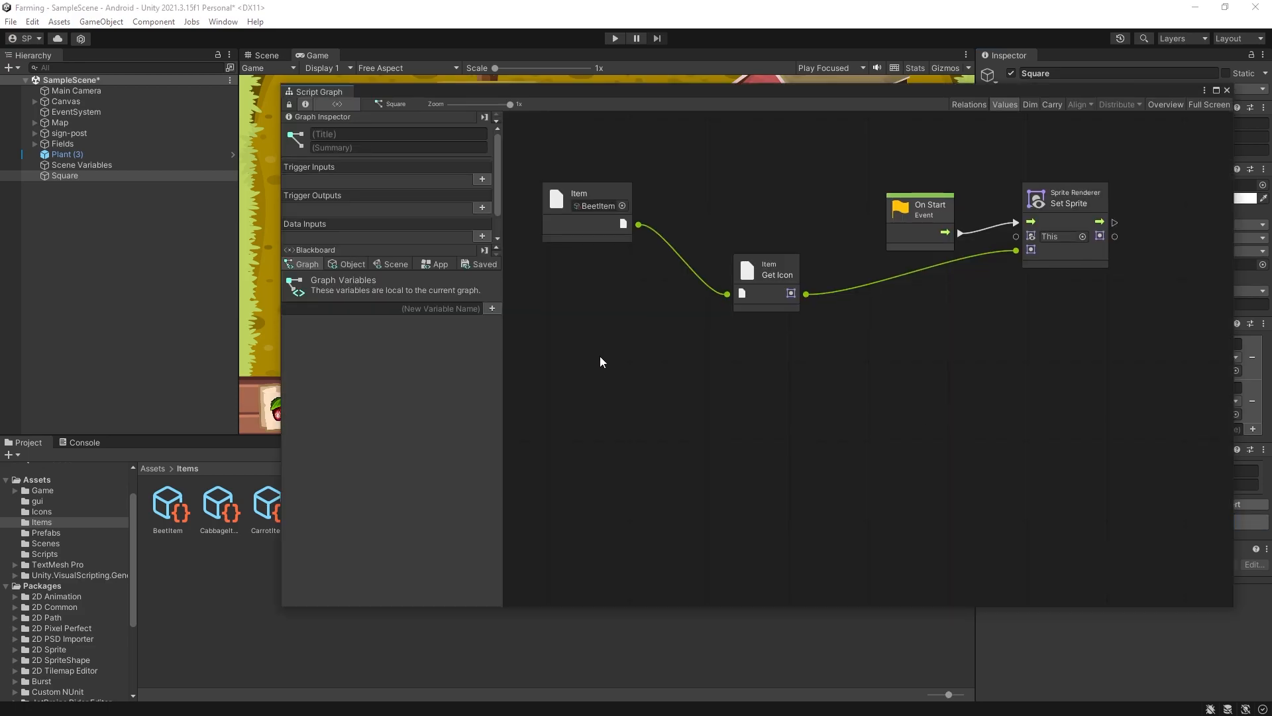
# Step: View the Square's object variables in the graph Blackboard's Object tab
pyautogui.click(350, 264)
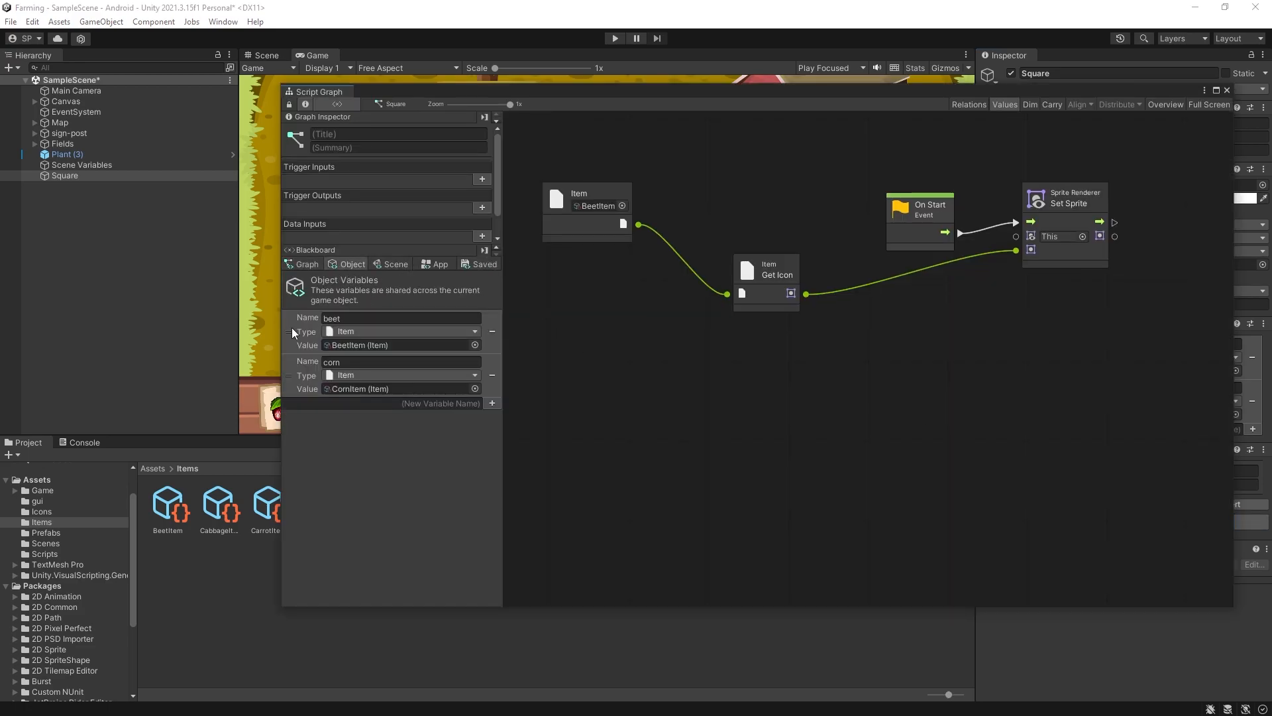
pyautogui.click(638, 338)
pyautogui.write('2')
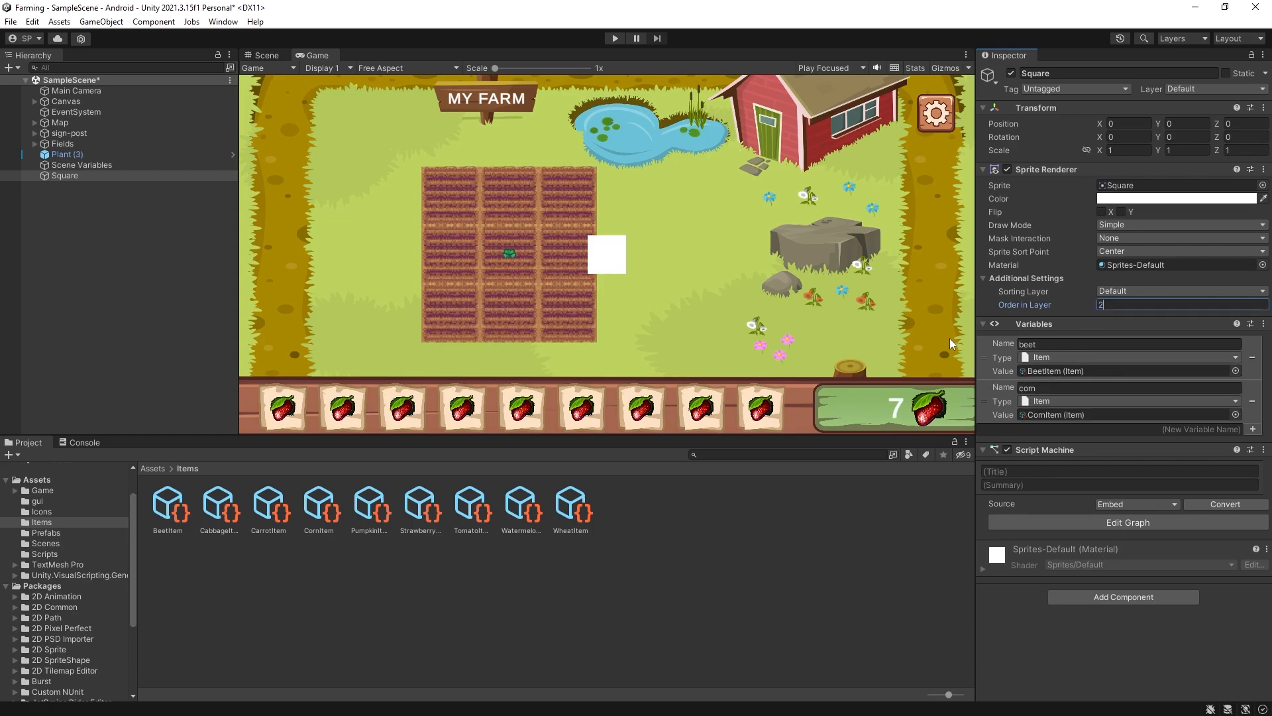
# Step: Play the scene to confirm the corn plant sprite appears on Square, then stop
pyautogui.click(615, 38)
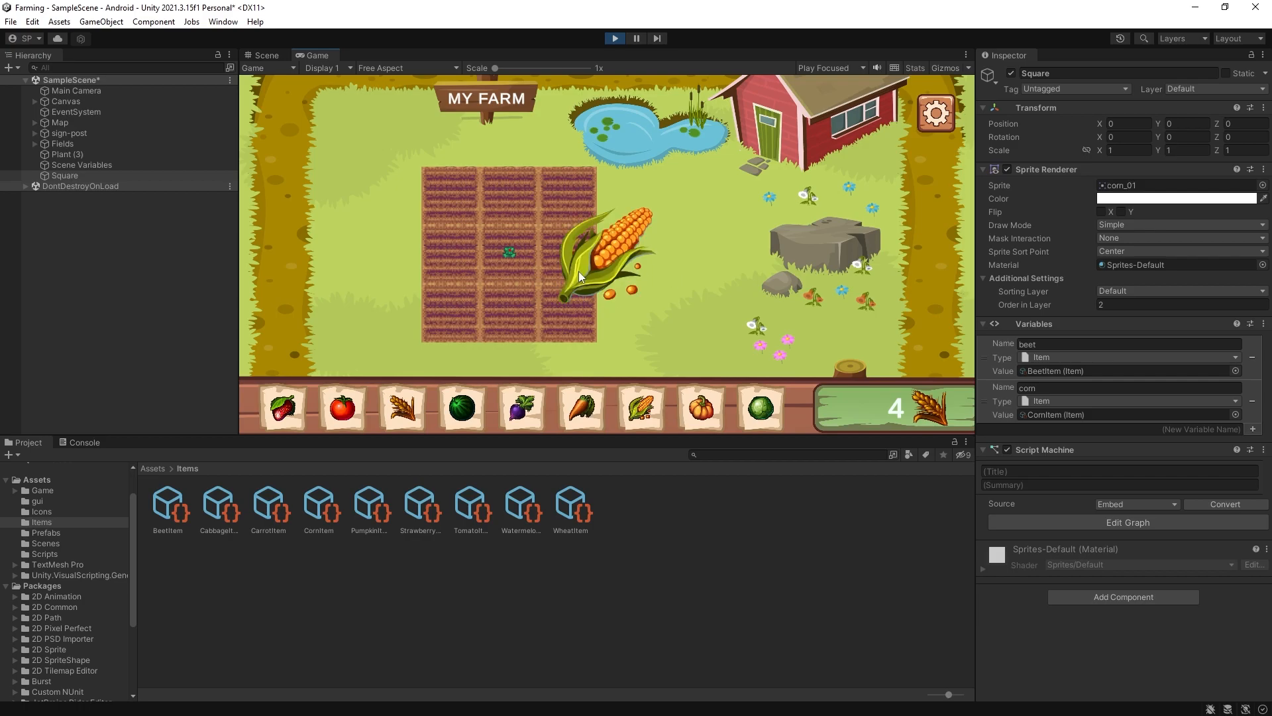
pyautogui.click(470, 495)
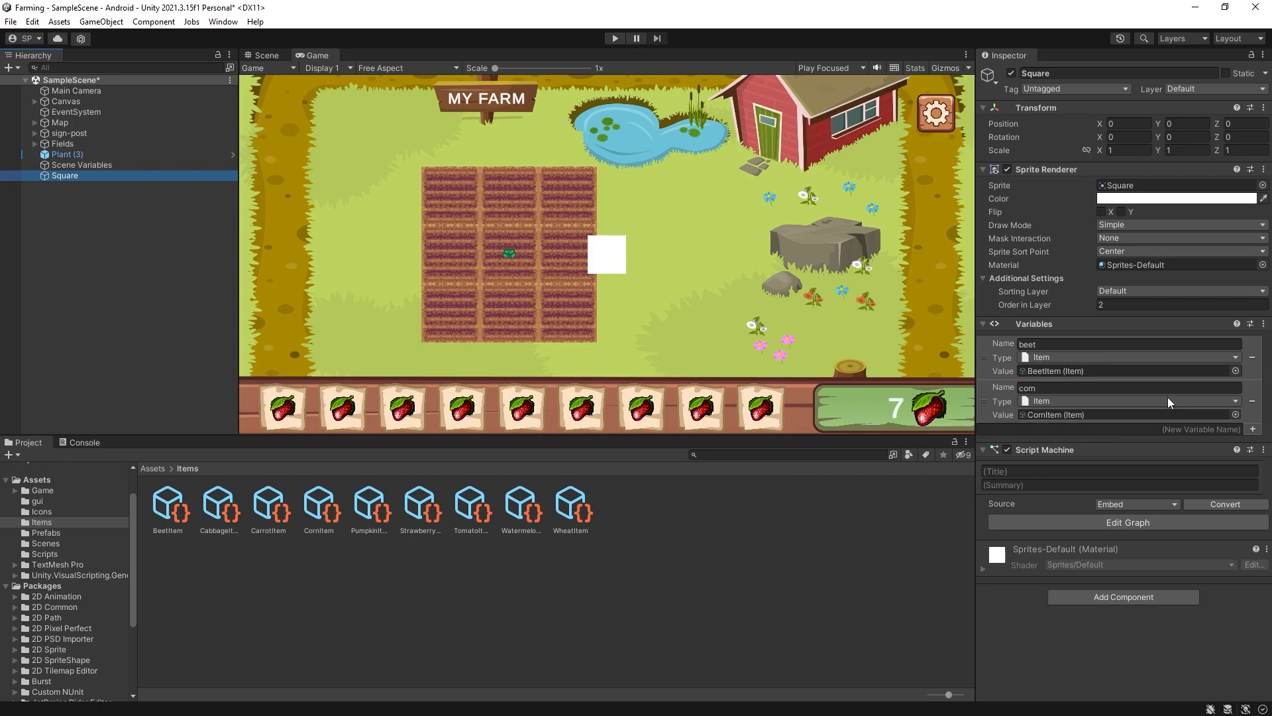
pyautogui.moveTo(1077, 444)
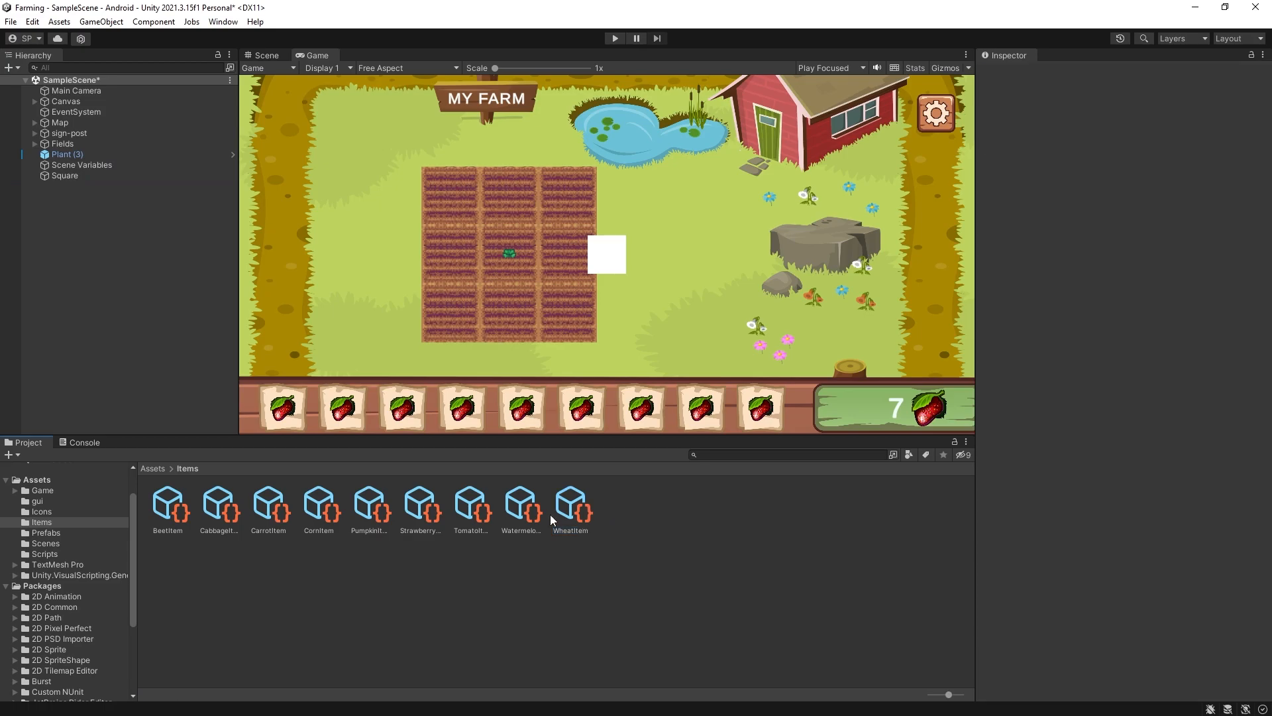
# Step: Inspect WatermelonItem's fields, then return to the top-level Assets folder
pyautogui.click(520, 503)
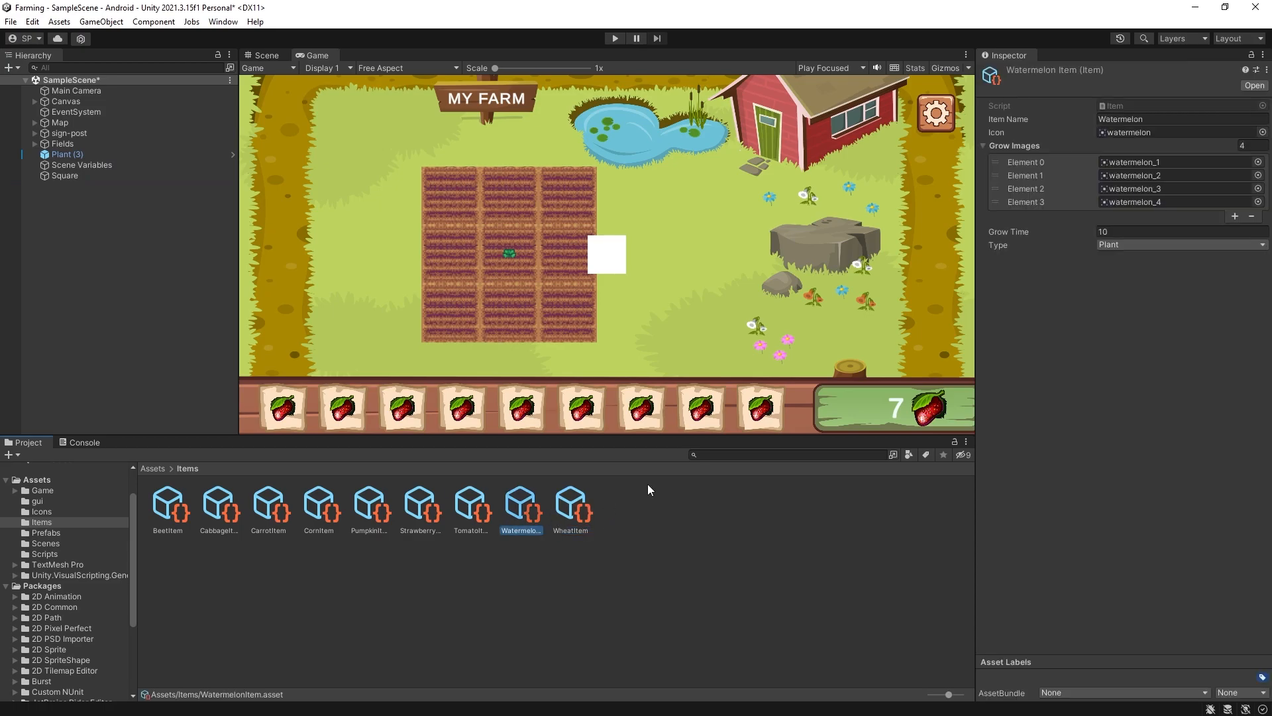
pyautogui.moveTo(1034, 131)
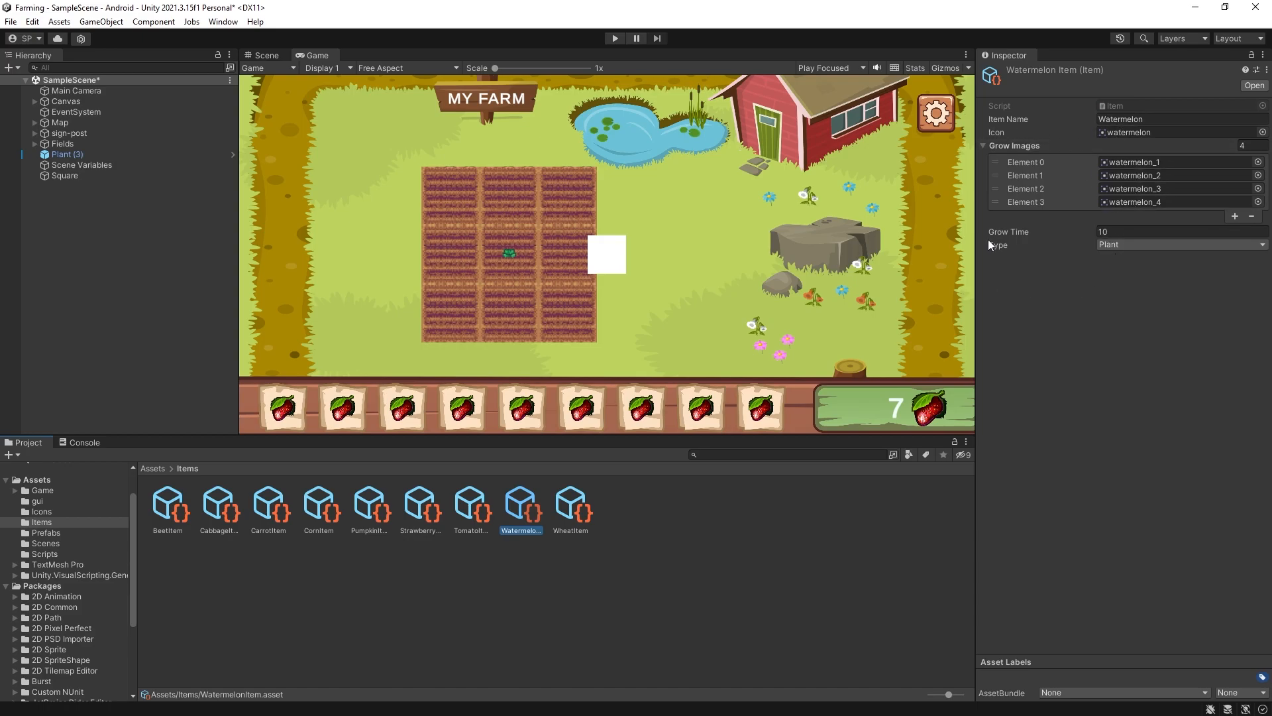
pyautogui.moveTo(1105, 304)
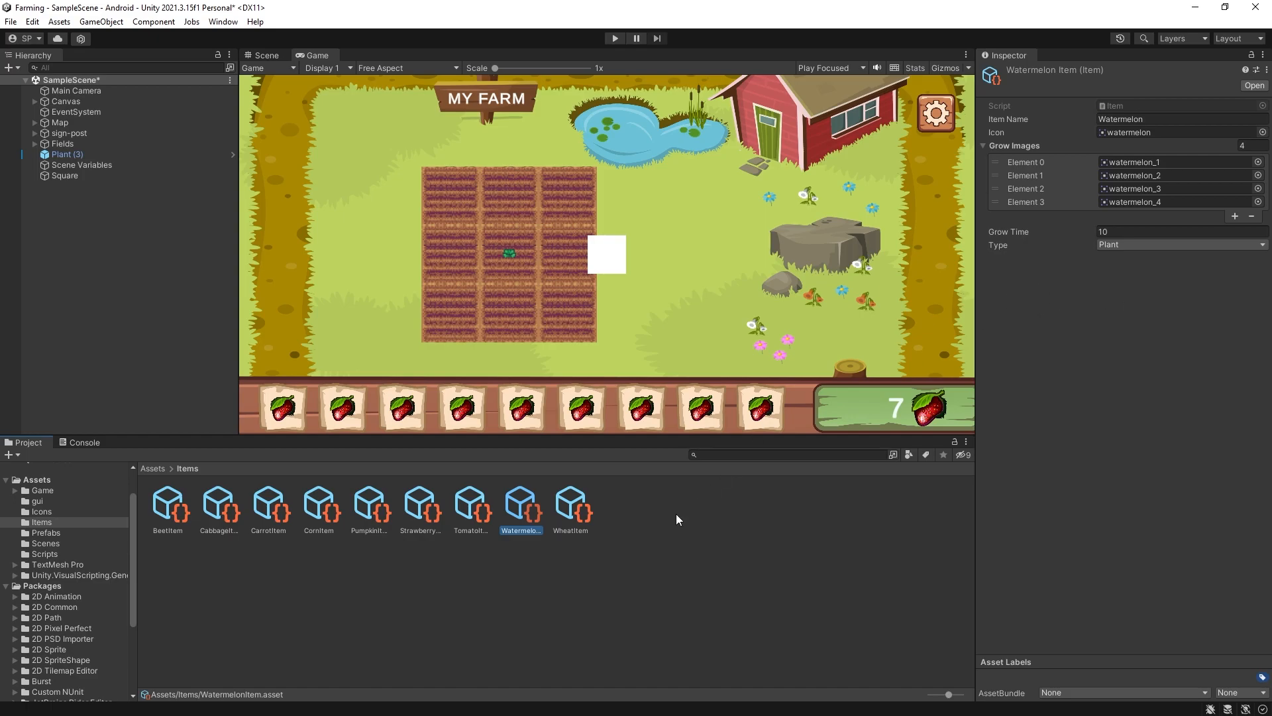
pyautogui.moveTo(154, 475)
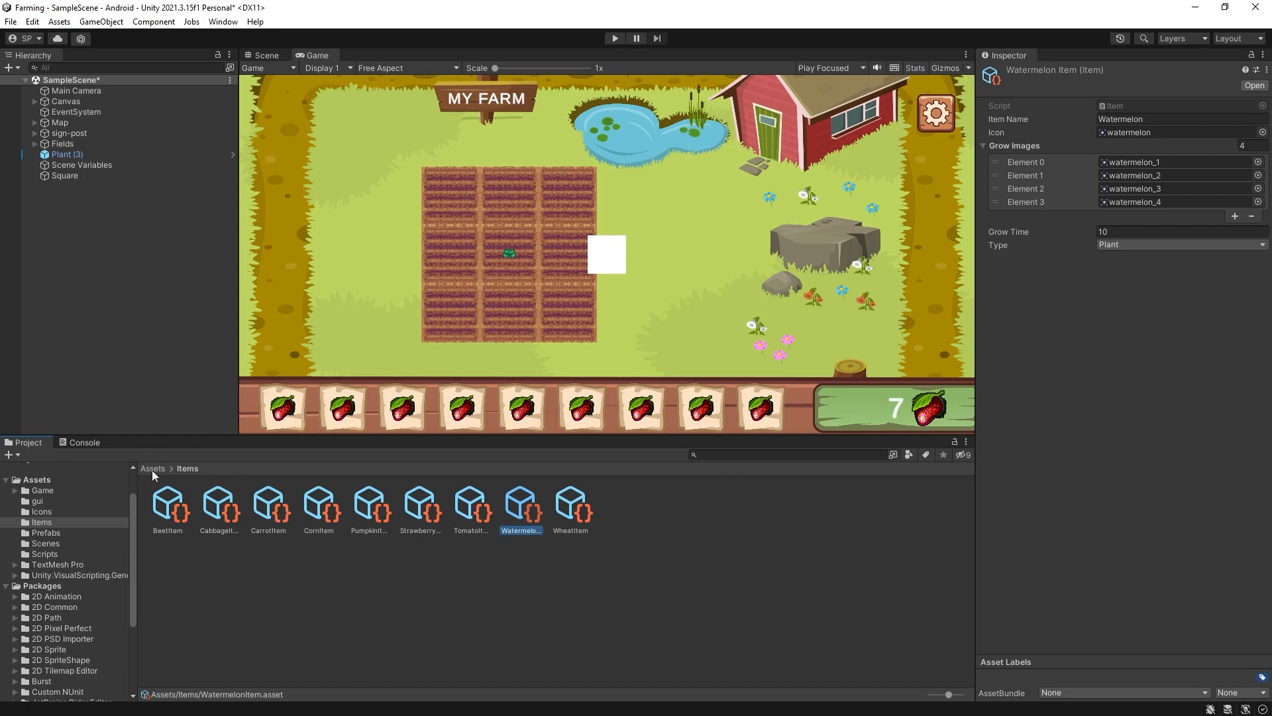
pyautogui.click(152, 469)
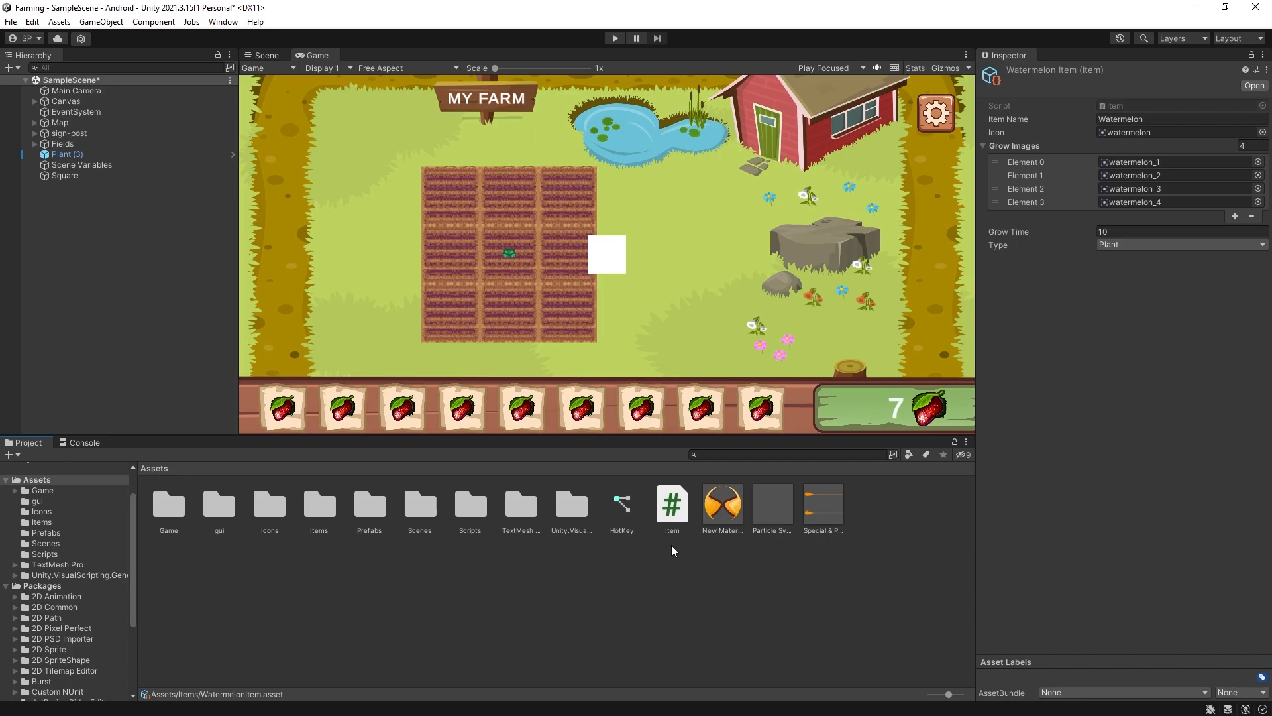
pyautogui.moveTo(670, 517)
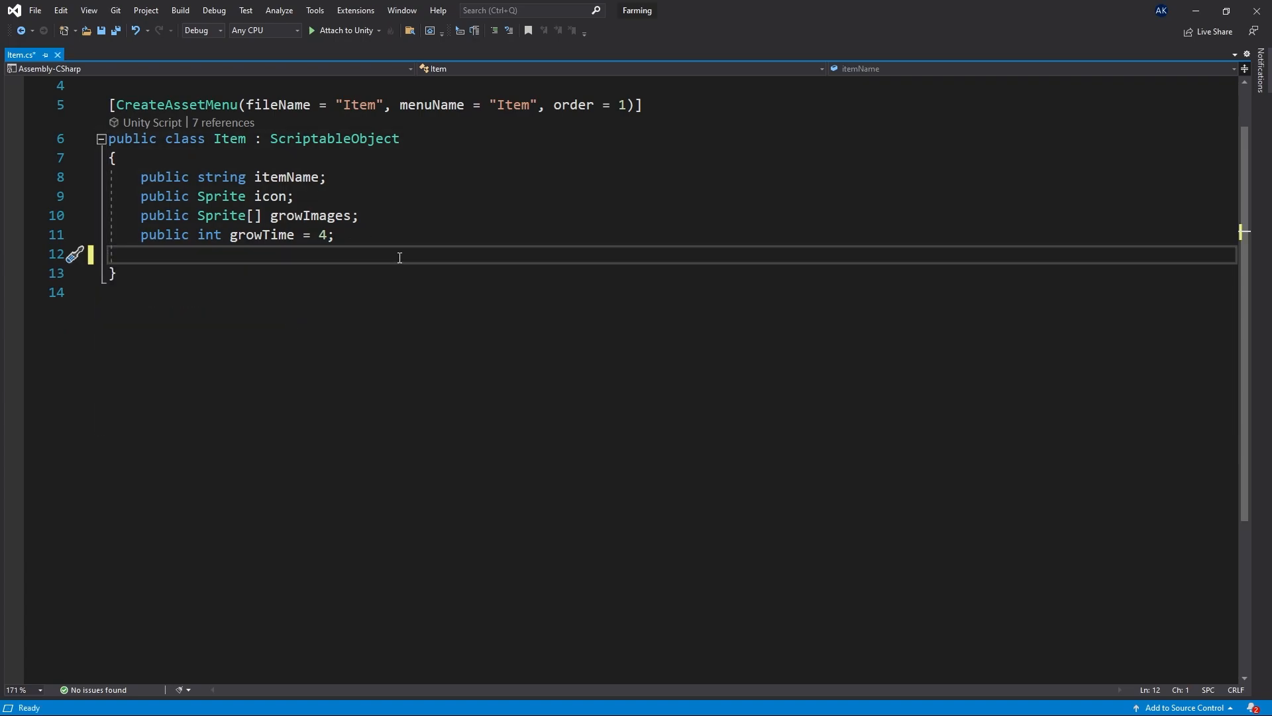
# Step: Review Item.cs fields and the CreateAssetMenu fileName and menuName values
pyautogui.click(213, 177)
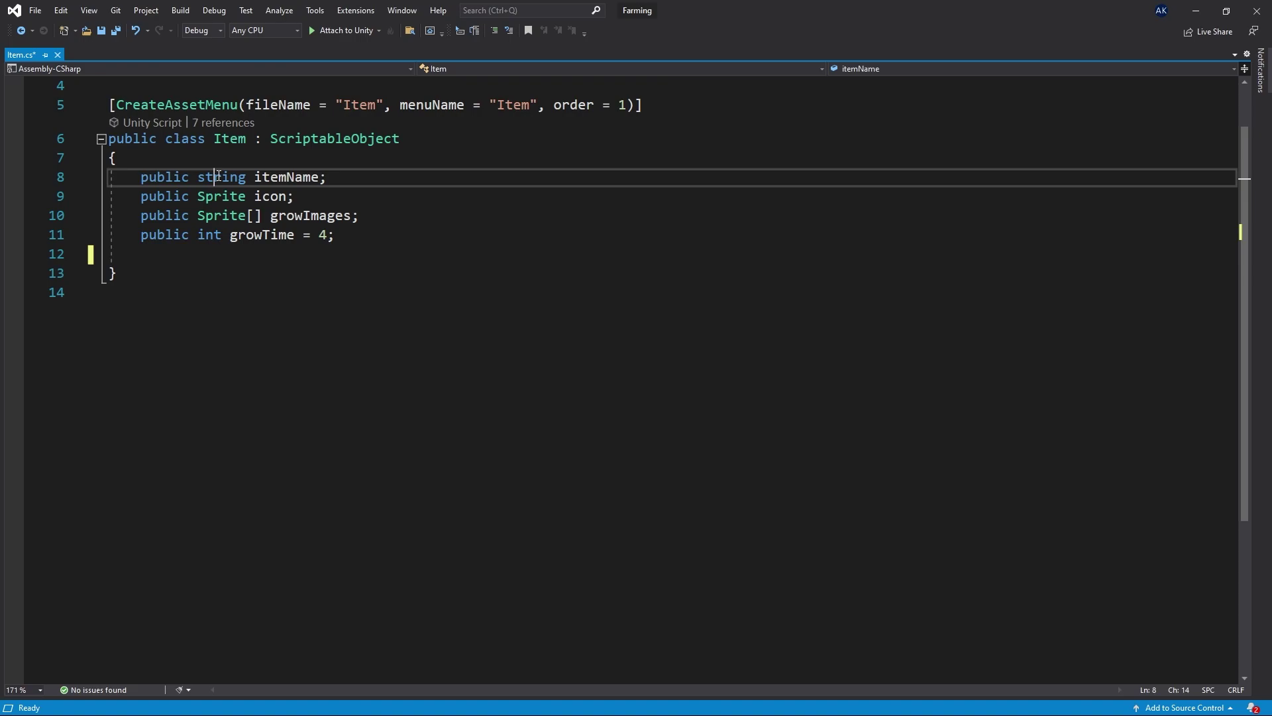
pyautogui.doubleClick(220, 177)
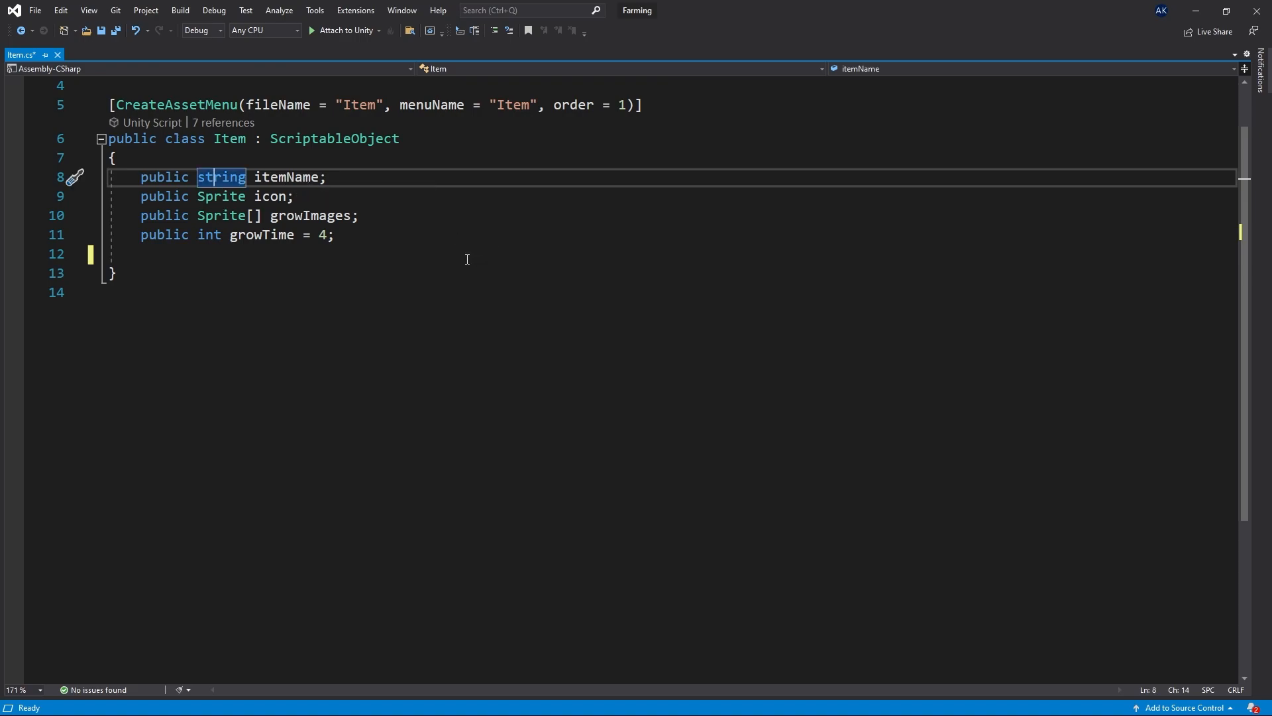
pyautogui.moveTo(239, 166)
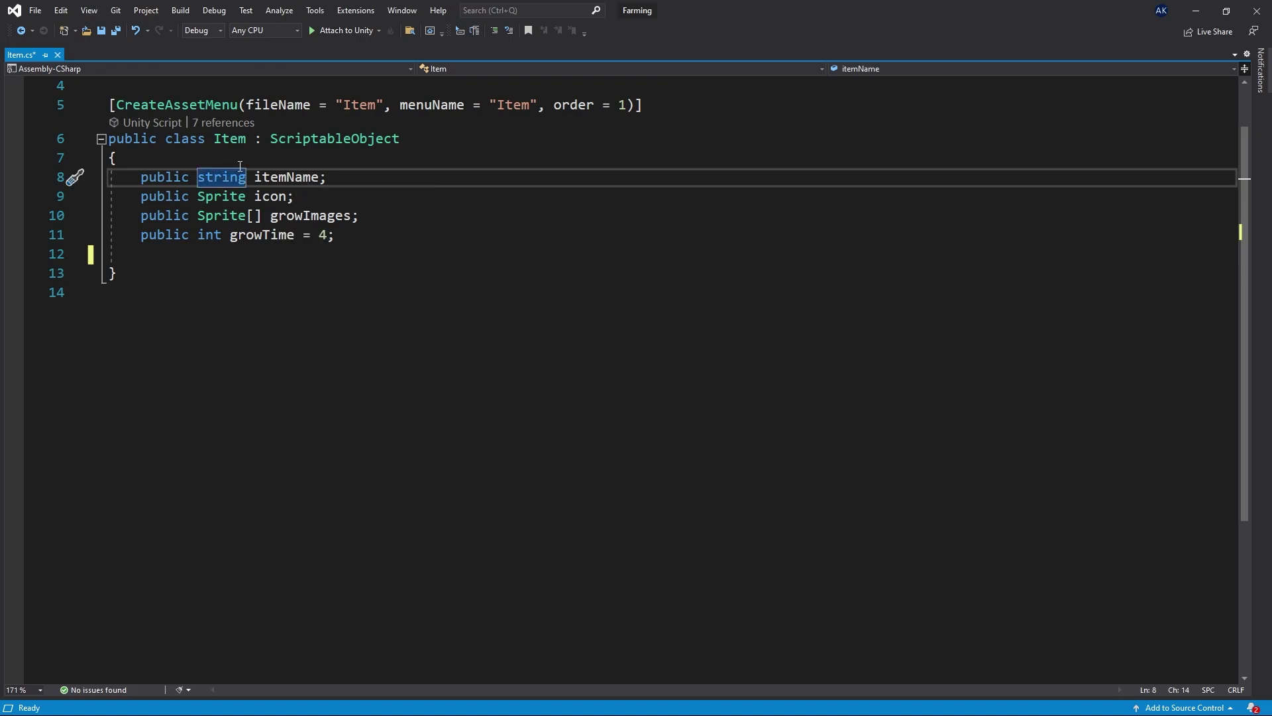
pyautogui.moveTo(234, 177)
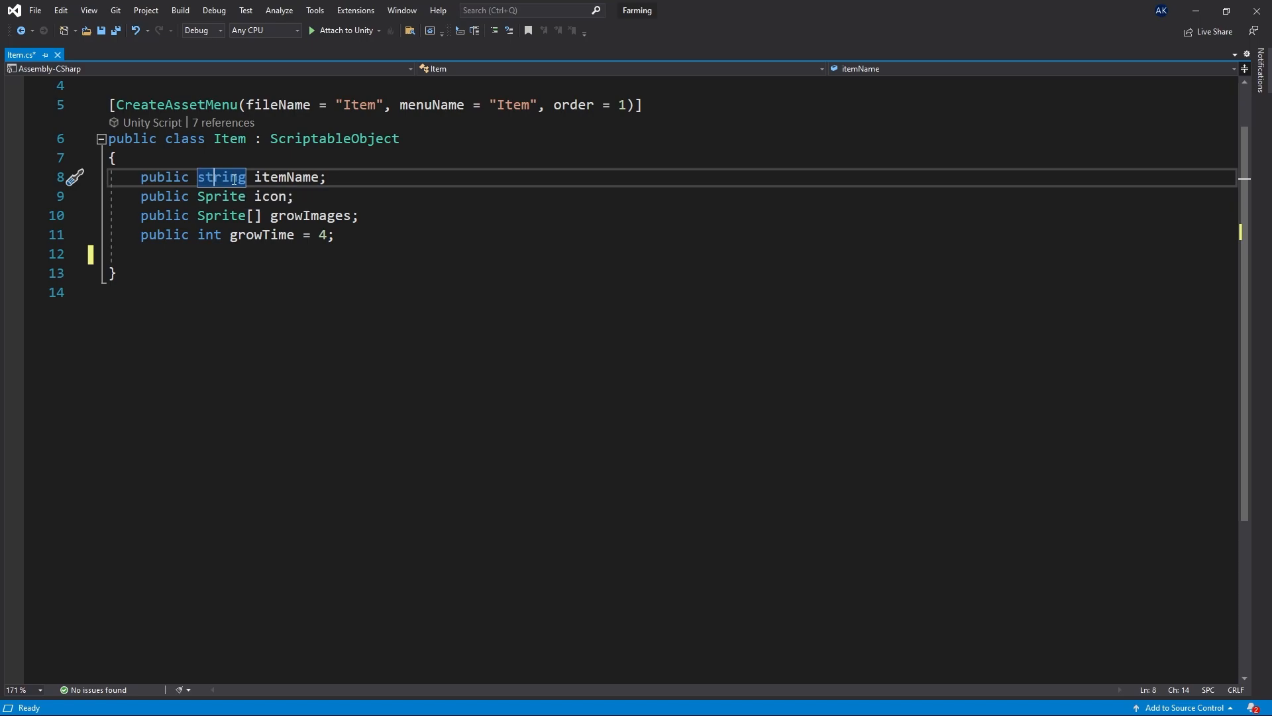
pyautogui.moveTo(288, 177)
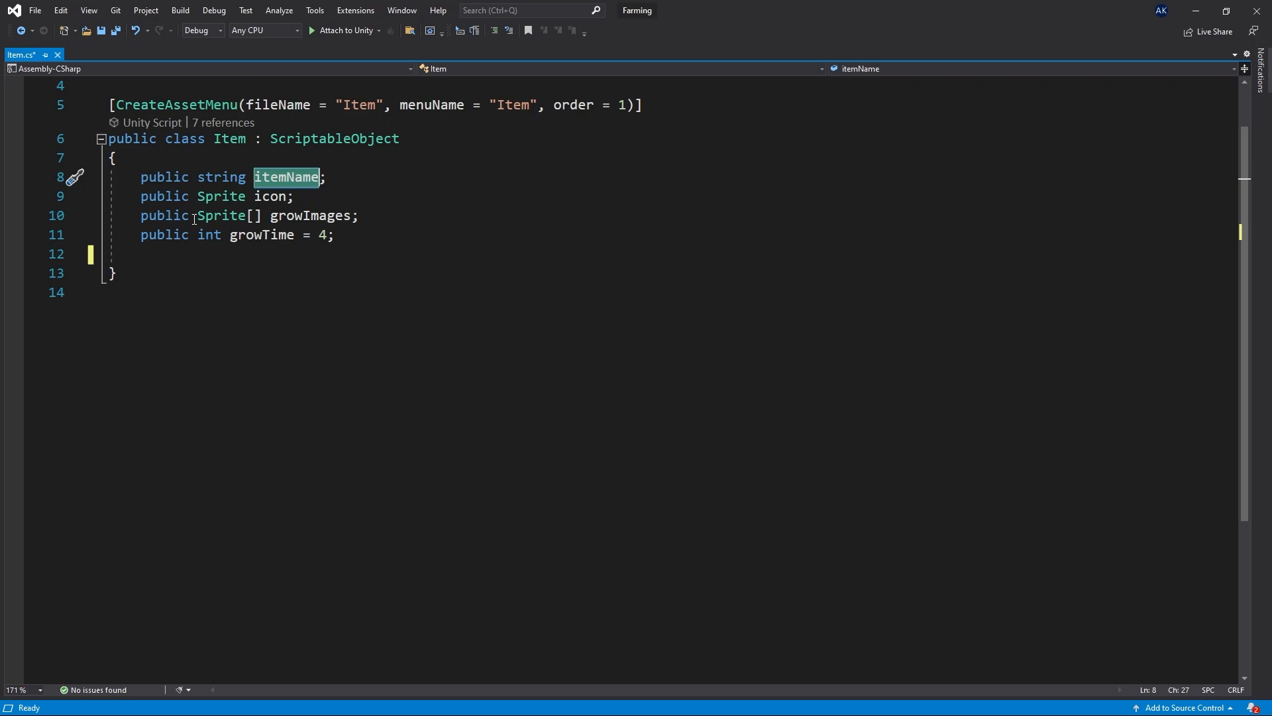
pyautogui.doubleClick(164, 177)
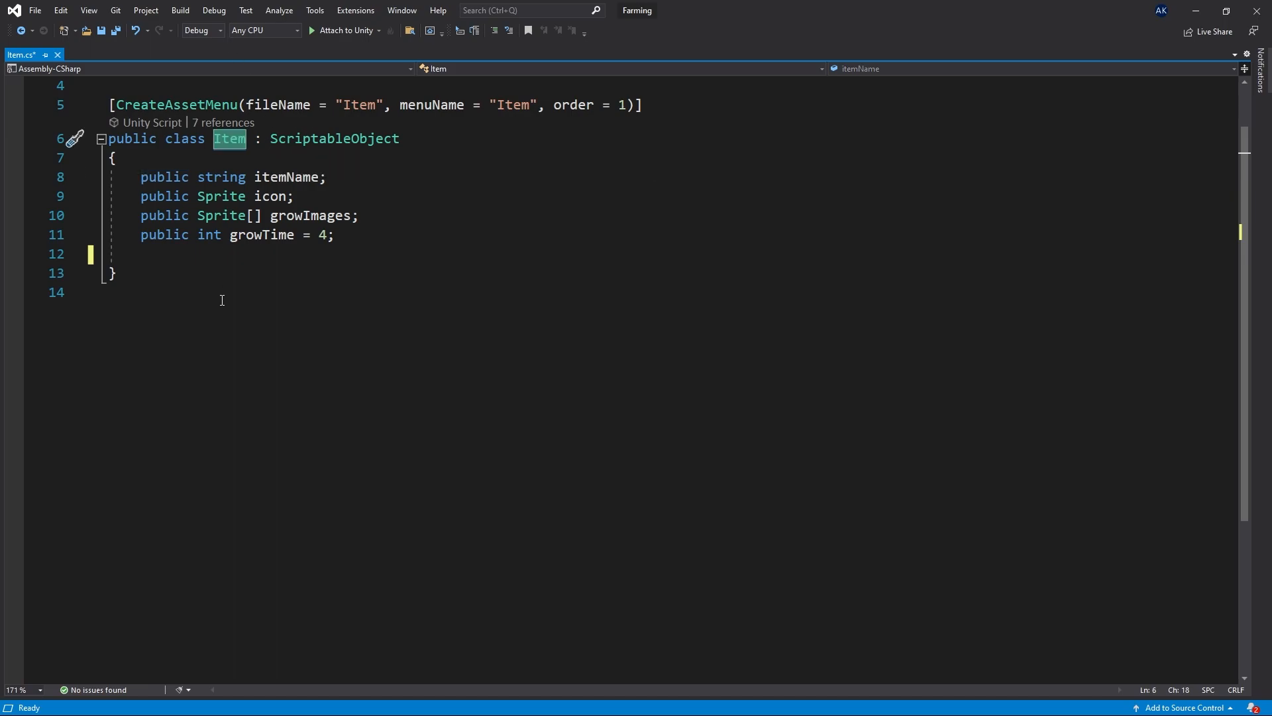
pyautogui.moveTo(247, 144)
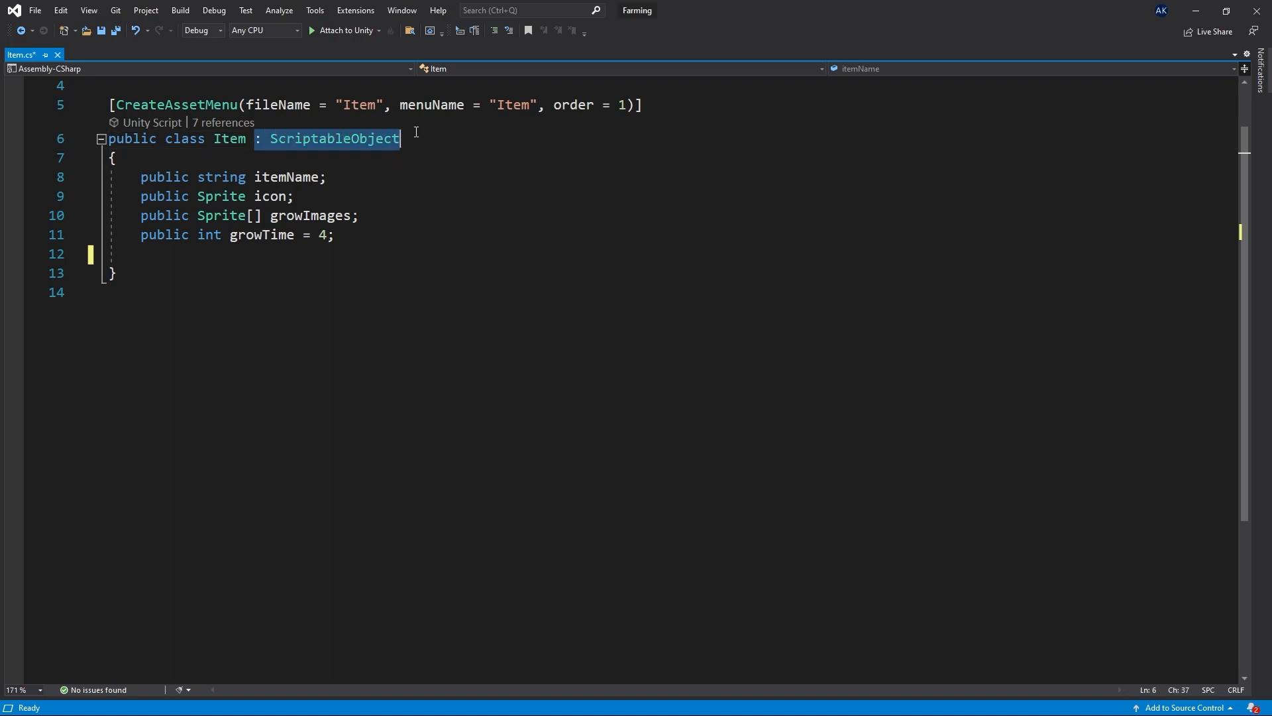
pyautogui.scroll(3)
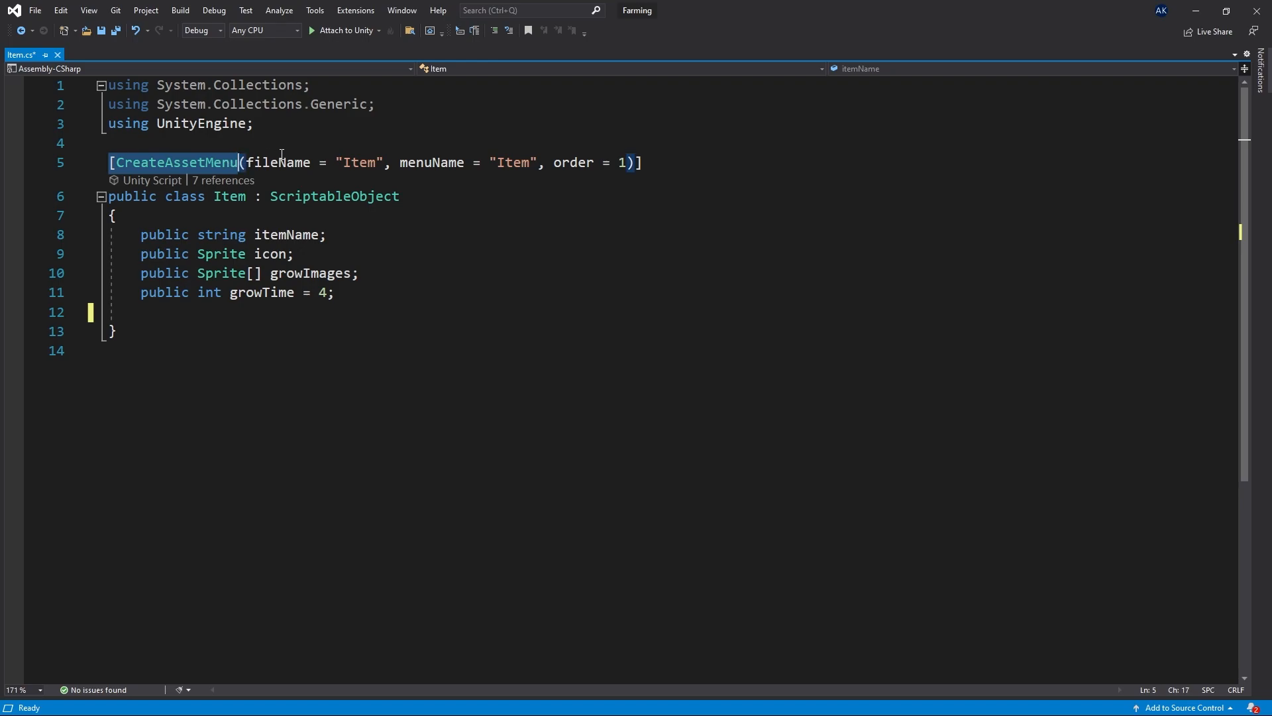
pyautogui.doubleClick(277, 162)
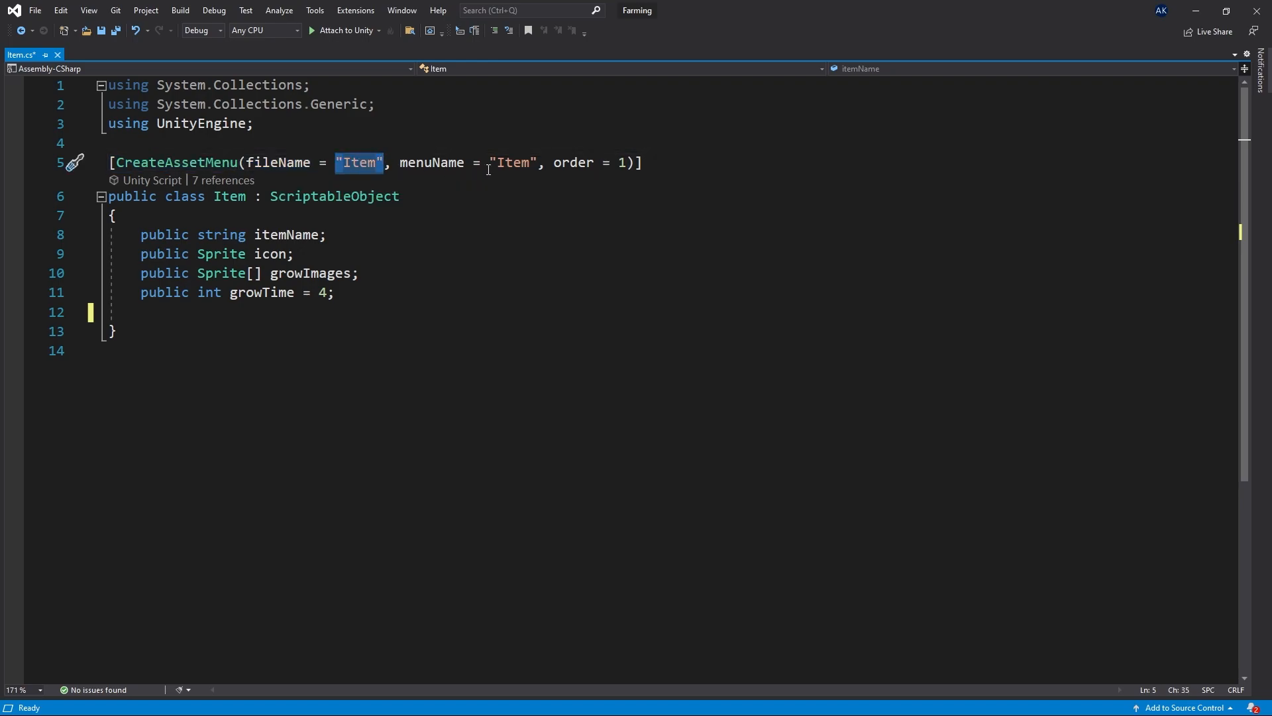
pyautogui.doubleClick(511, 162)
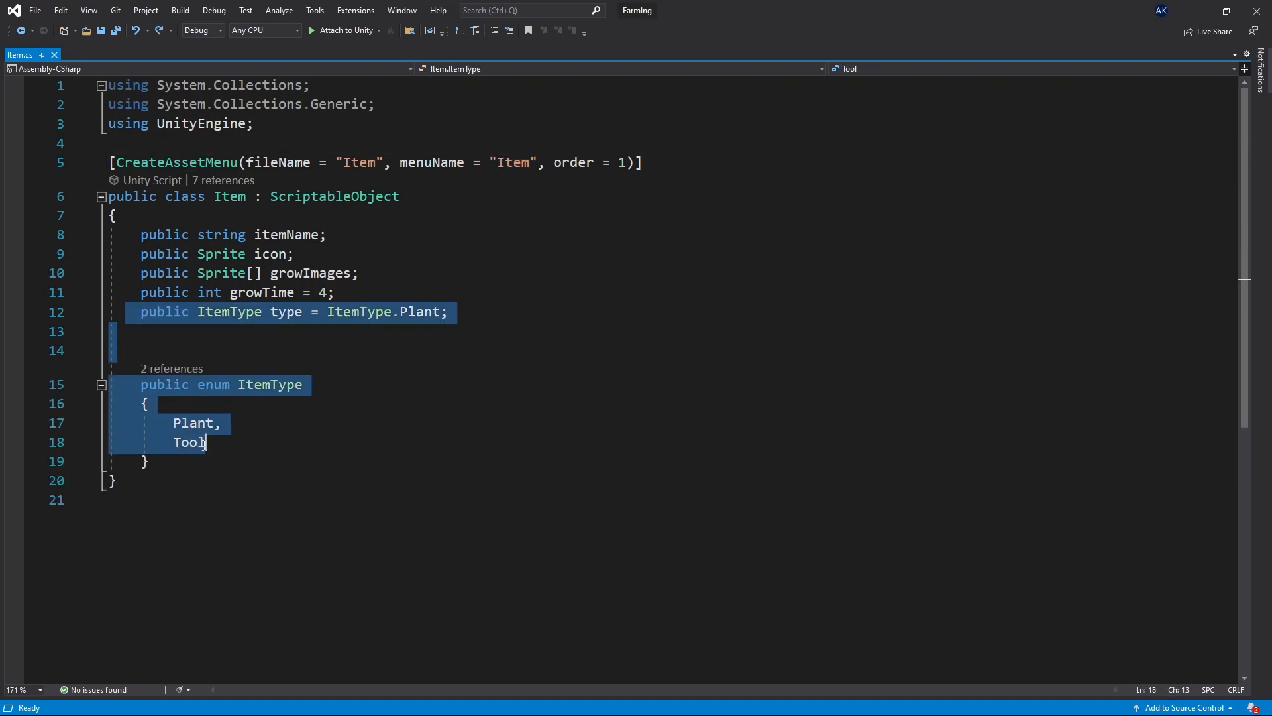
pyautogui.click(141, 311)
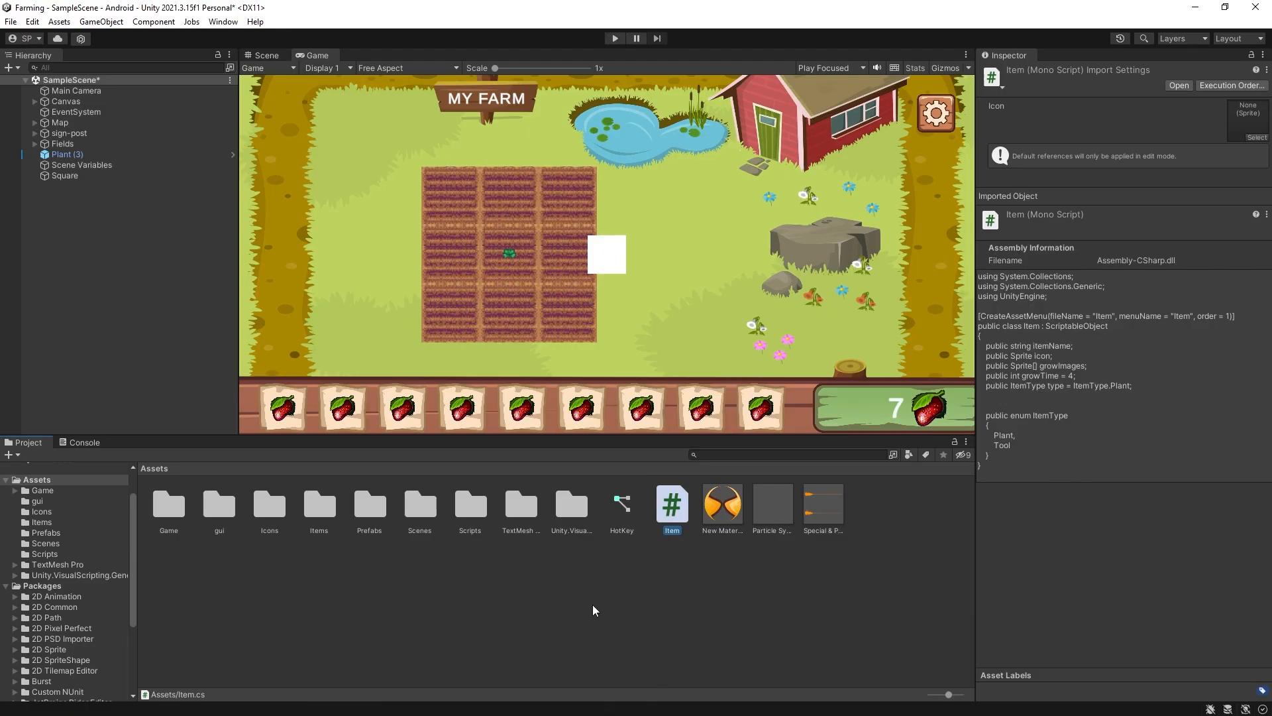
# Step: Create an Item asset 'TestItem' in Items, named Test with the cabbage_2 icon
pyautogui.doubleClick(318, 501)
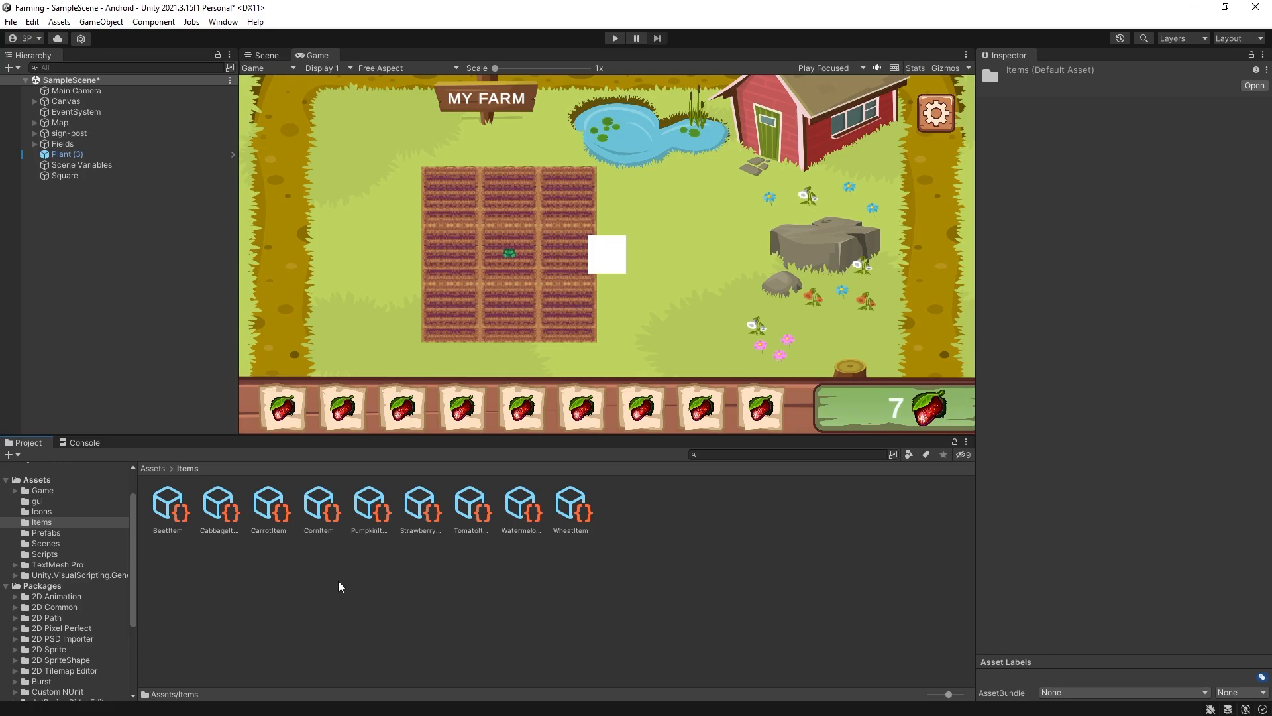
pyautogui.rightClick(339, 586)
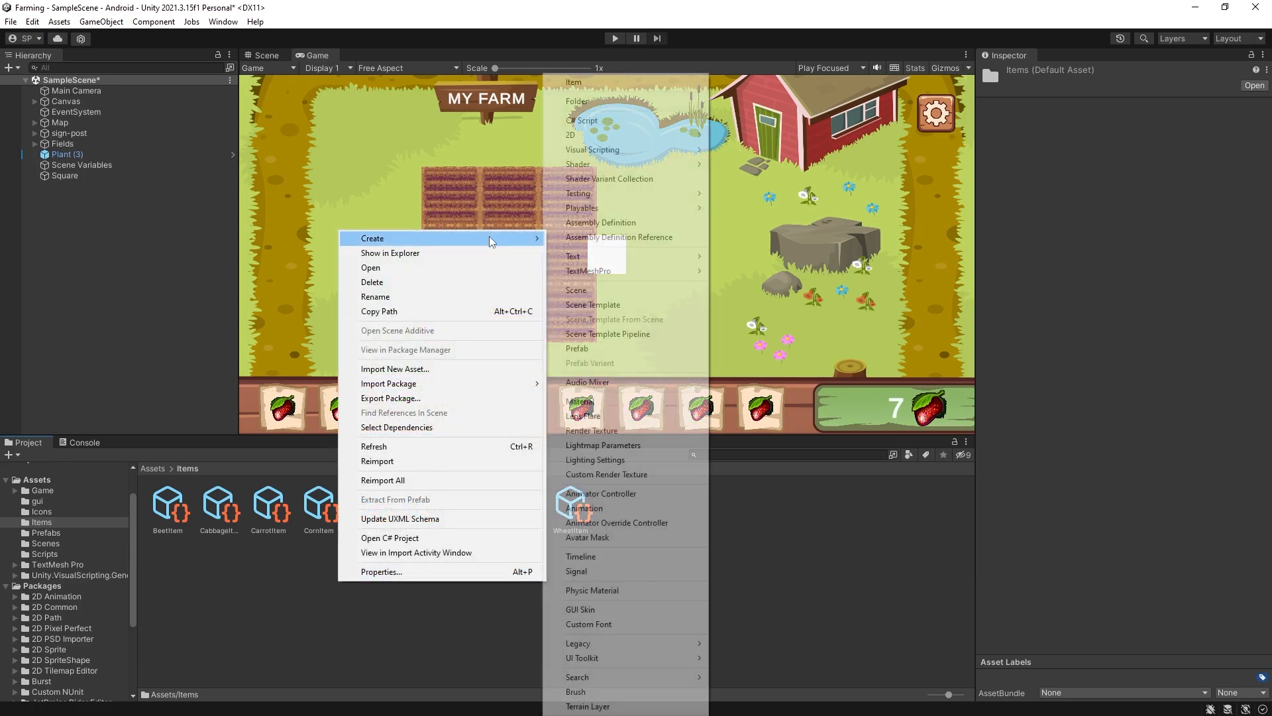
pyautogui.moveTo(574, 81)
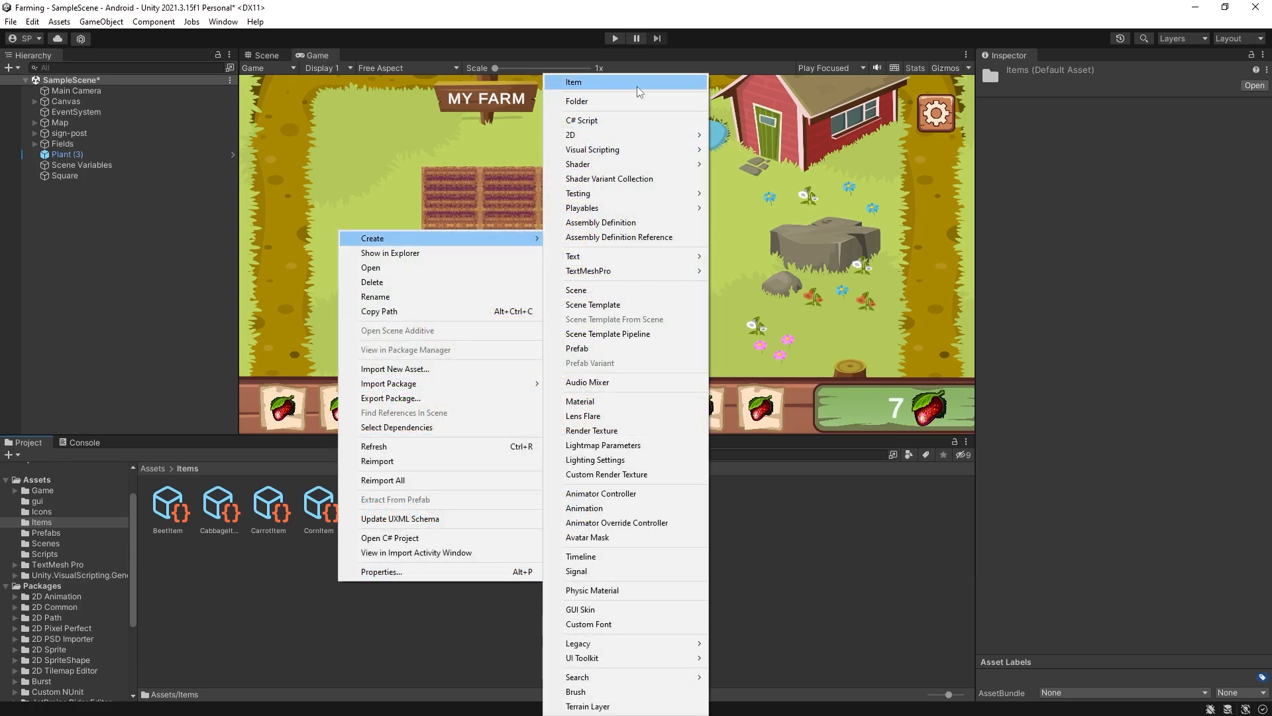
pyautogui.click(573, 81)
pyautogui.write('TestItem')
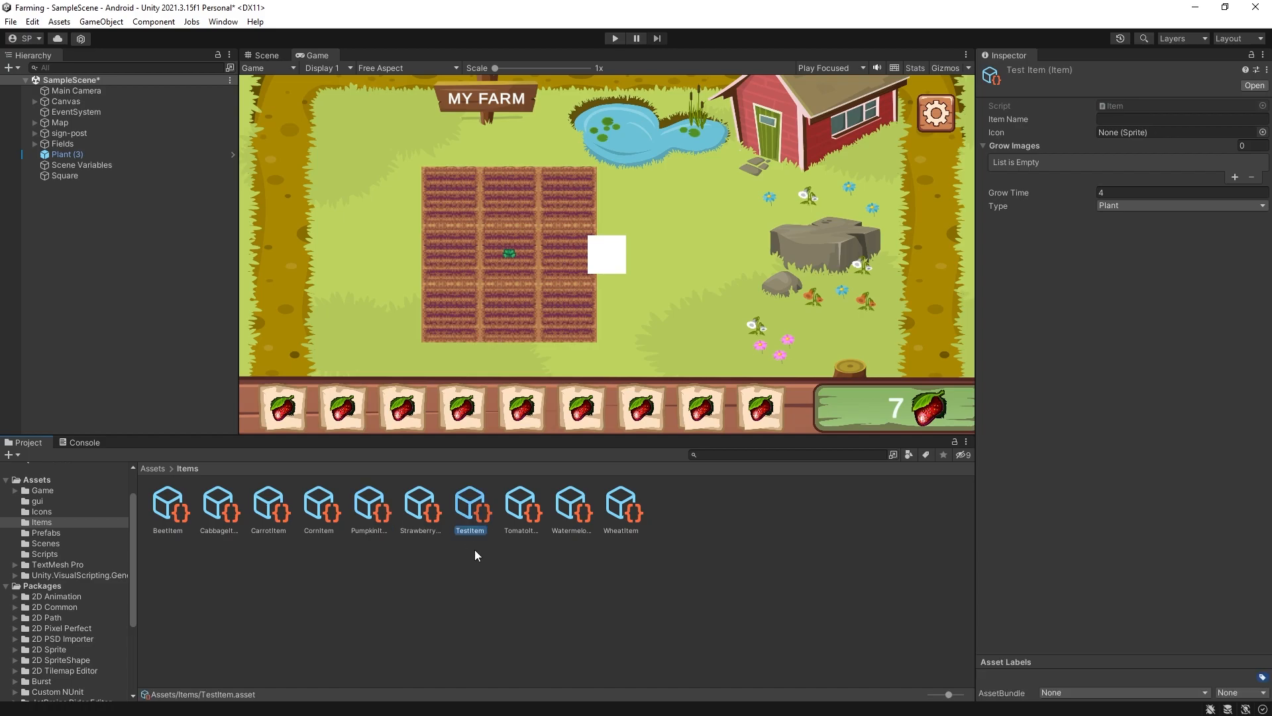
pyautogui.moveTo(1114, 158)
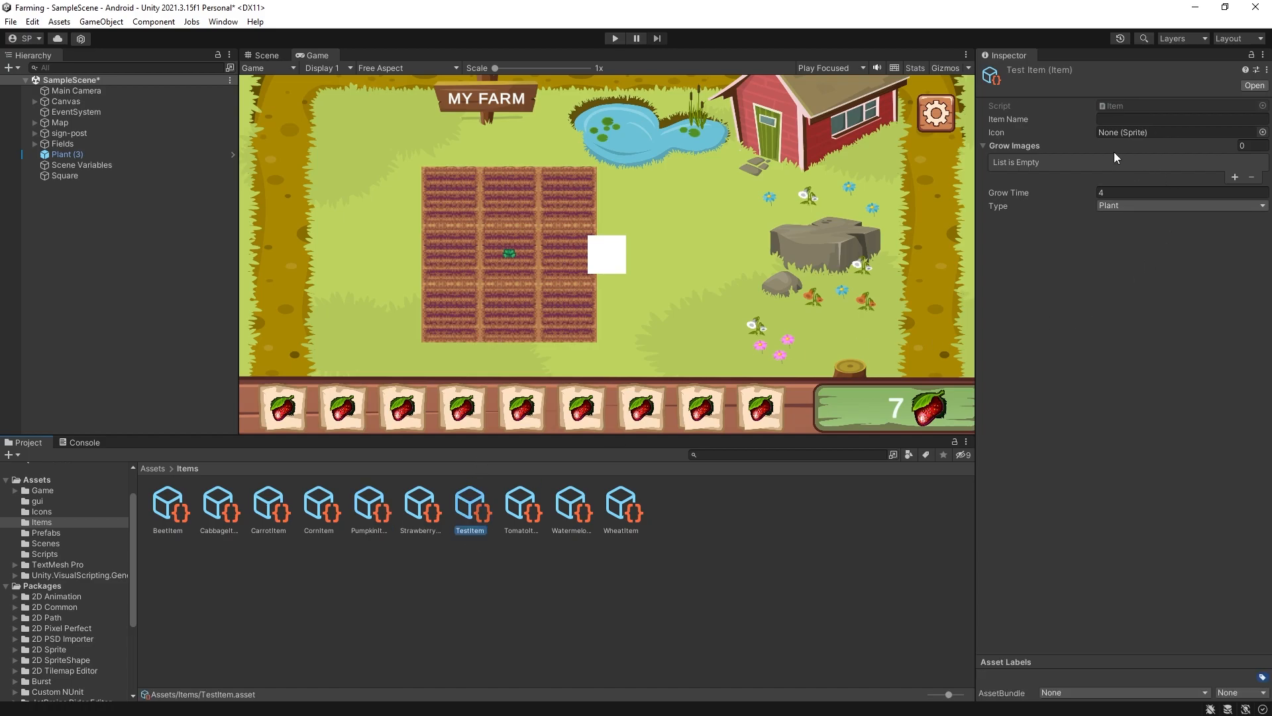
pyautogui.click(1180, 118)
pyautogui.write('Test')
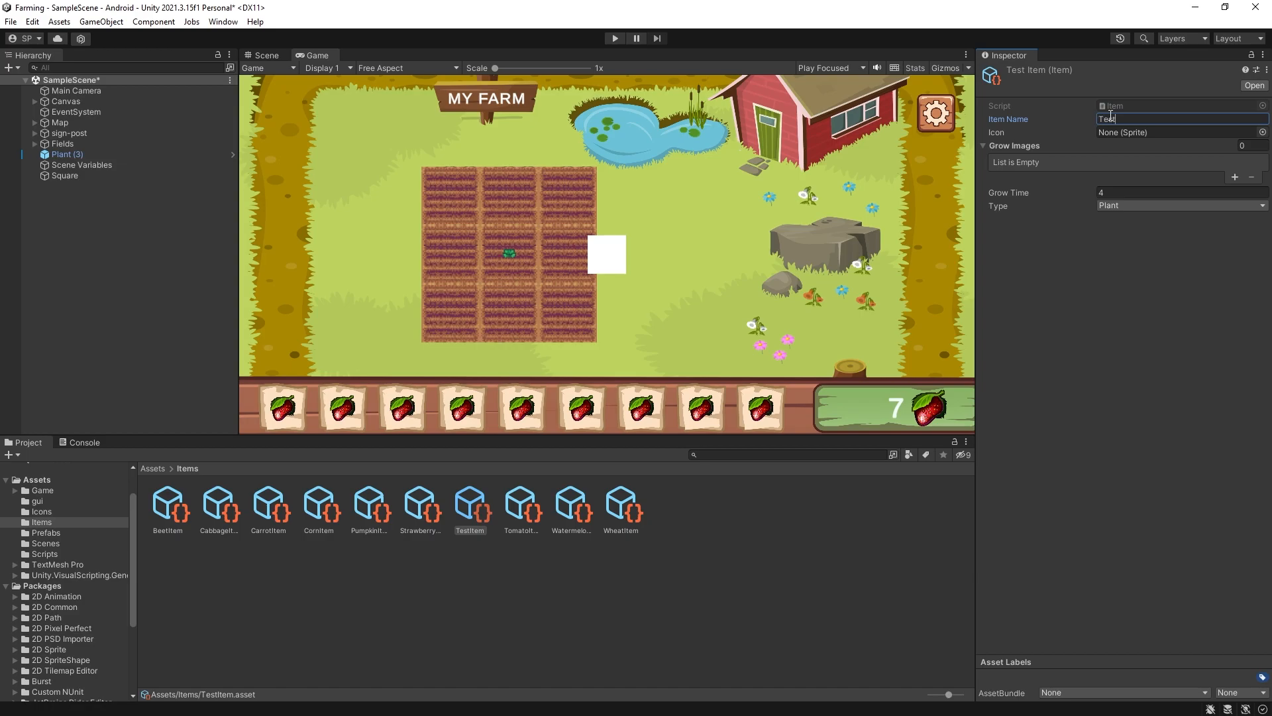
pyautogui.click(1262, 133)
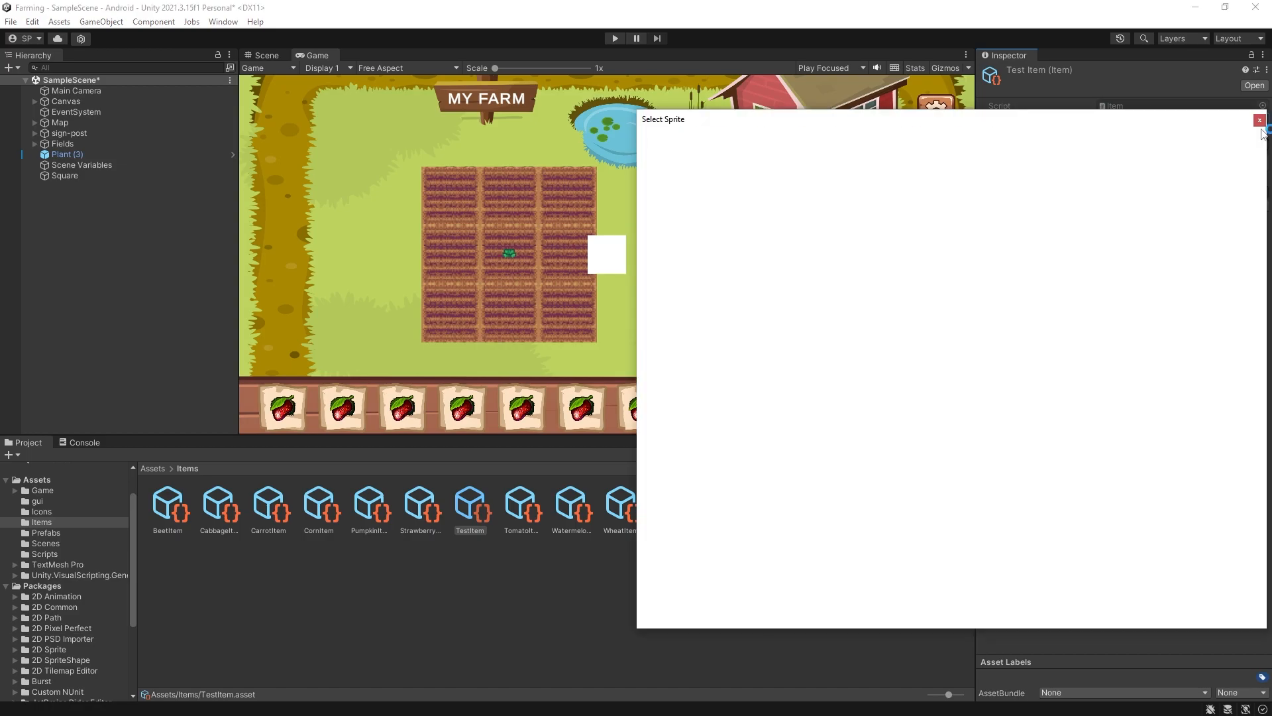
pyautogui.click(1258, 120)
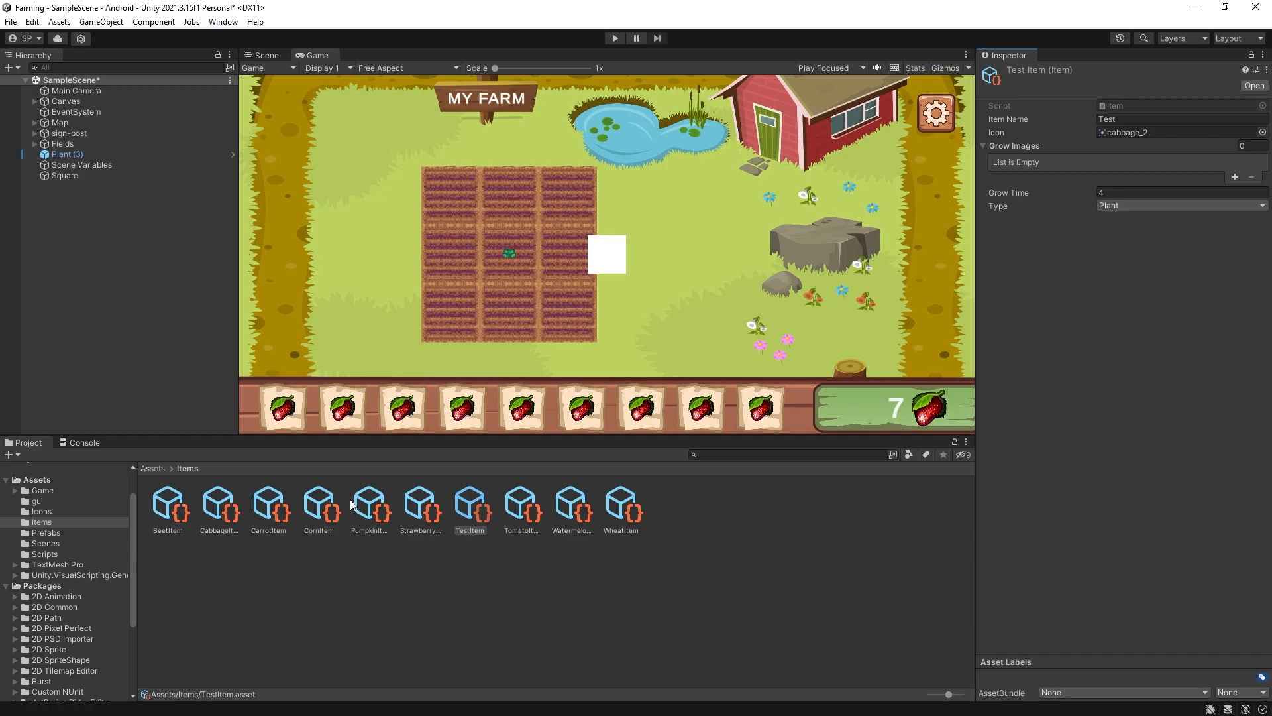